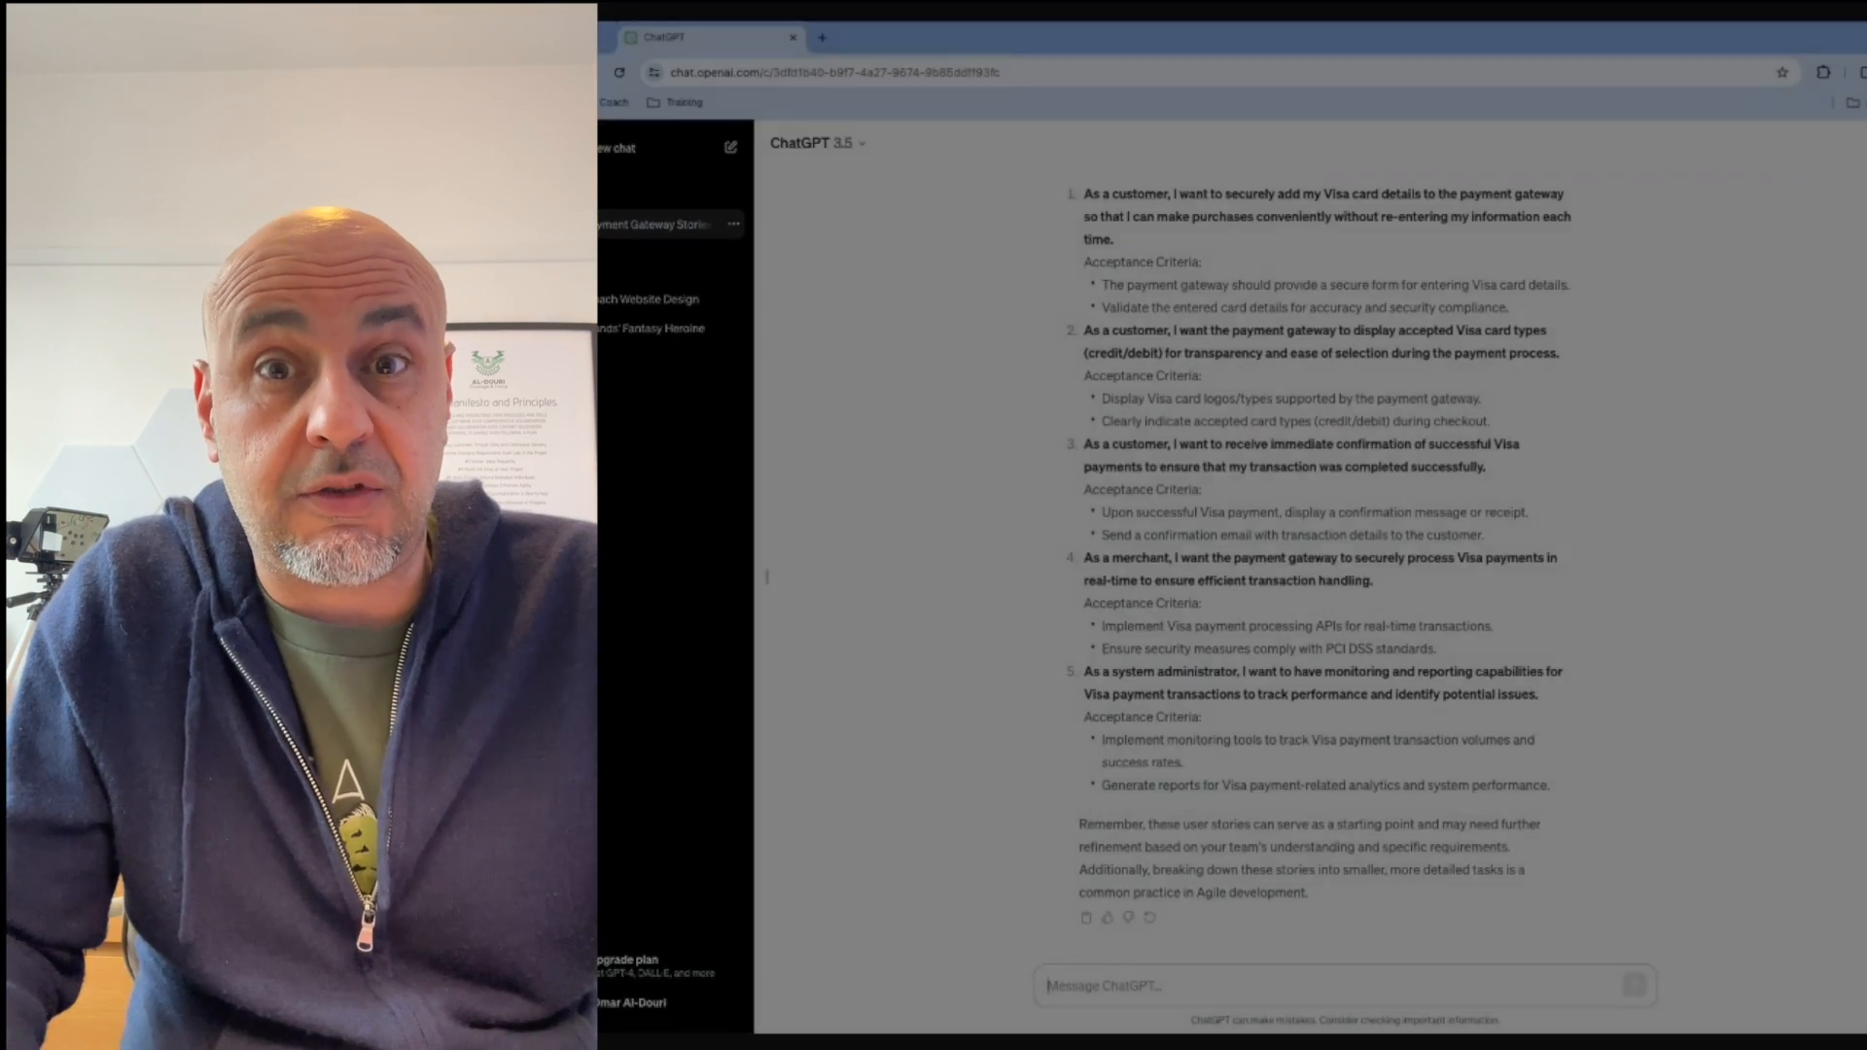
# Open a blank ChatGPT conversation from the sidebar, leaving the earlier chat
pyautogui.click(932, 33)
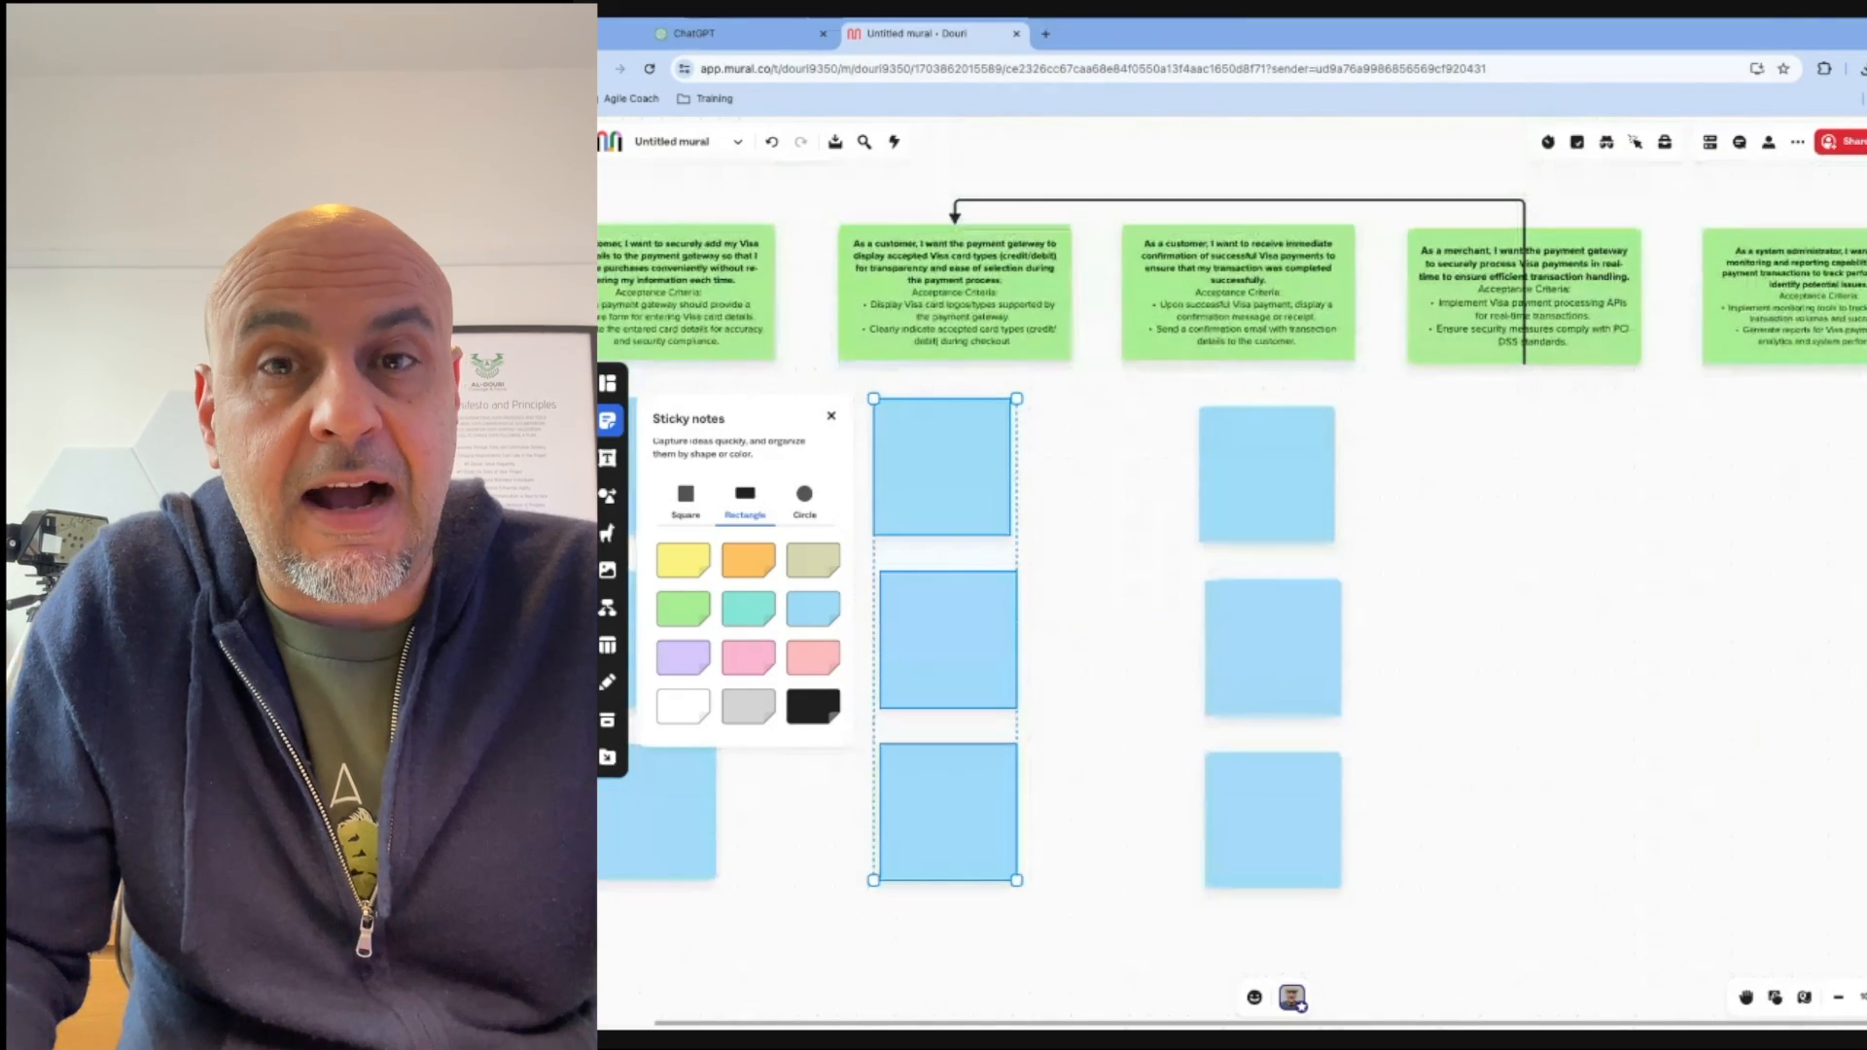
pyautogui.click(1150, 36)
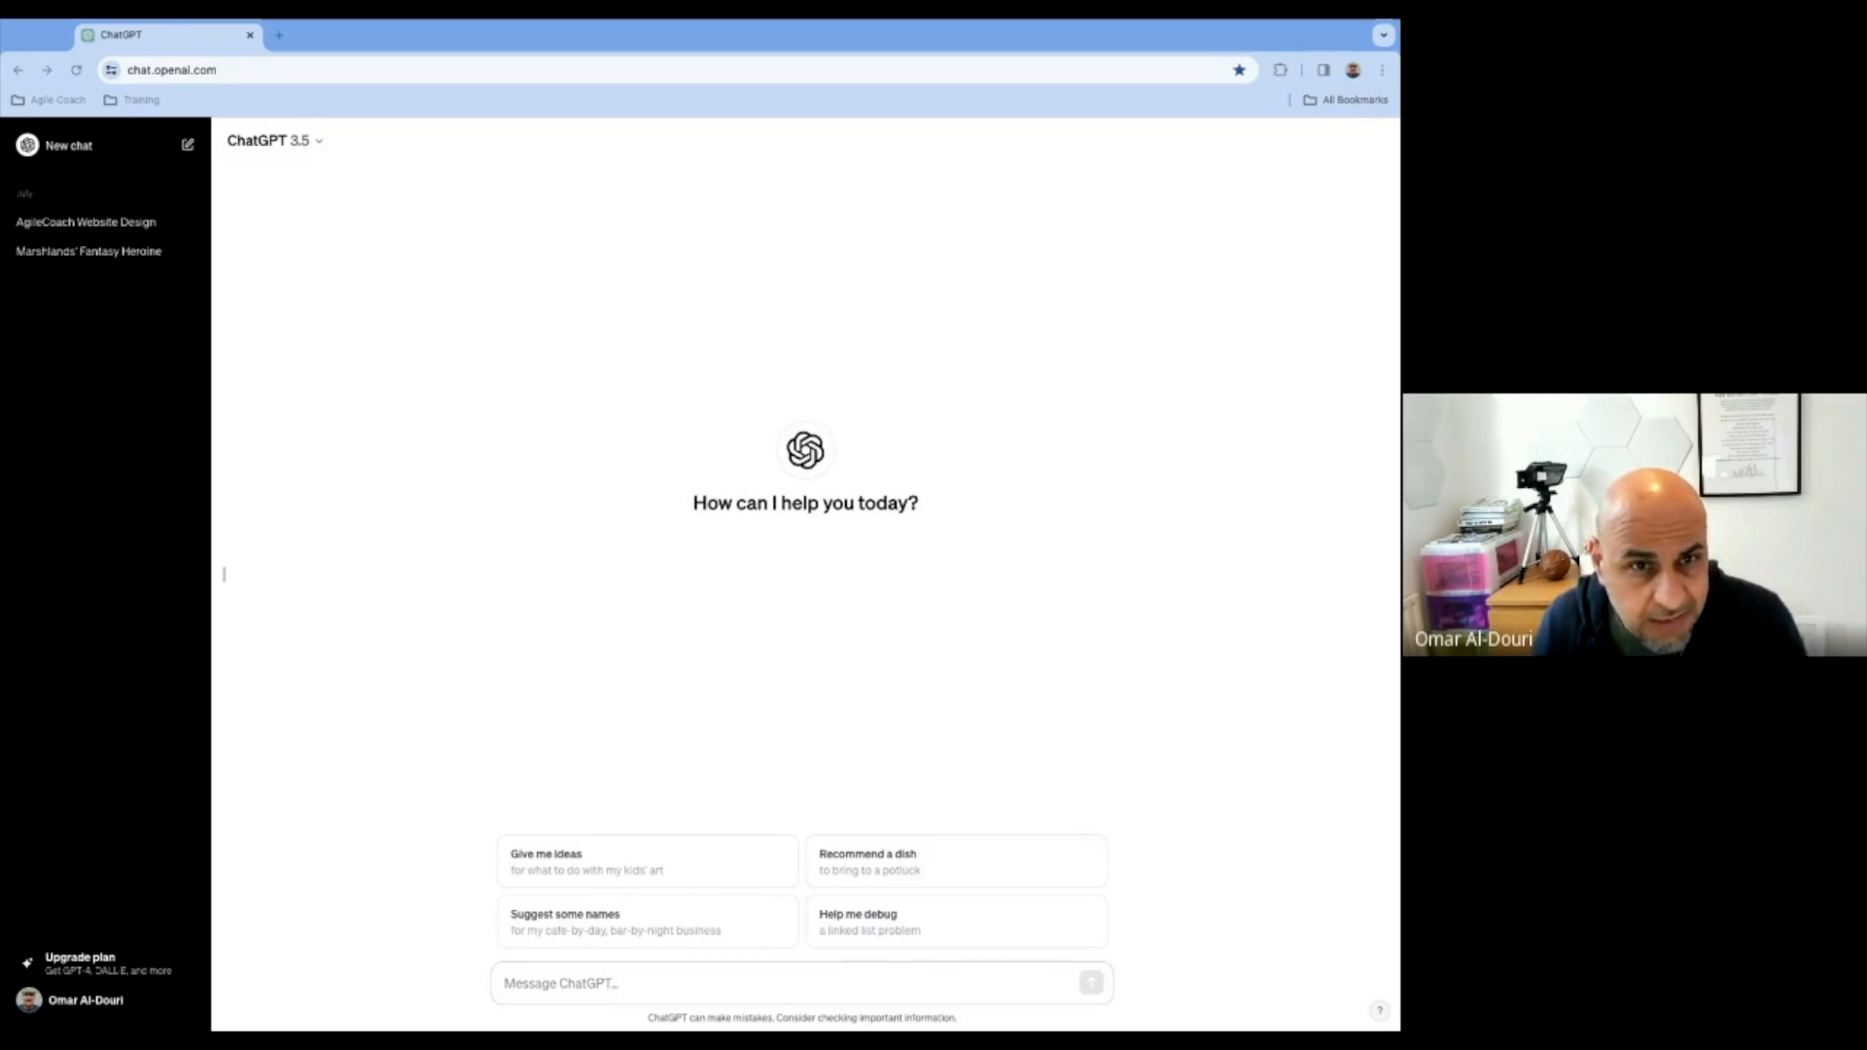
pyautogui.moveTo(133, 366)
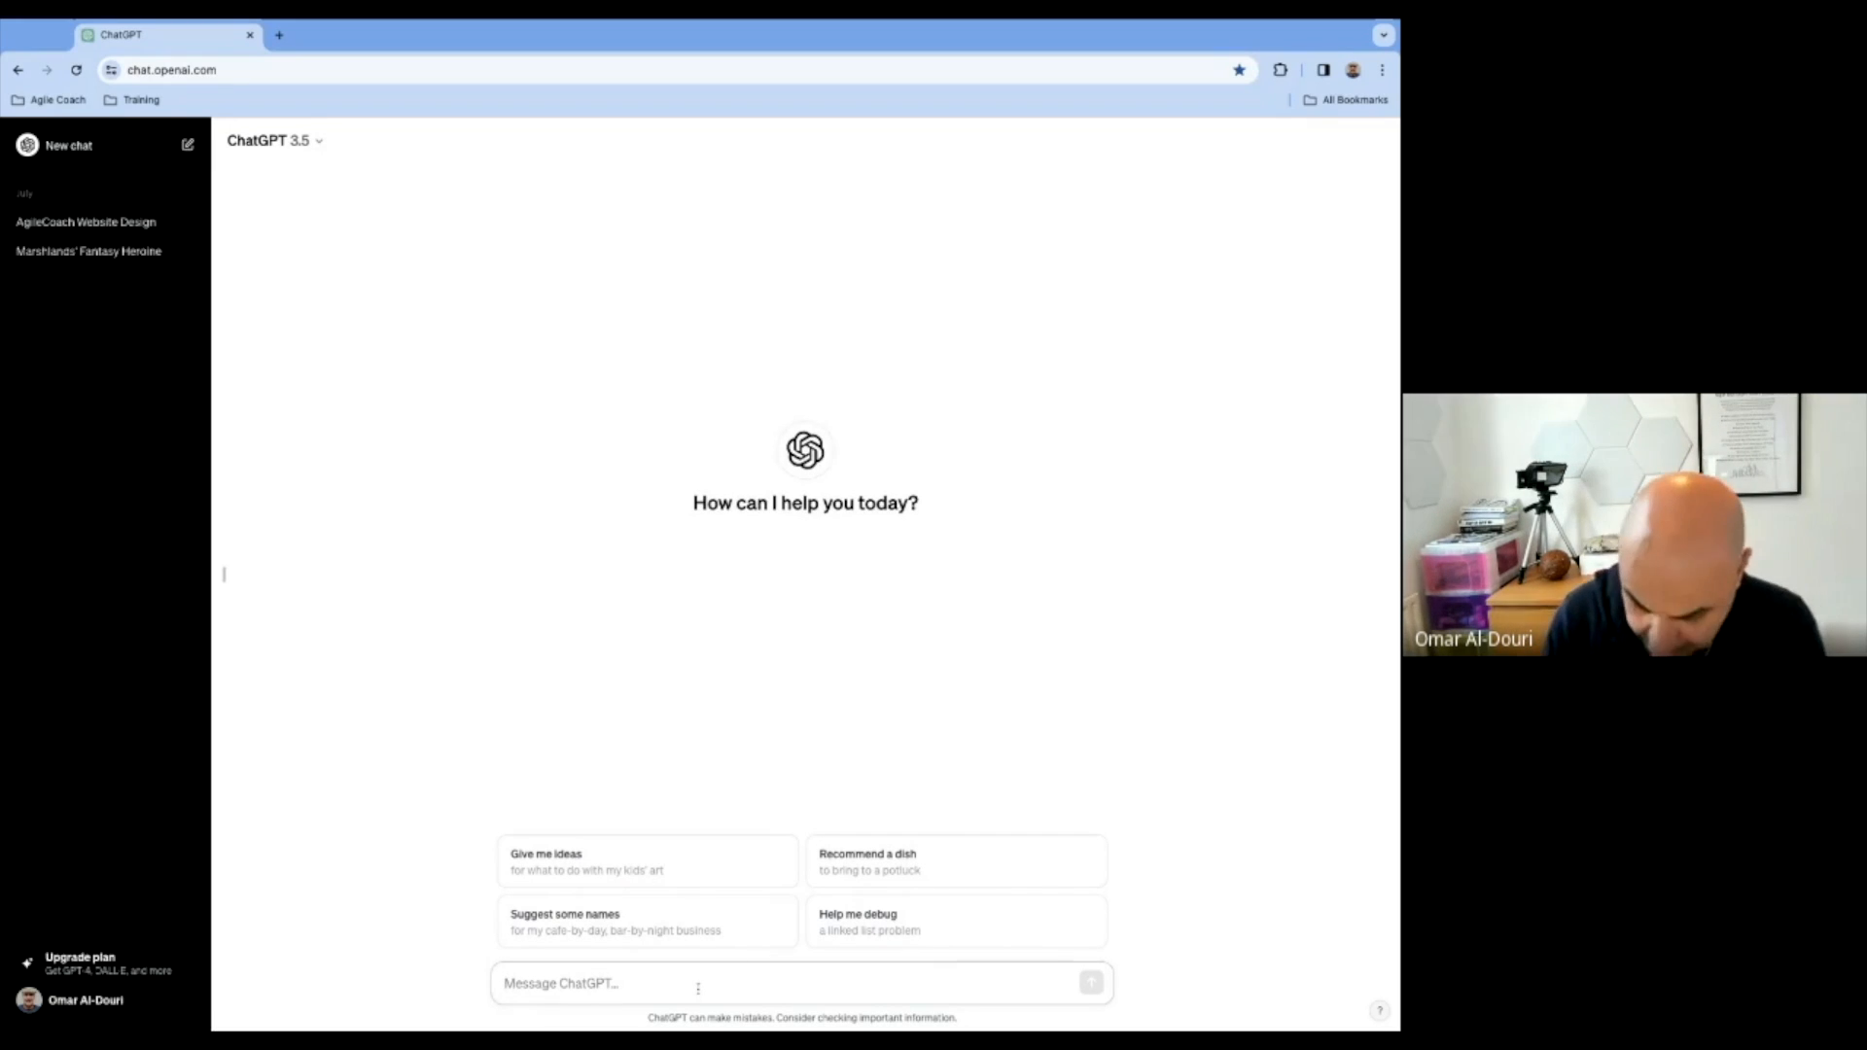
# Type 'As an experienced product owner and scrum master could you create a', correcting a misspelling
pyautogui.write('A')
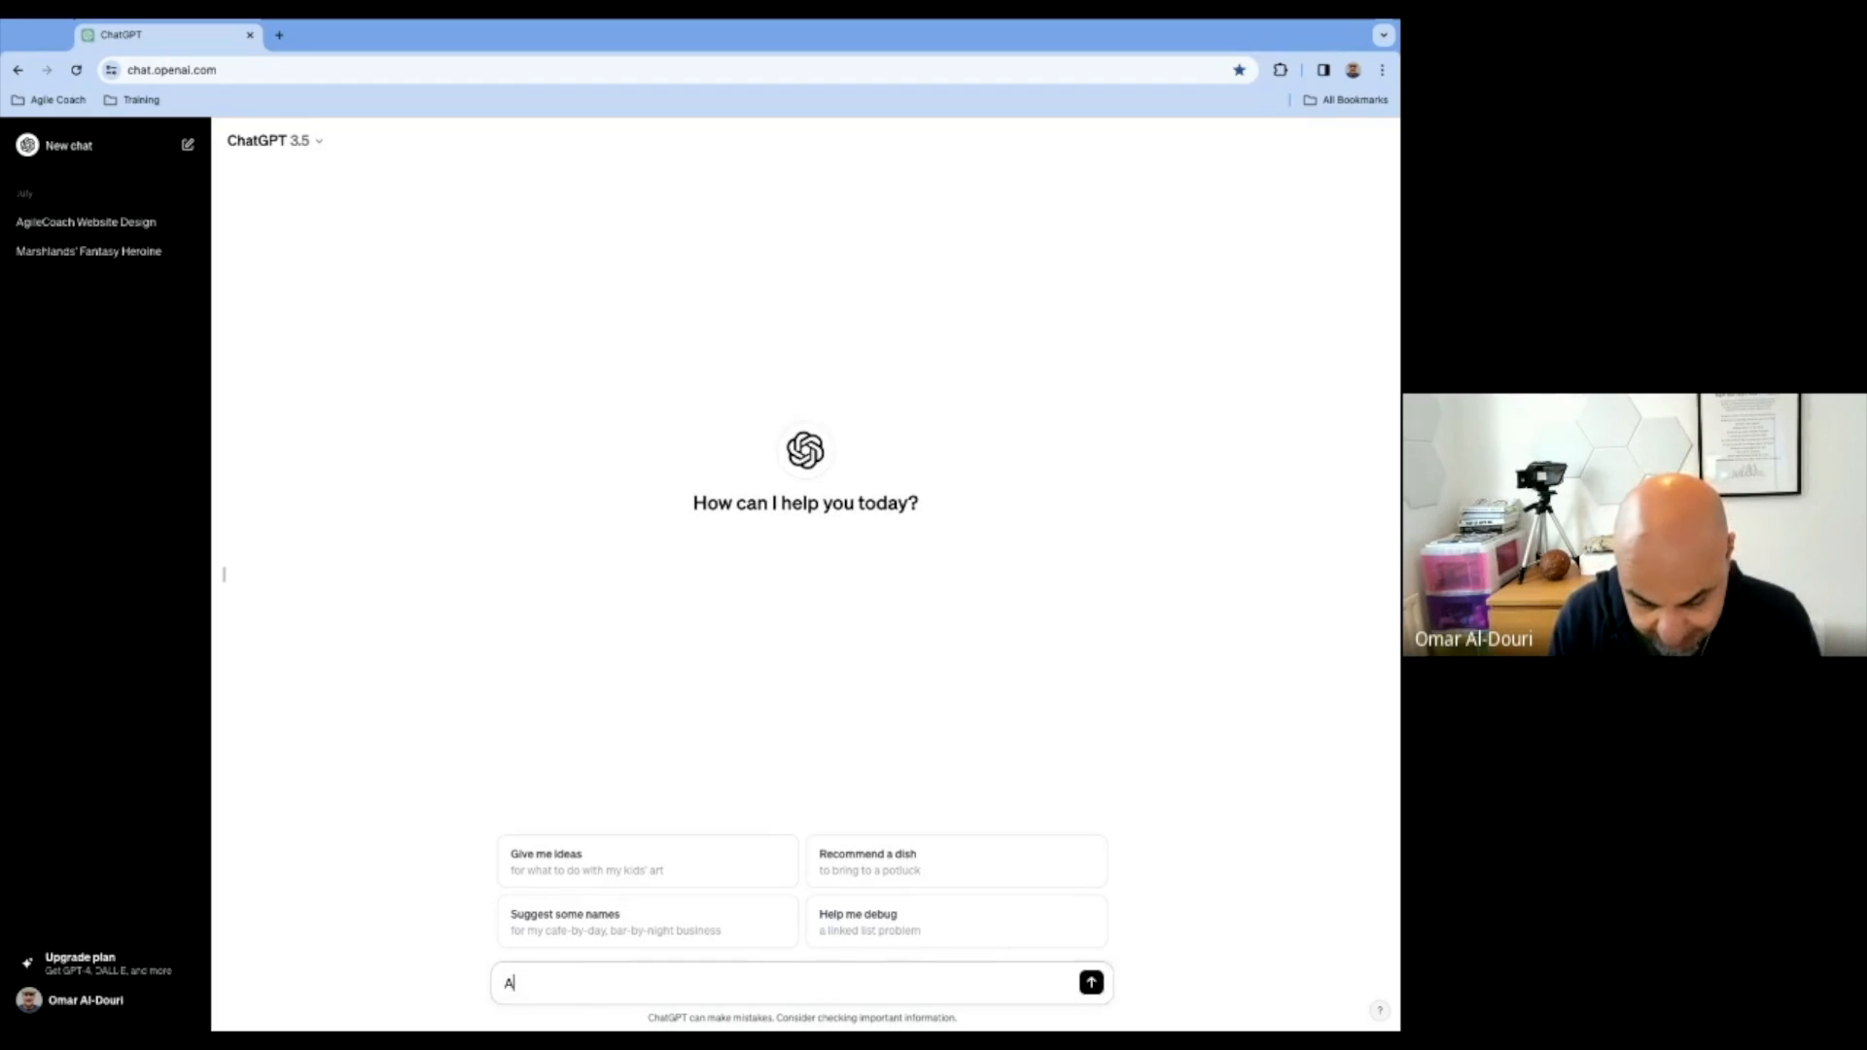
pyautogui.write('s a')
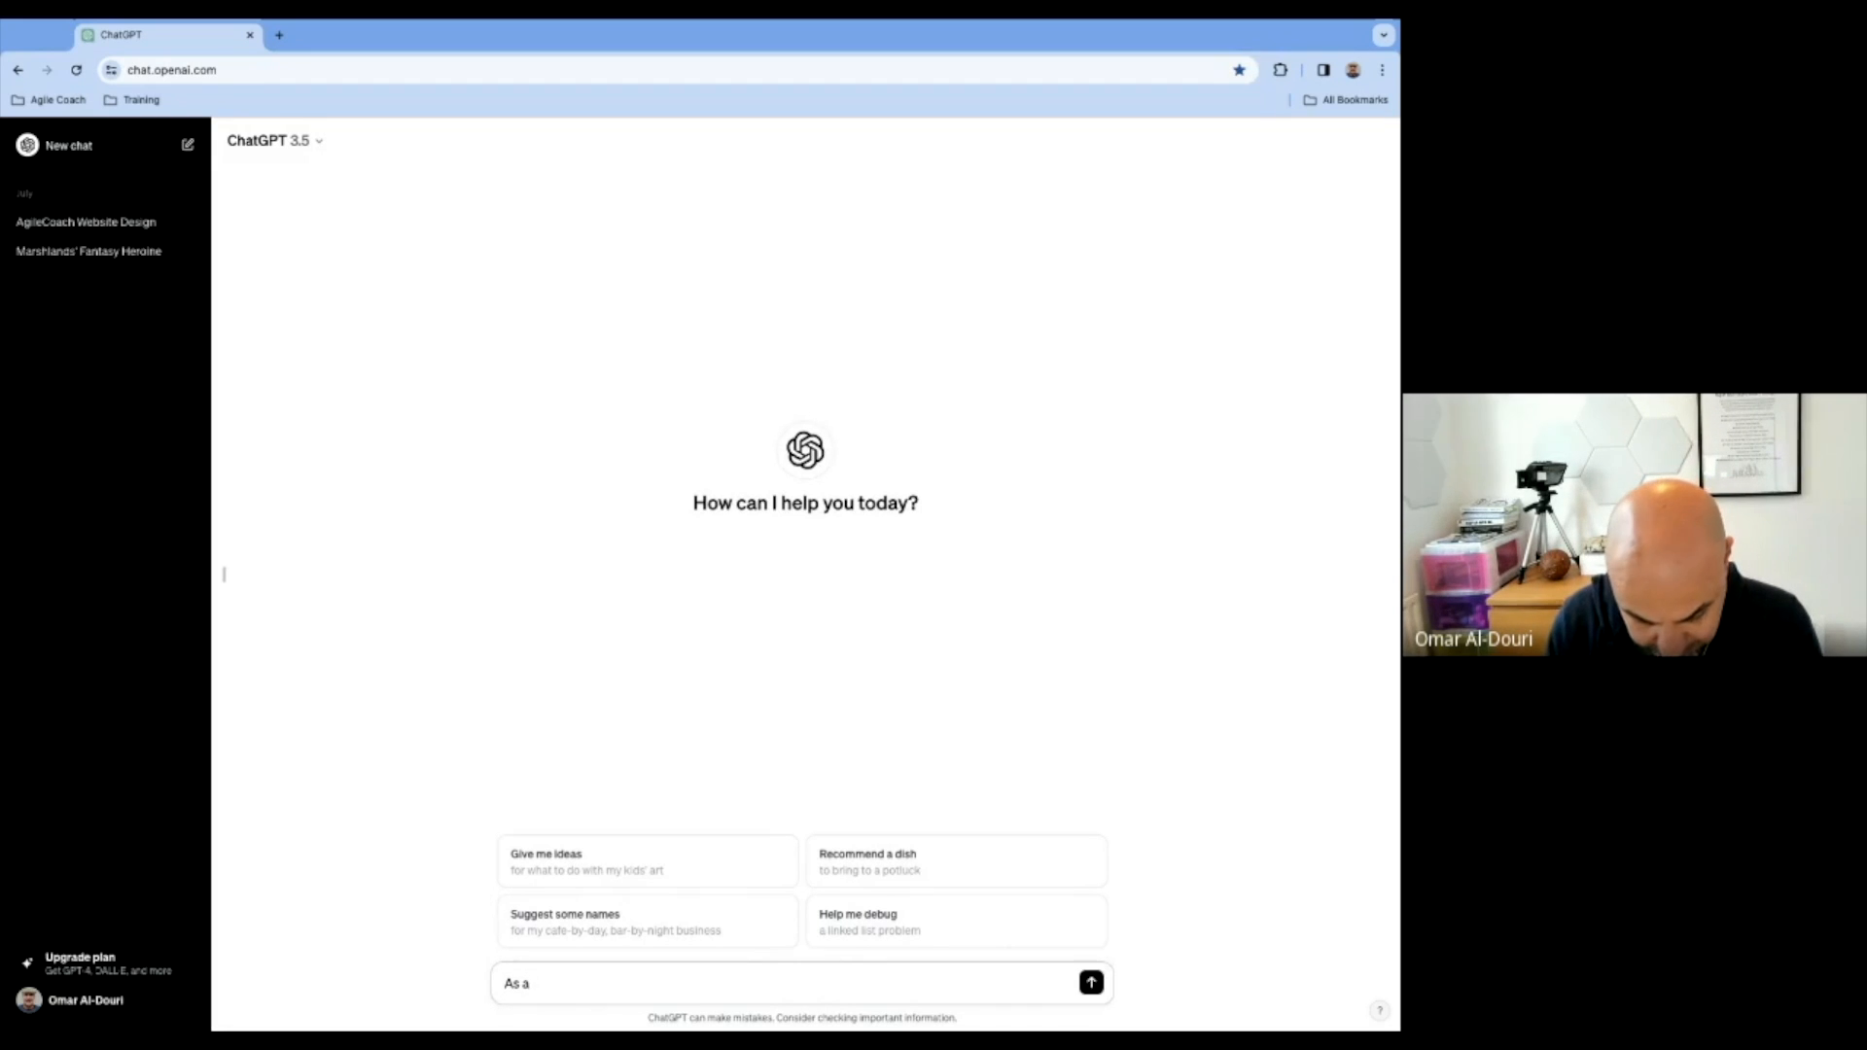
pyautogui.write('experianced product owner and scrumaster')
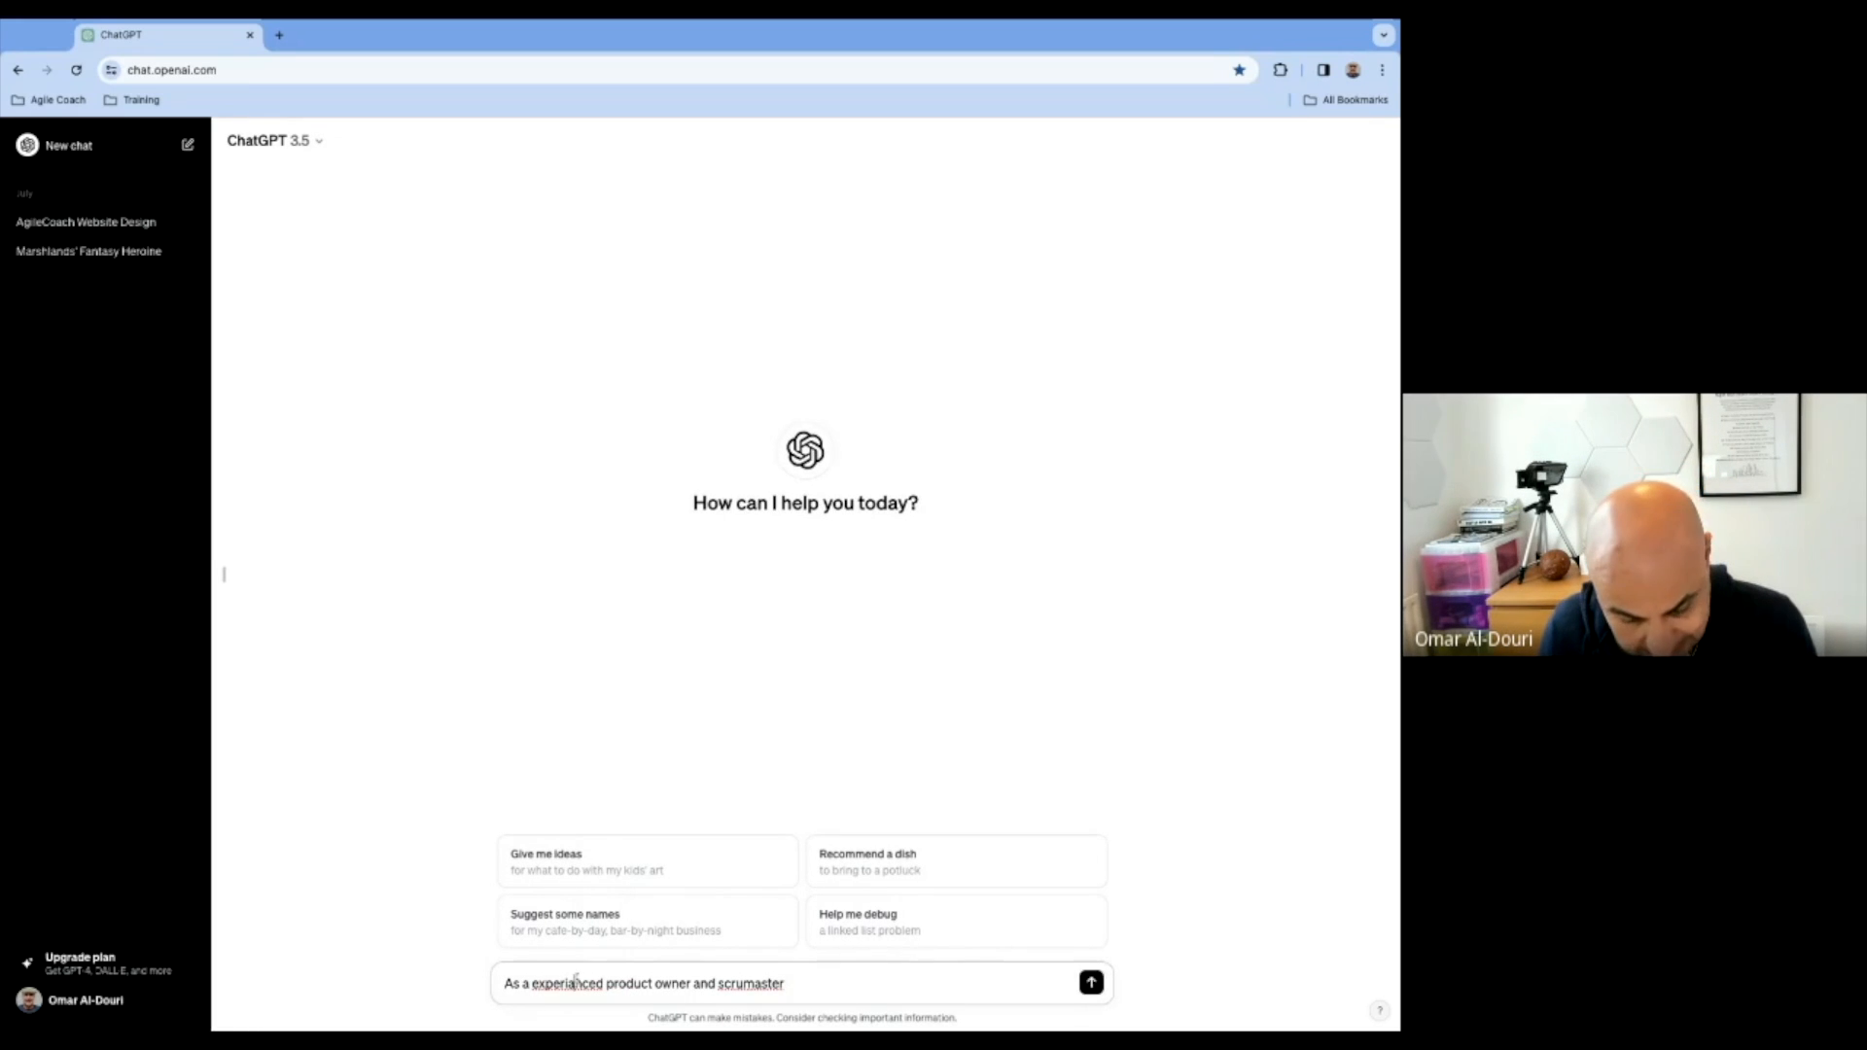
pyautogui.doubleClick(568, 983)
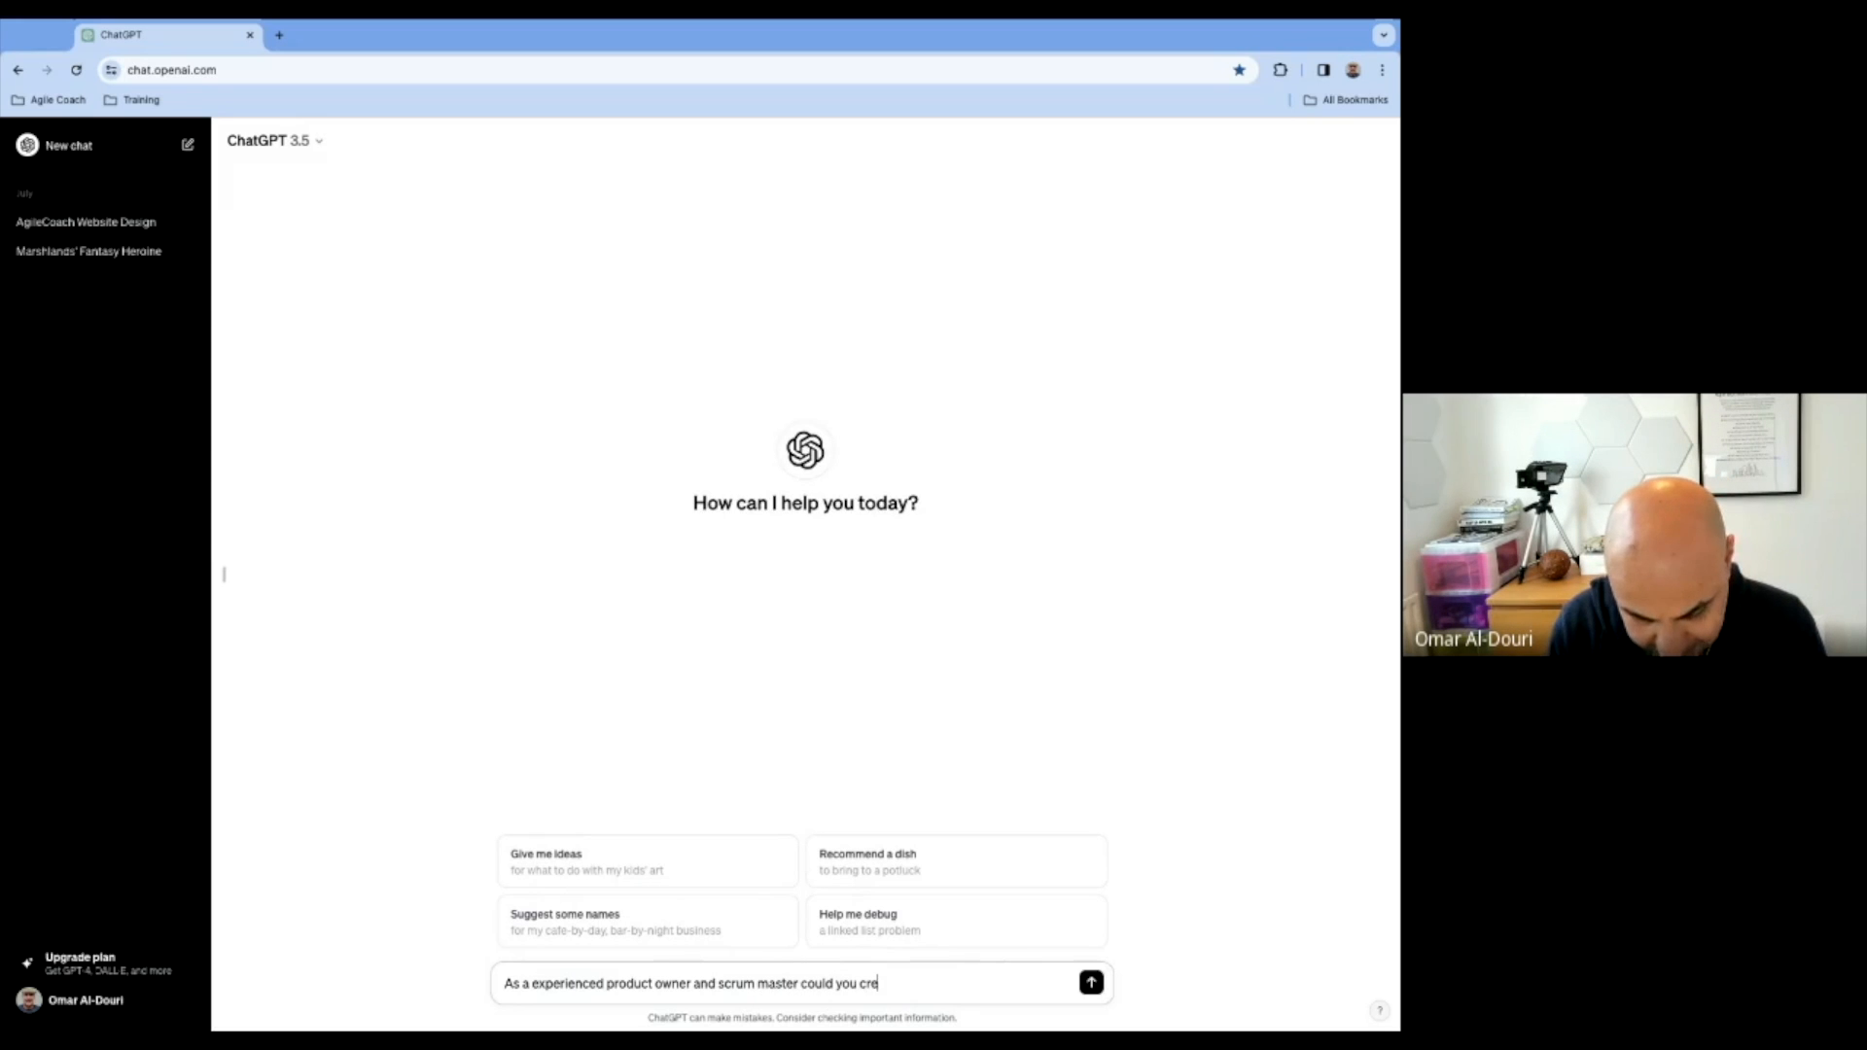
pyautogui.write('ate a')
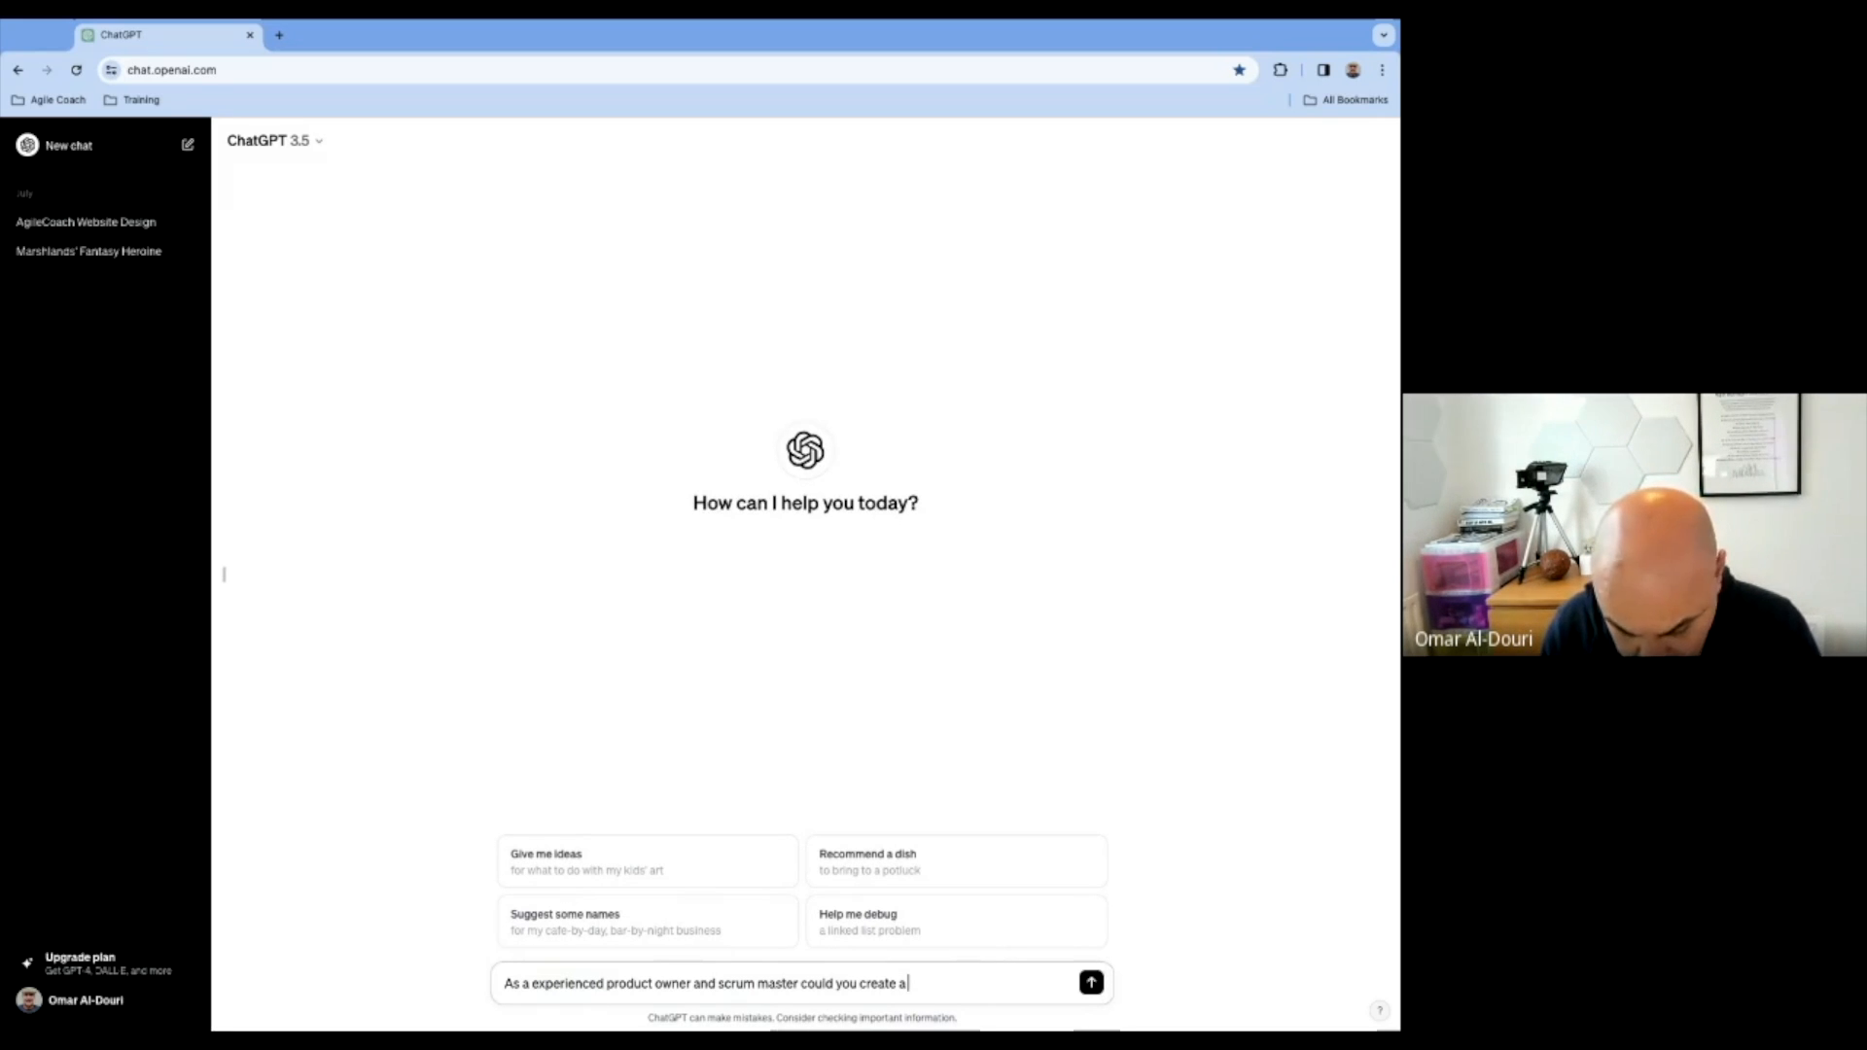
# Complete the prompt with 'user stories for delivering a payment gateway using visa payments'
pyautogui.write('u')
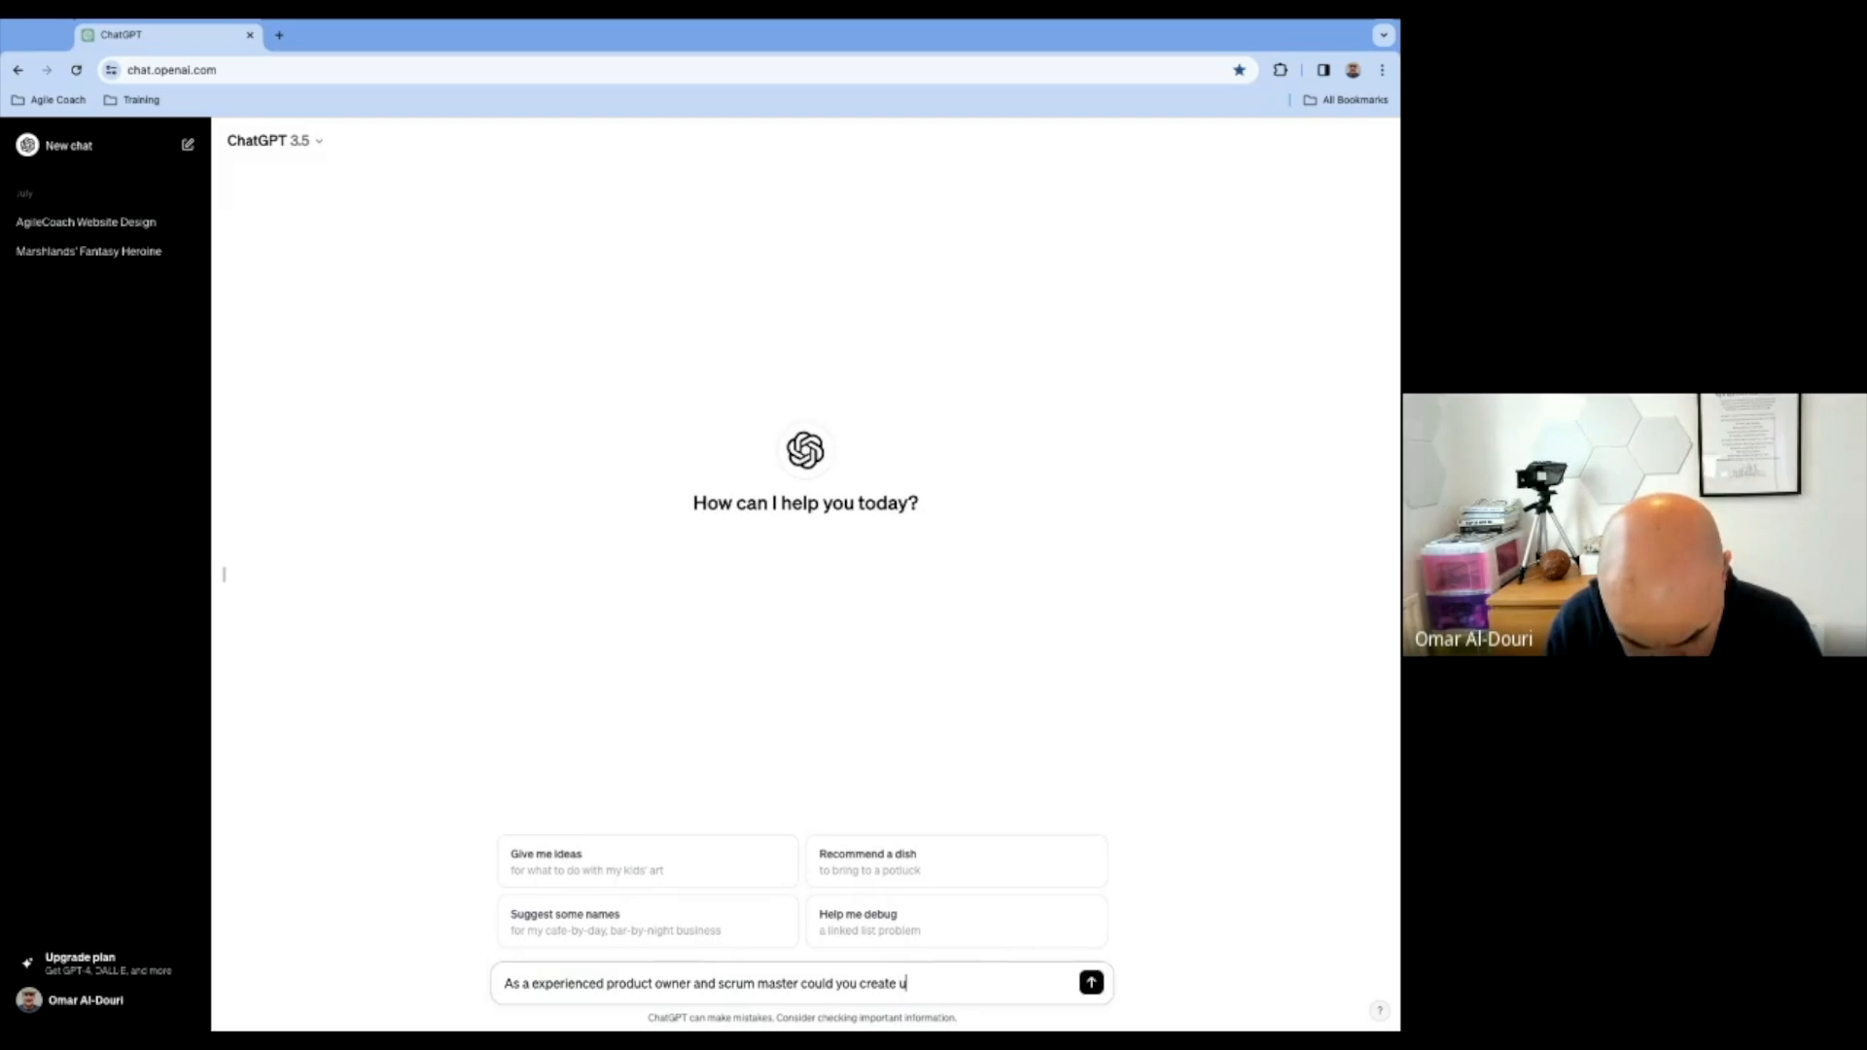
pyautogui.write('ser stories')
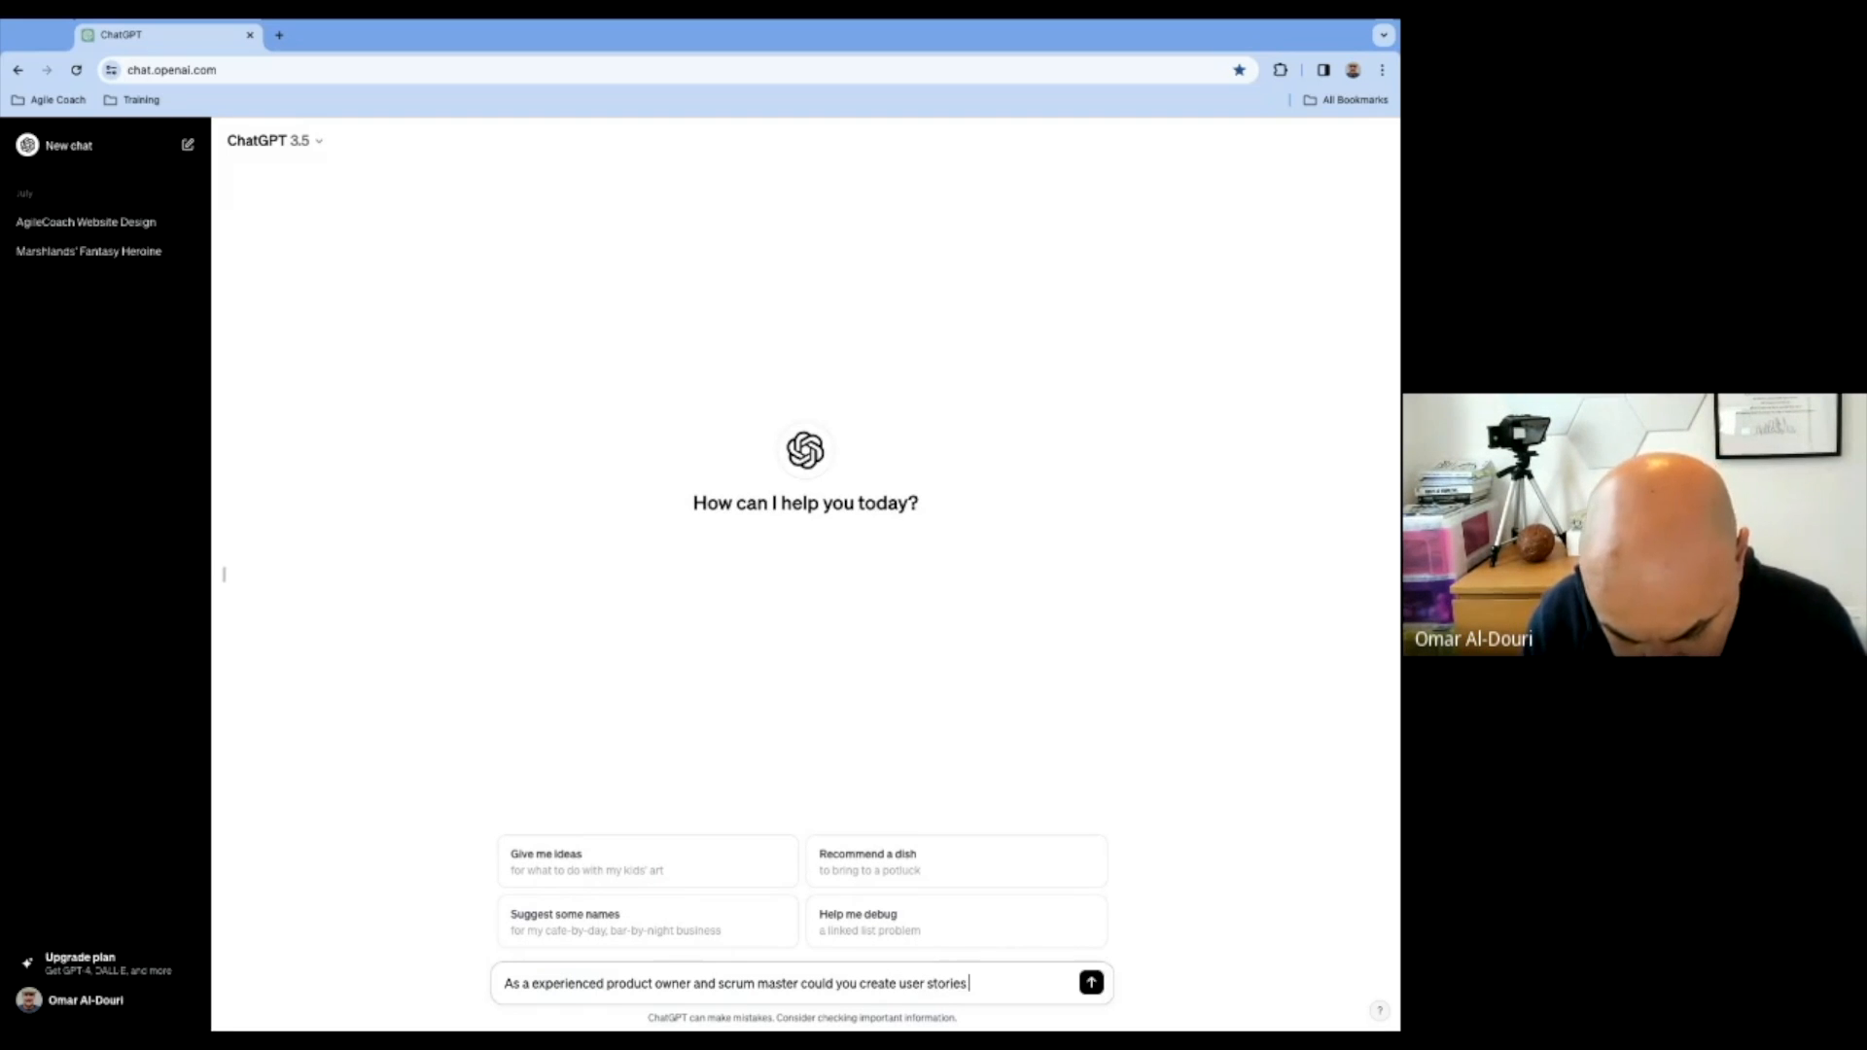
pyautogui.write('for delivering a')
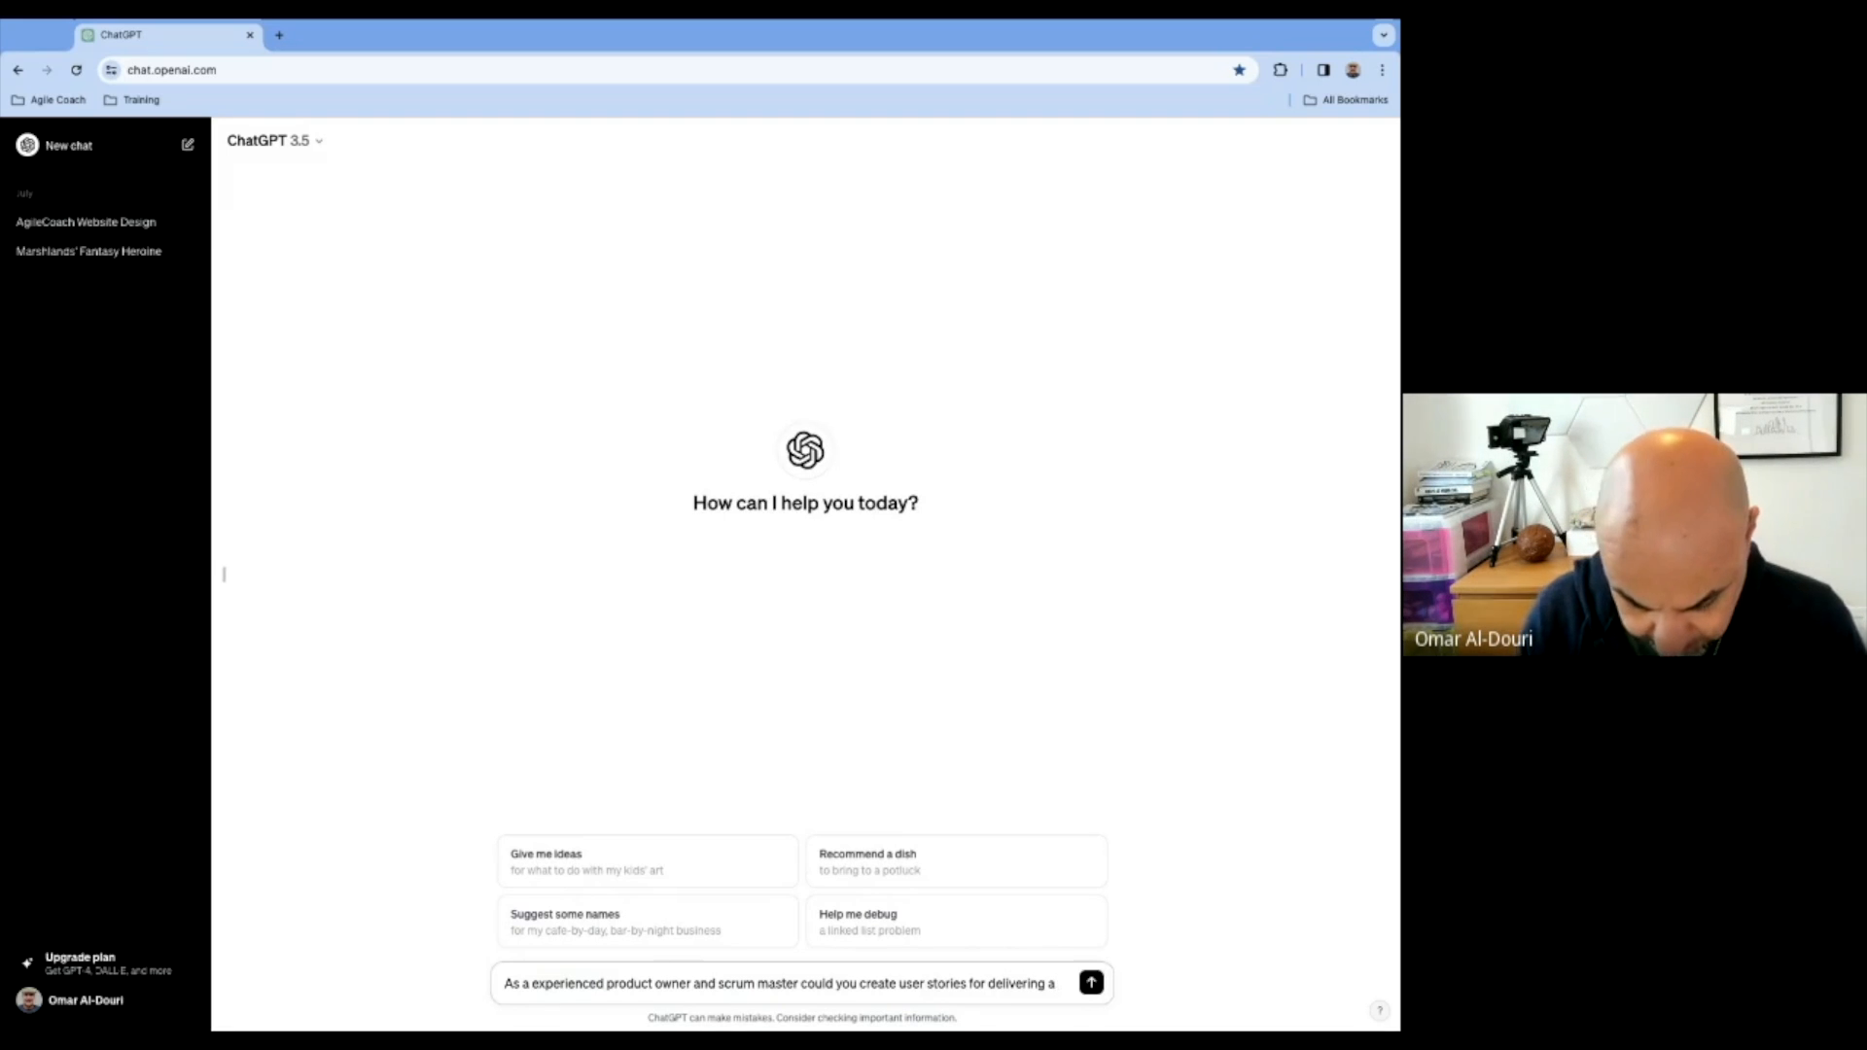
pyautogui.write('payment gateway')
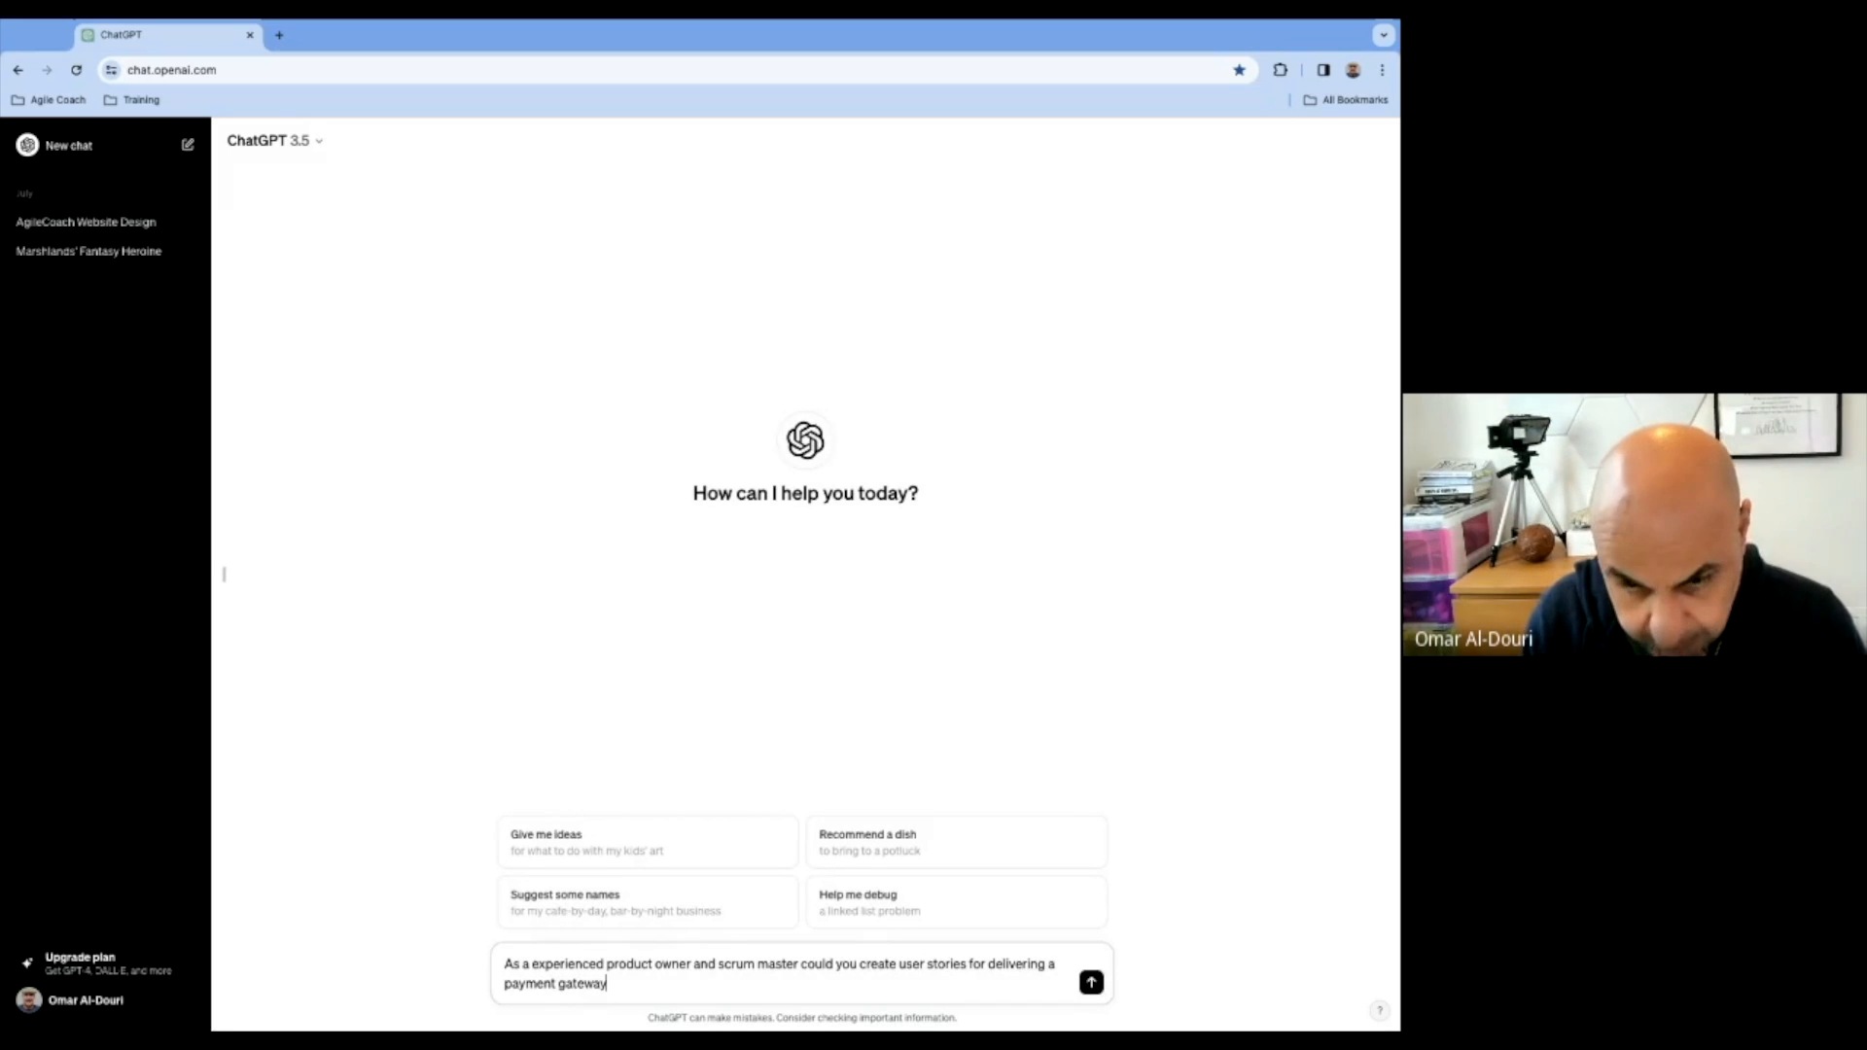
pyautogui.write('u')
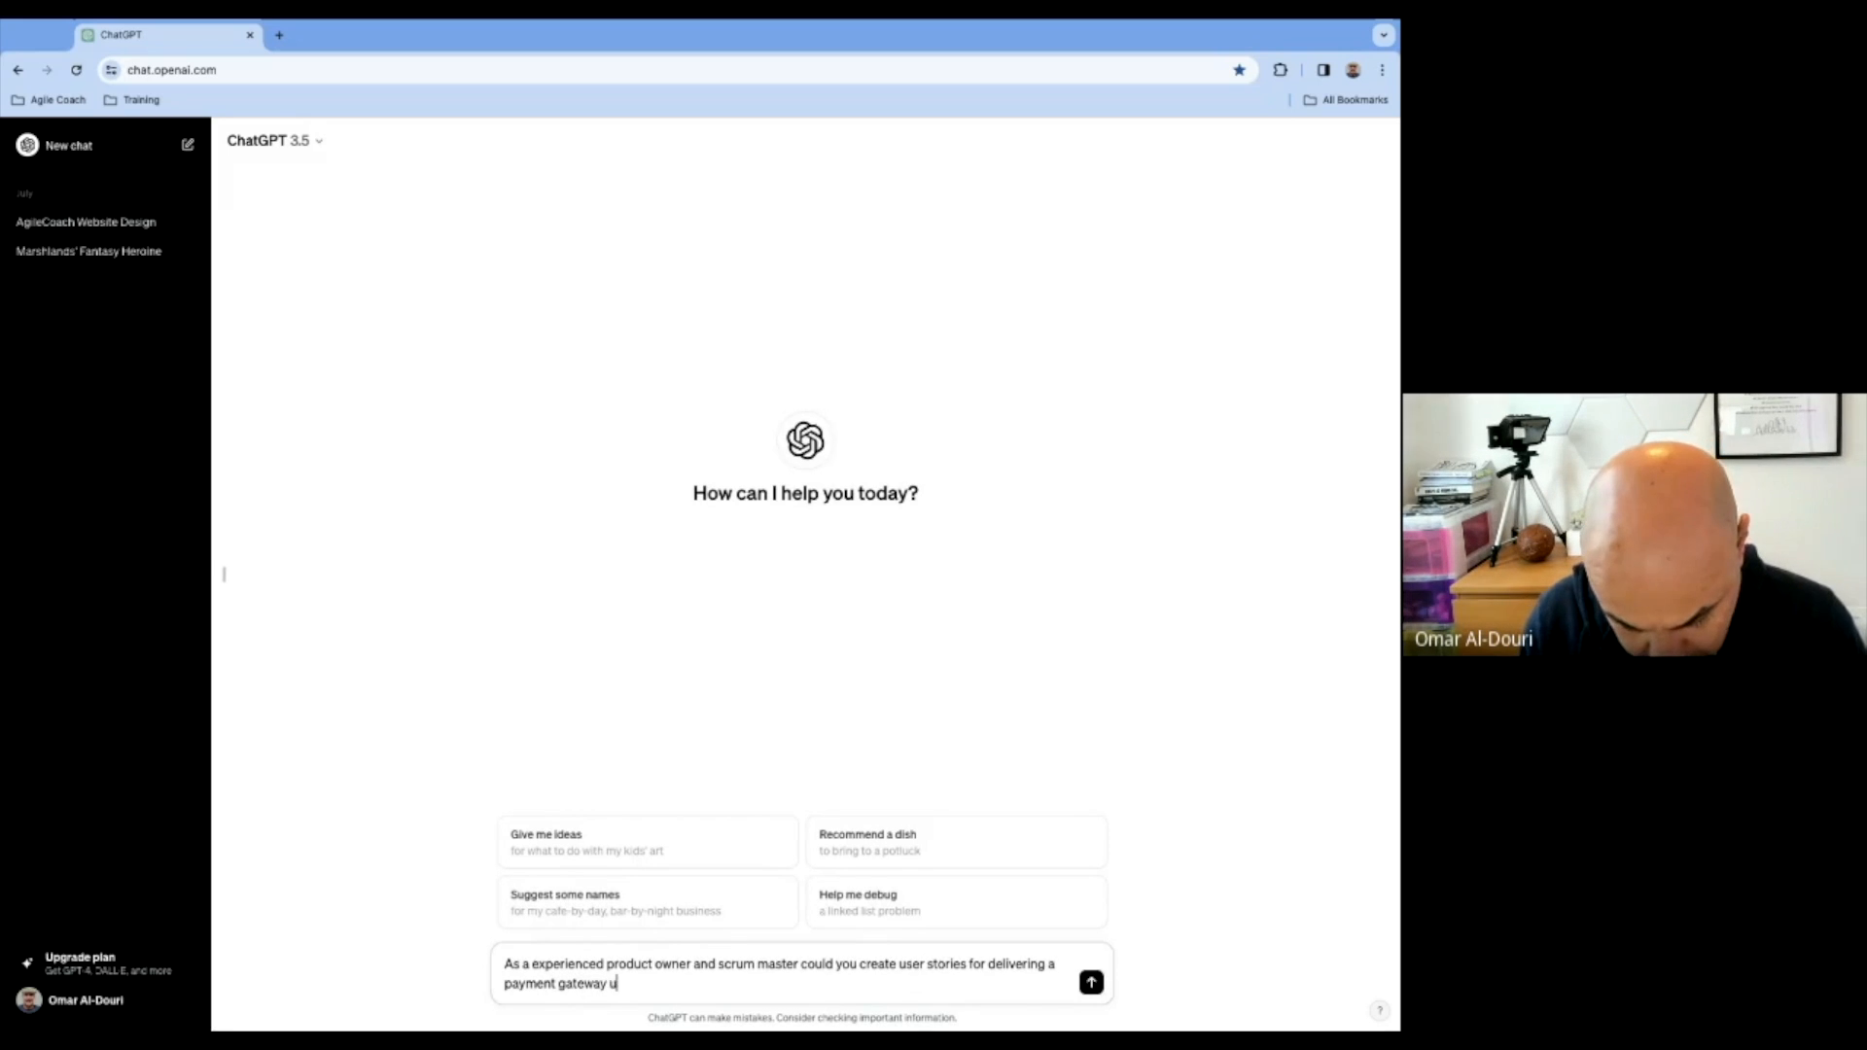
pyautogui.write('sing')
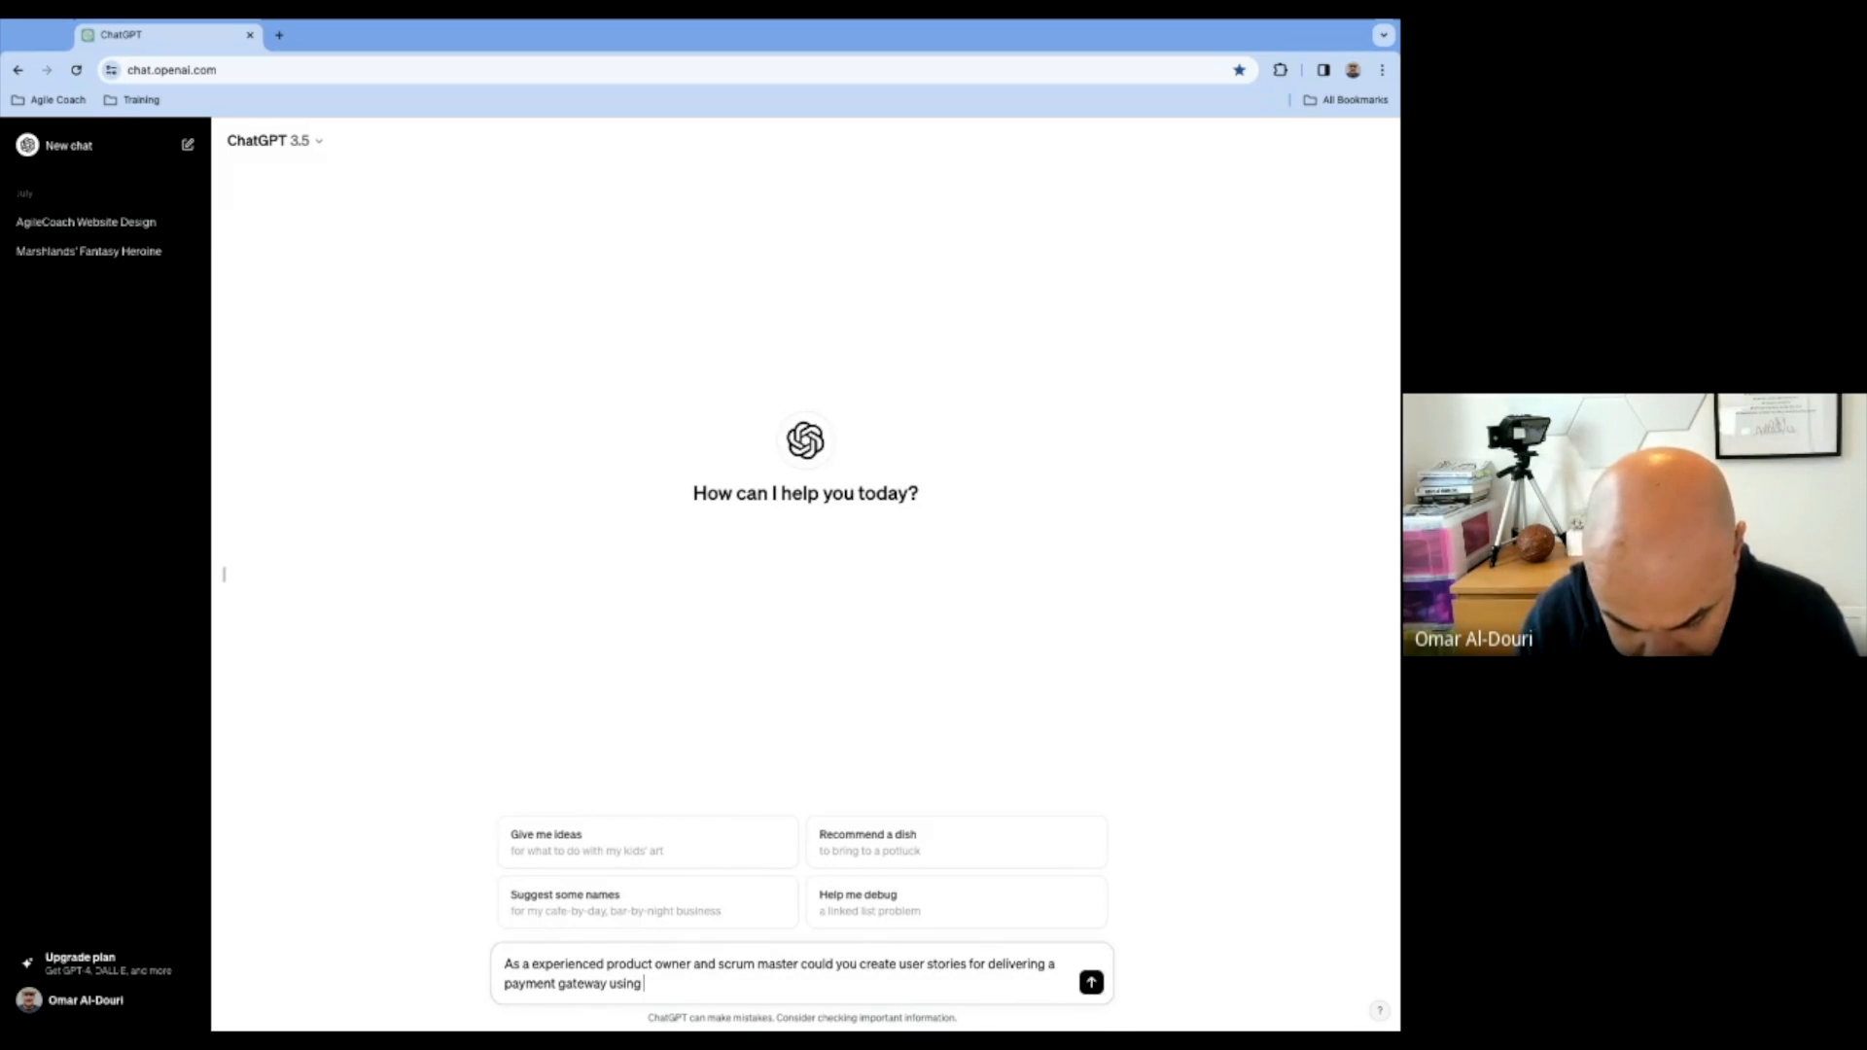
pyautogui.write('visa')
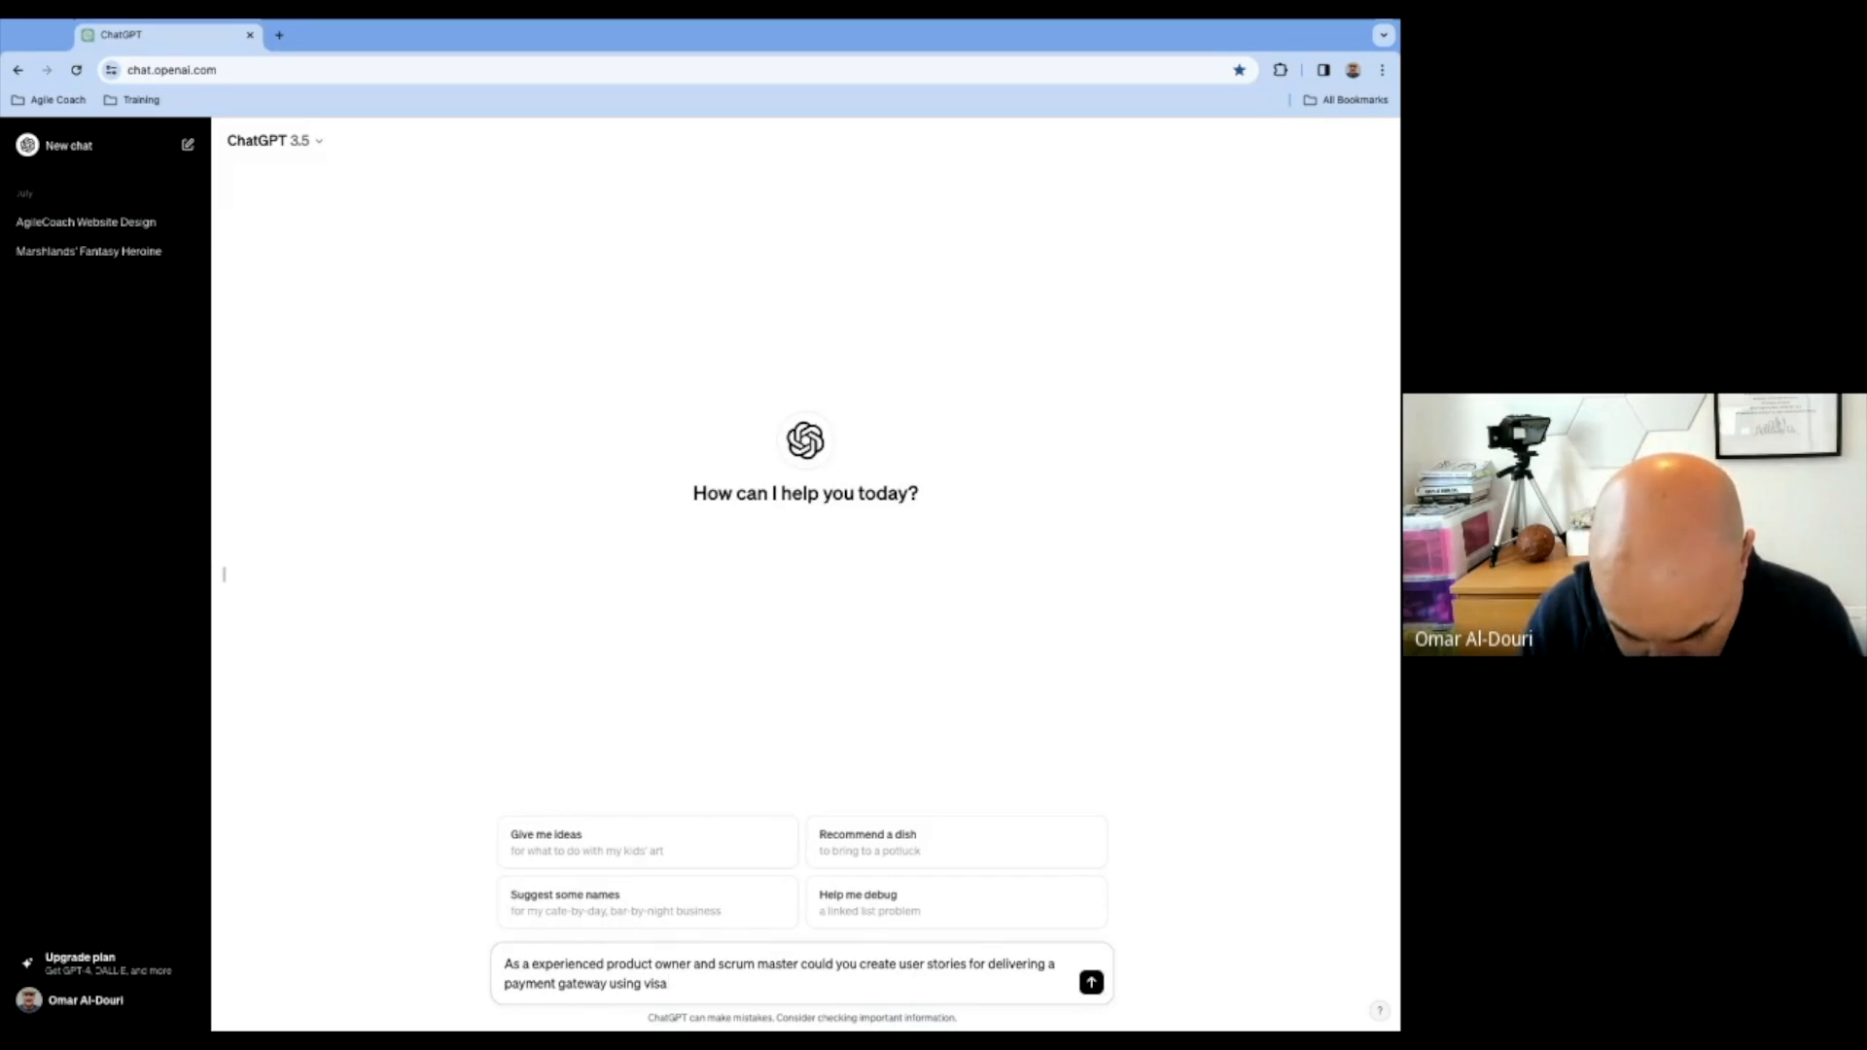
pyautogui.write('payments')
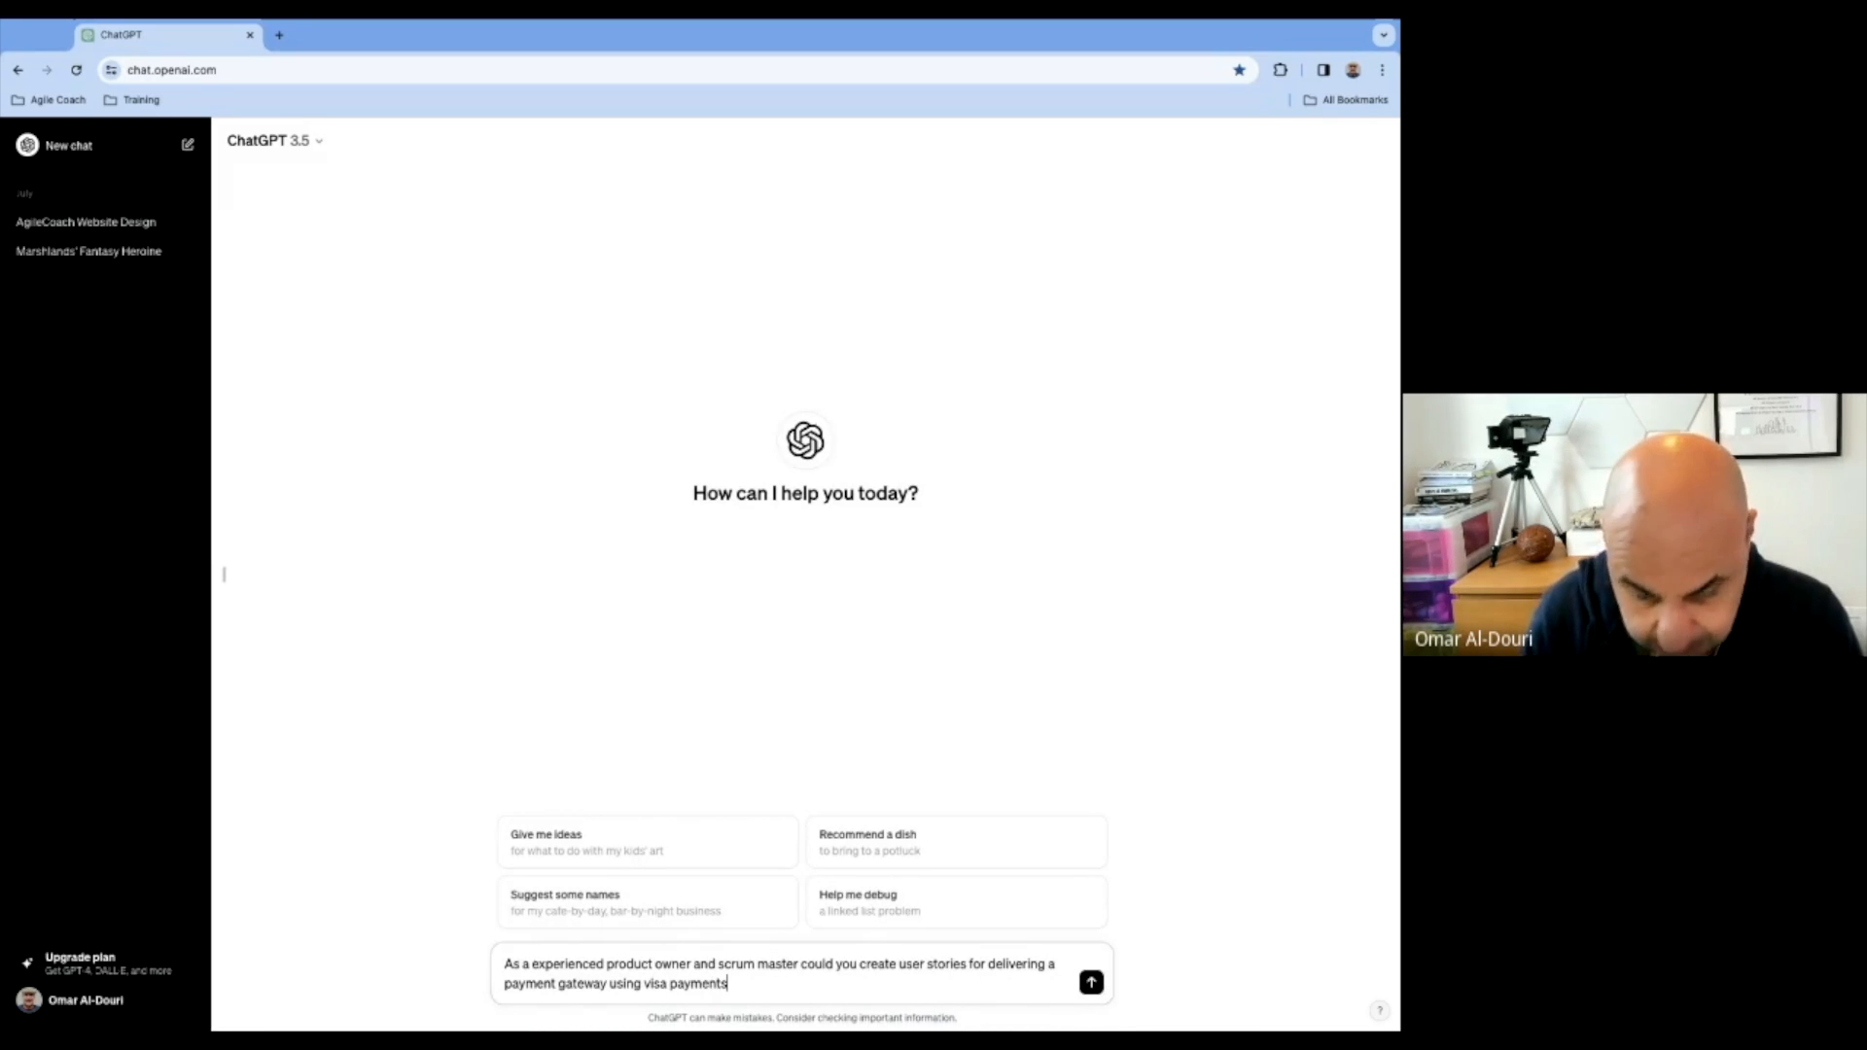
# Send the prompt and scroll through the five user stories with acceptance criteria
pyautogui.click(1090, 982)
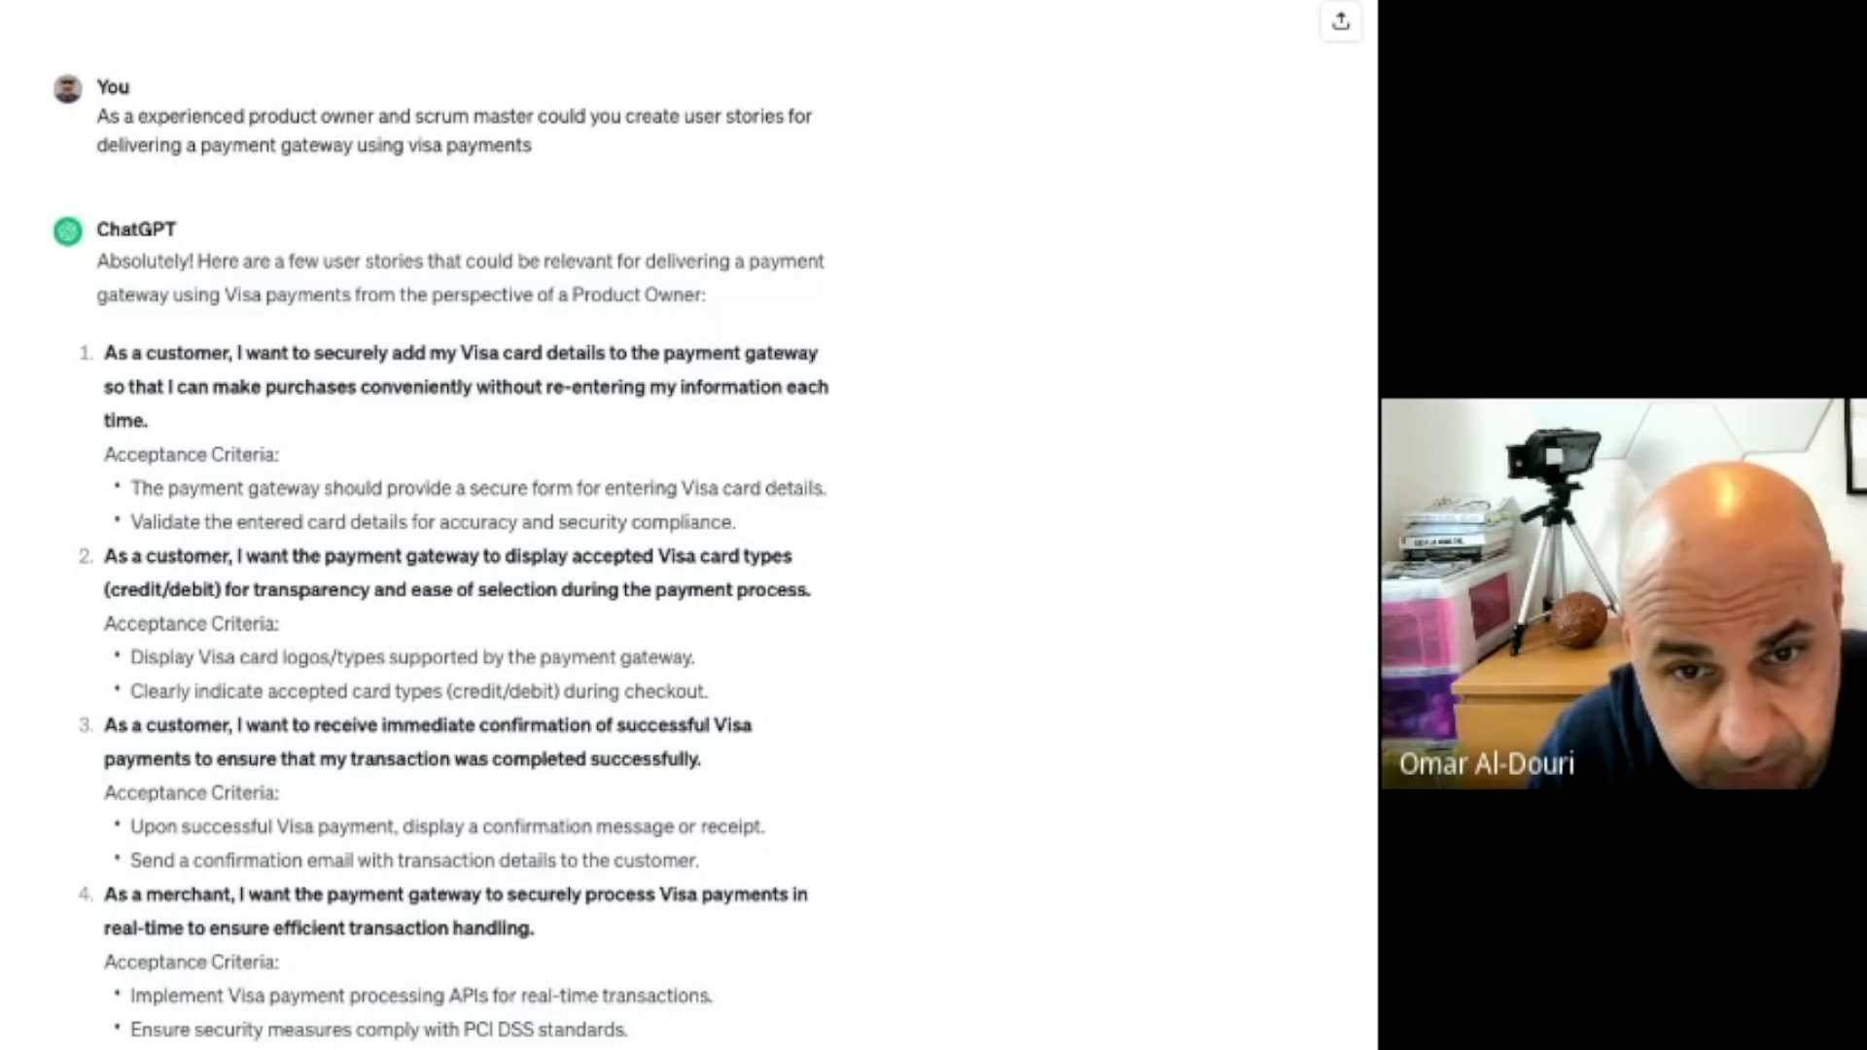
pyautogui.scroll(-3)
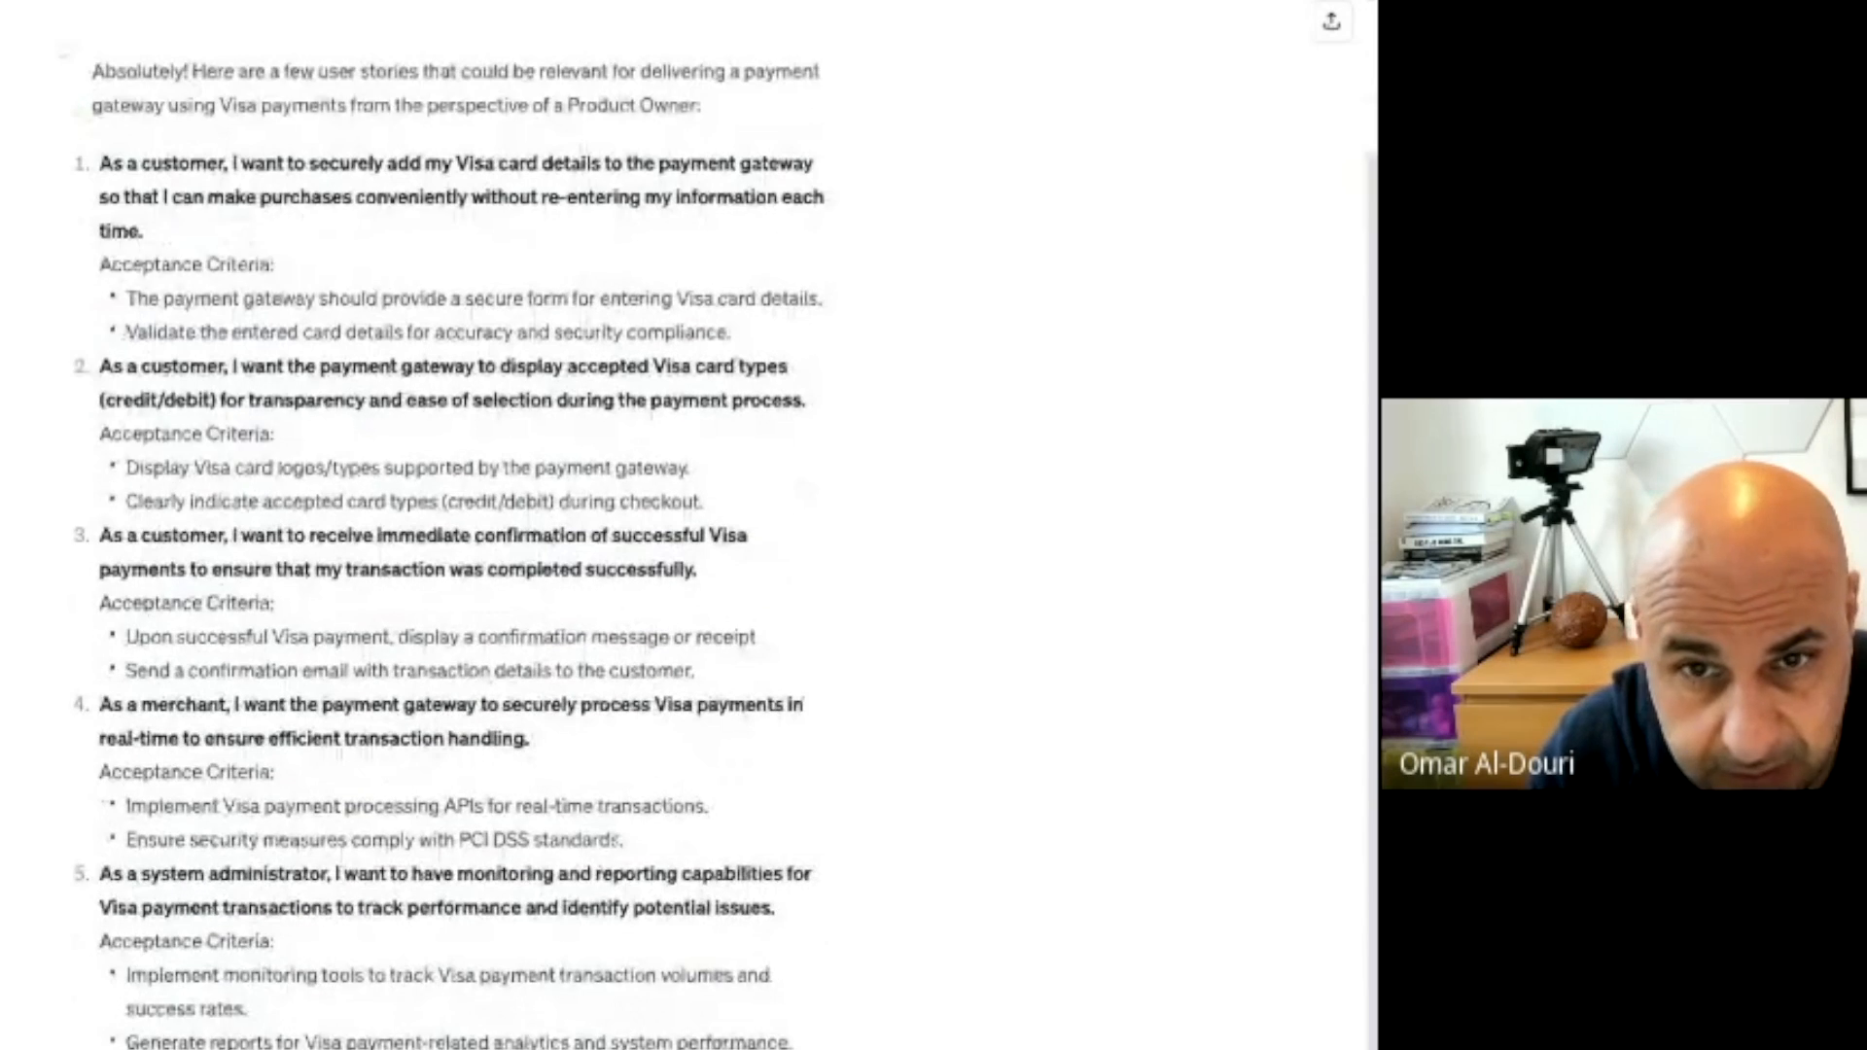
pyautogui.scroll(-3)
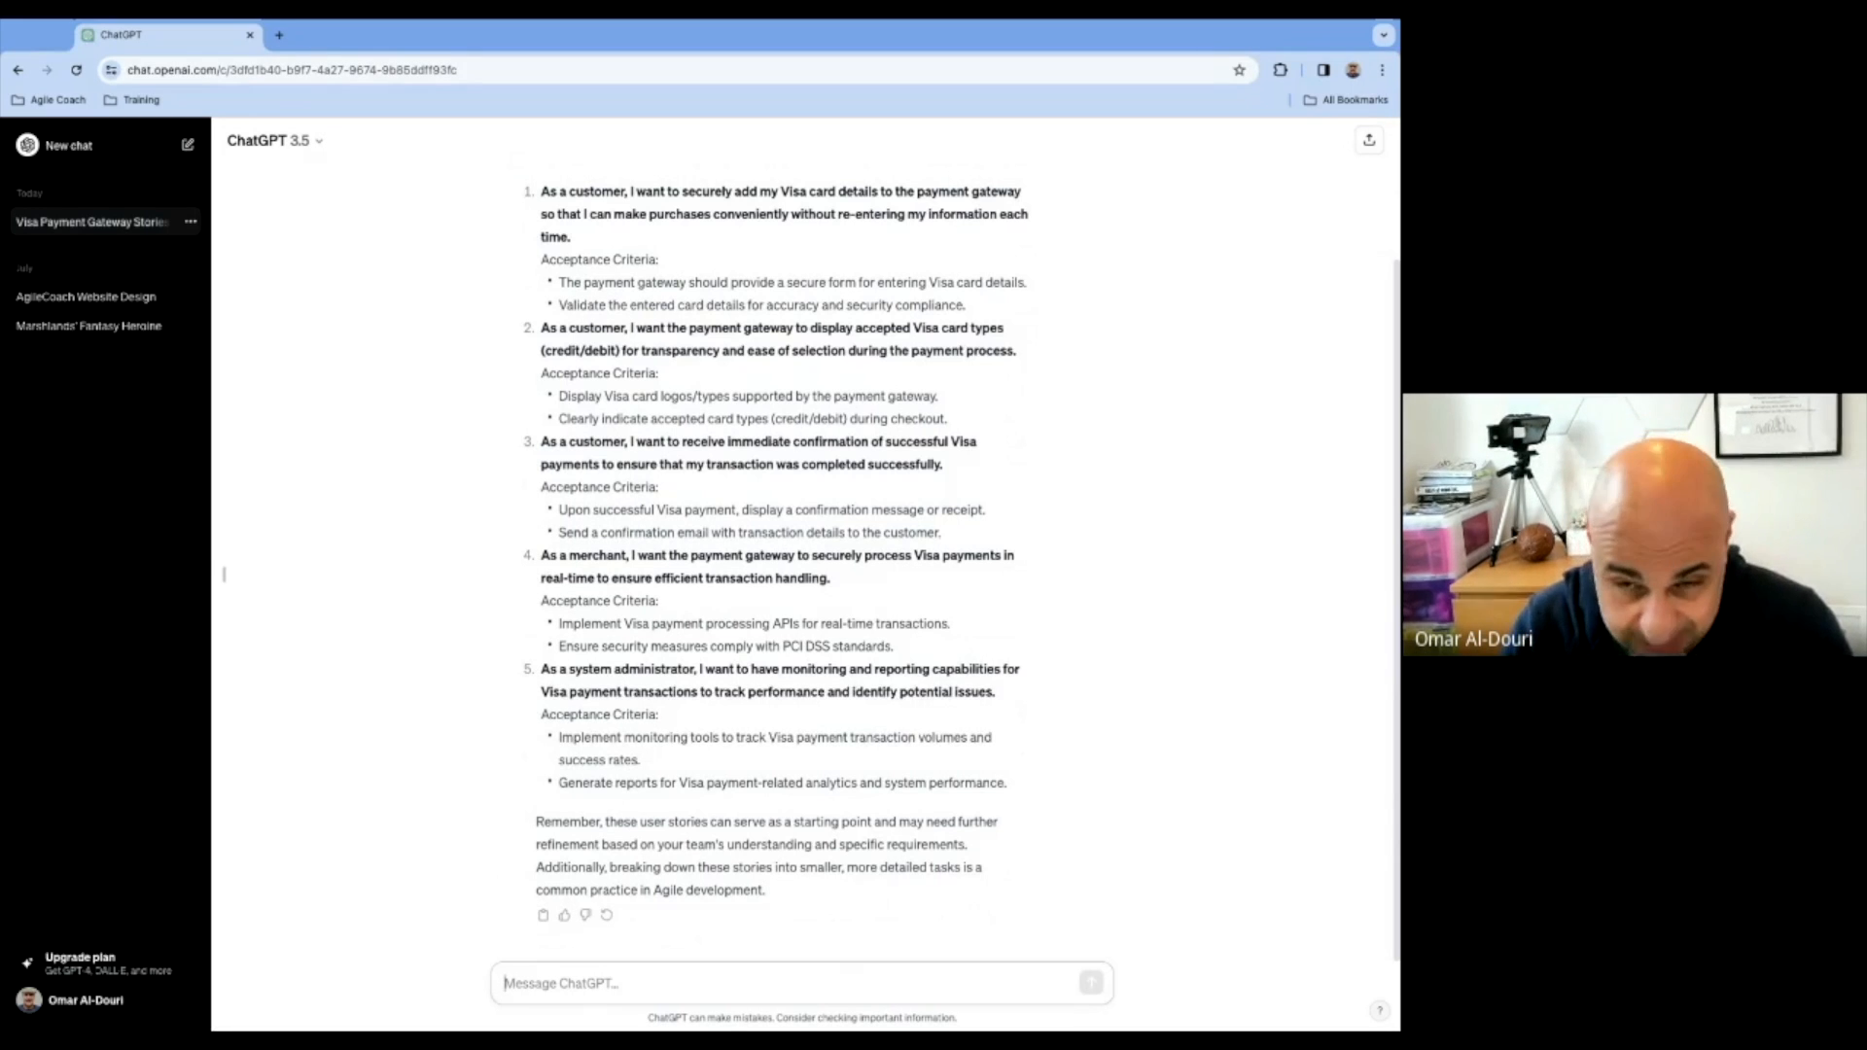
# Select the first Visa card-entry user story and ask ChatGPT to break it into tasks
pyautogui.write('gg')
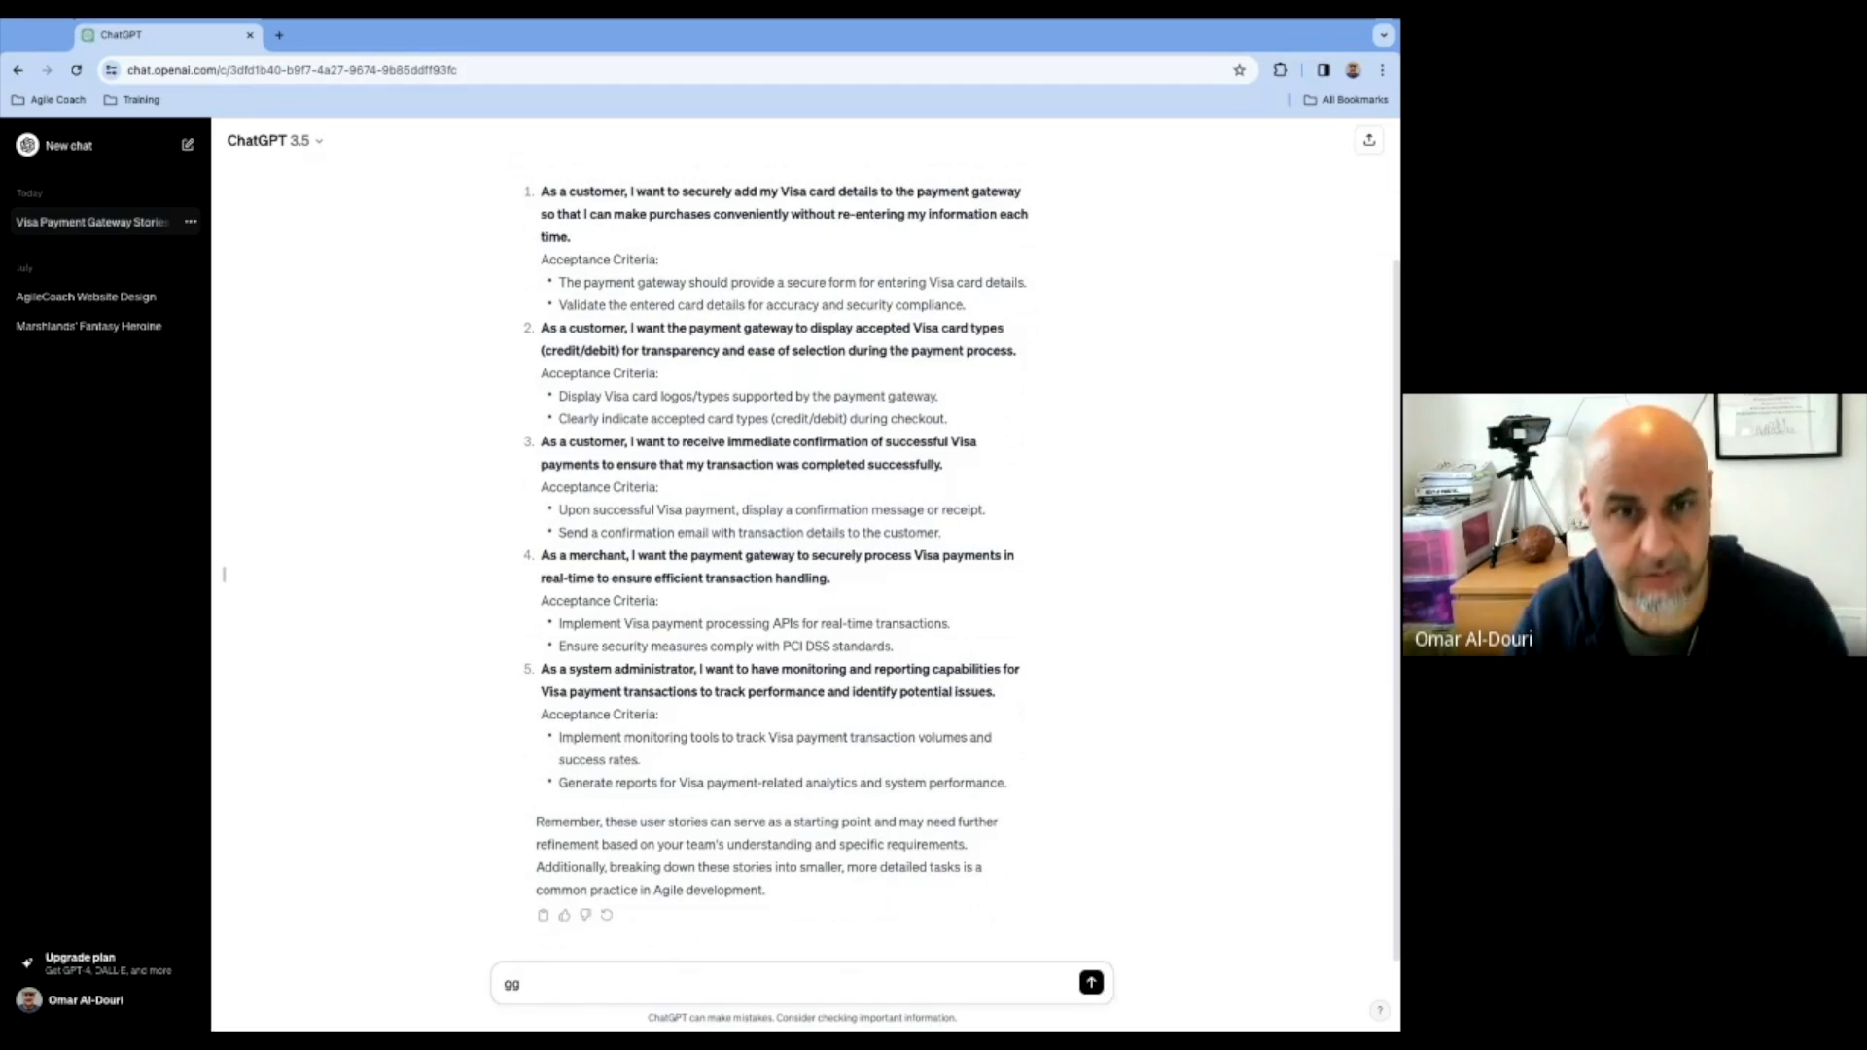
pyautogui.moveTo(1104, 298)
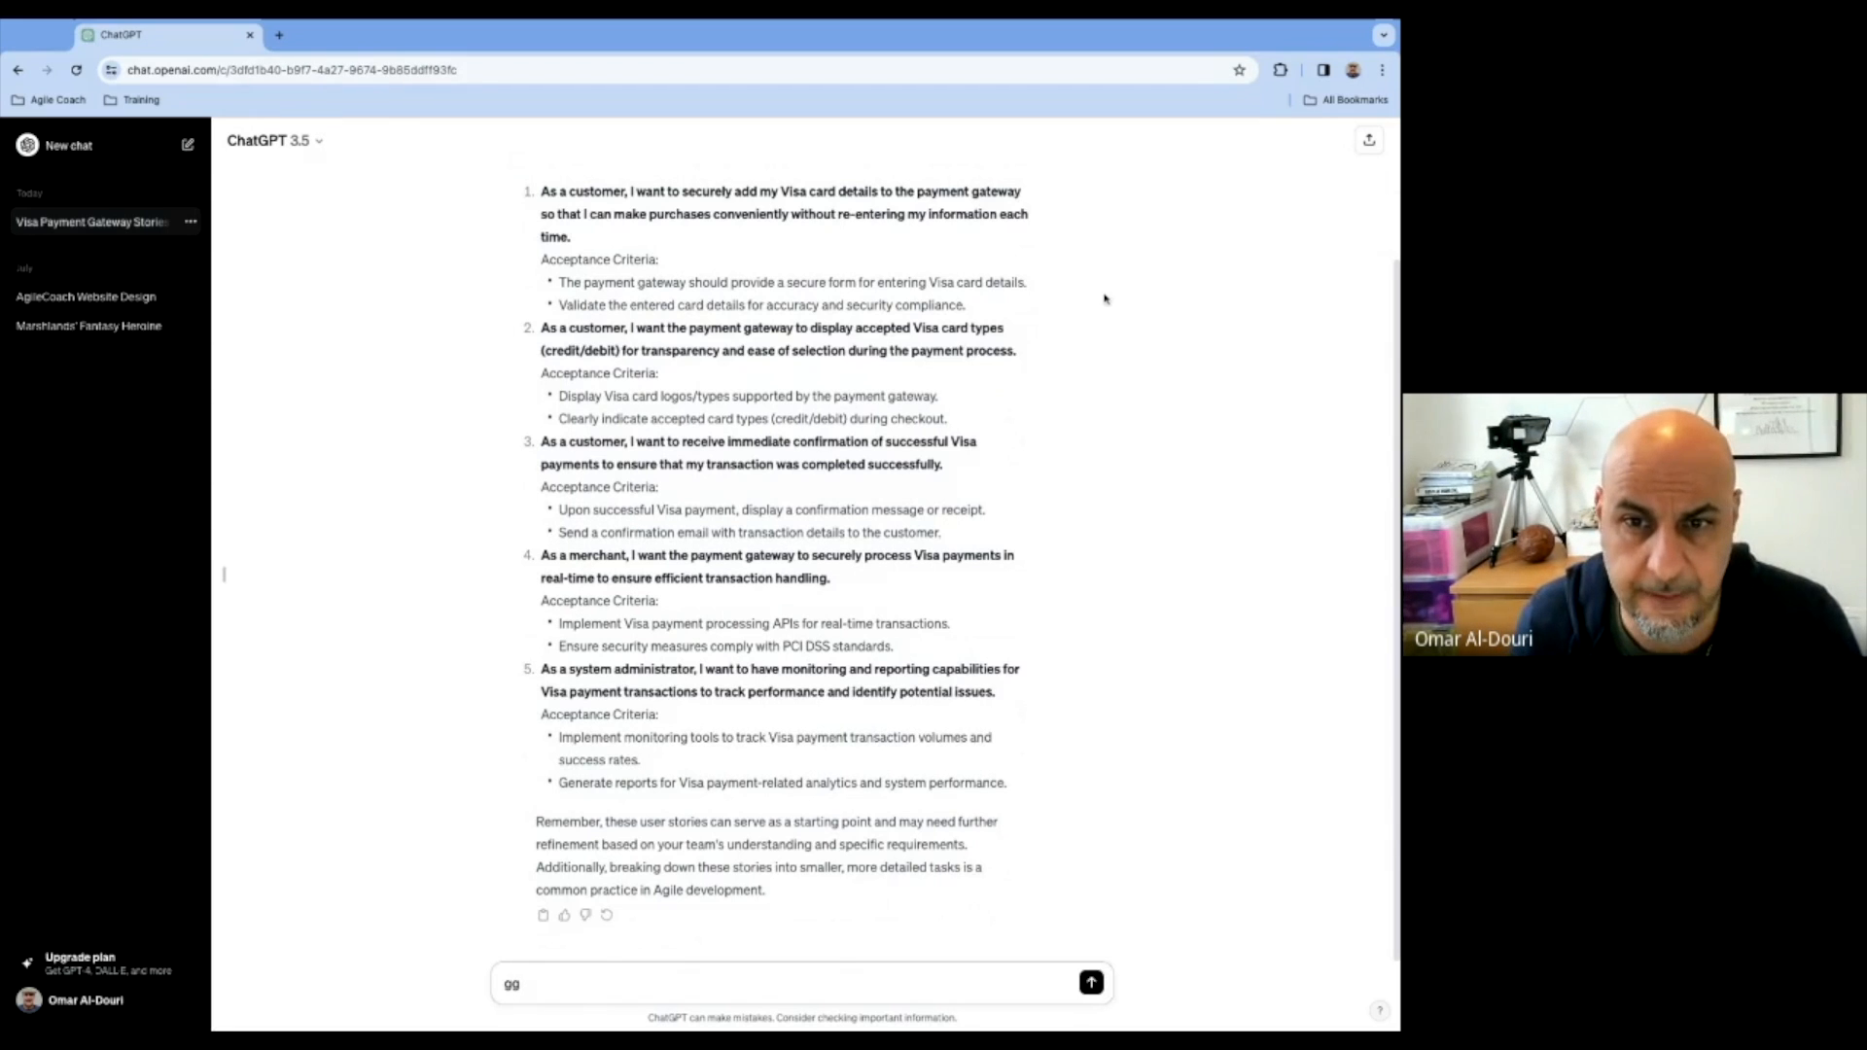
pyautogui.moveTo(541, 191); pyautogui.dragTo(976, 304)
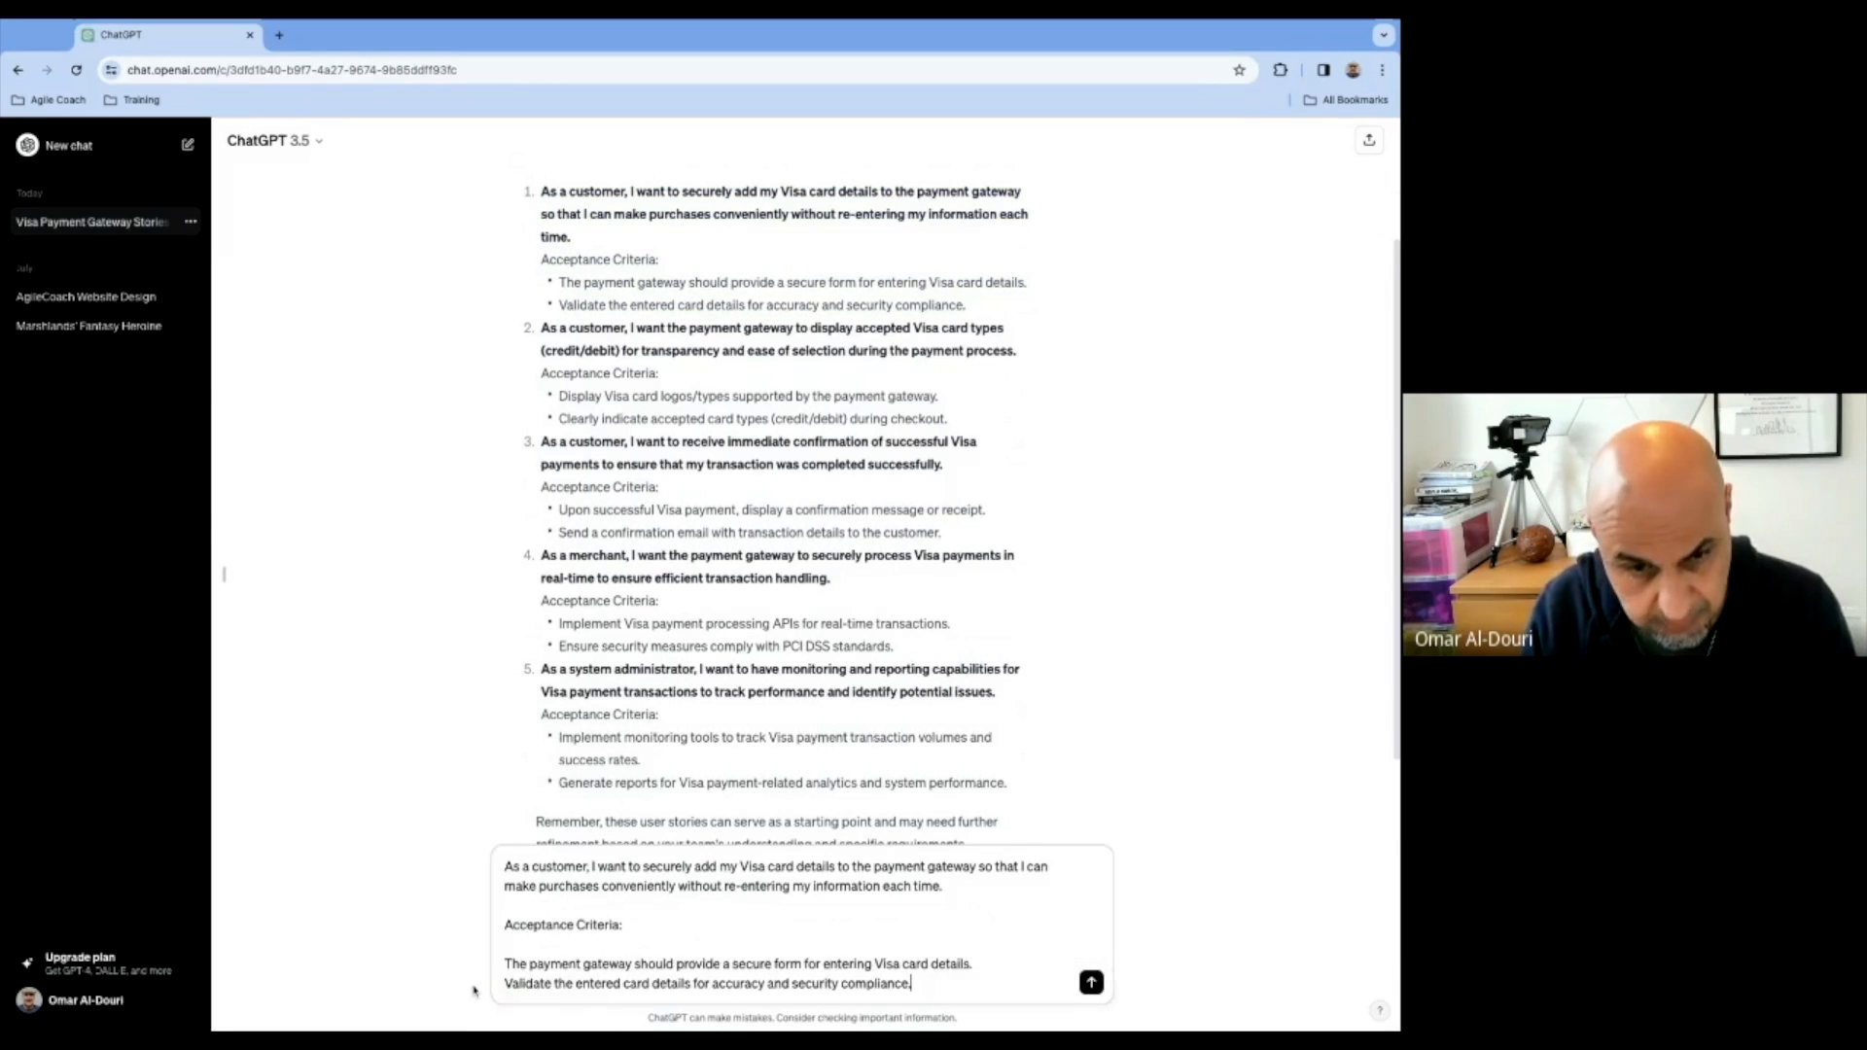
pyautogui.scroll(-3)
pyautogui.write('Can you ')
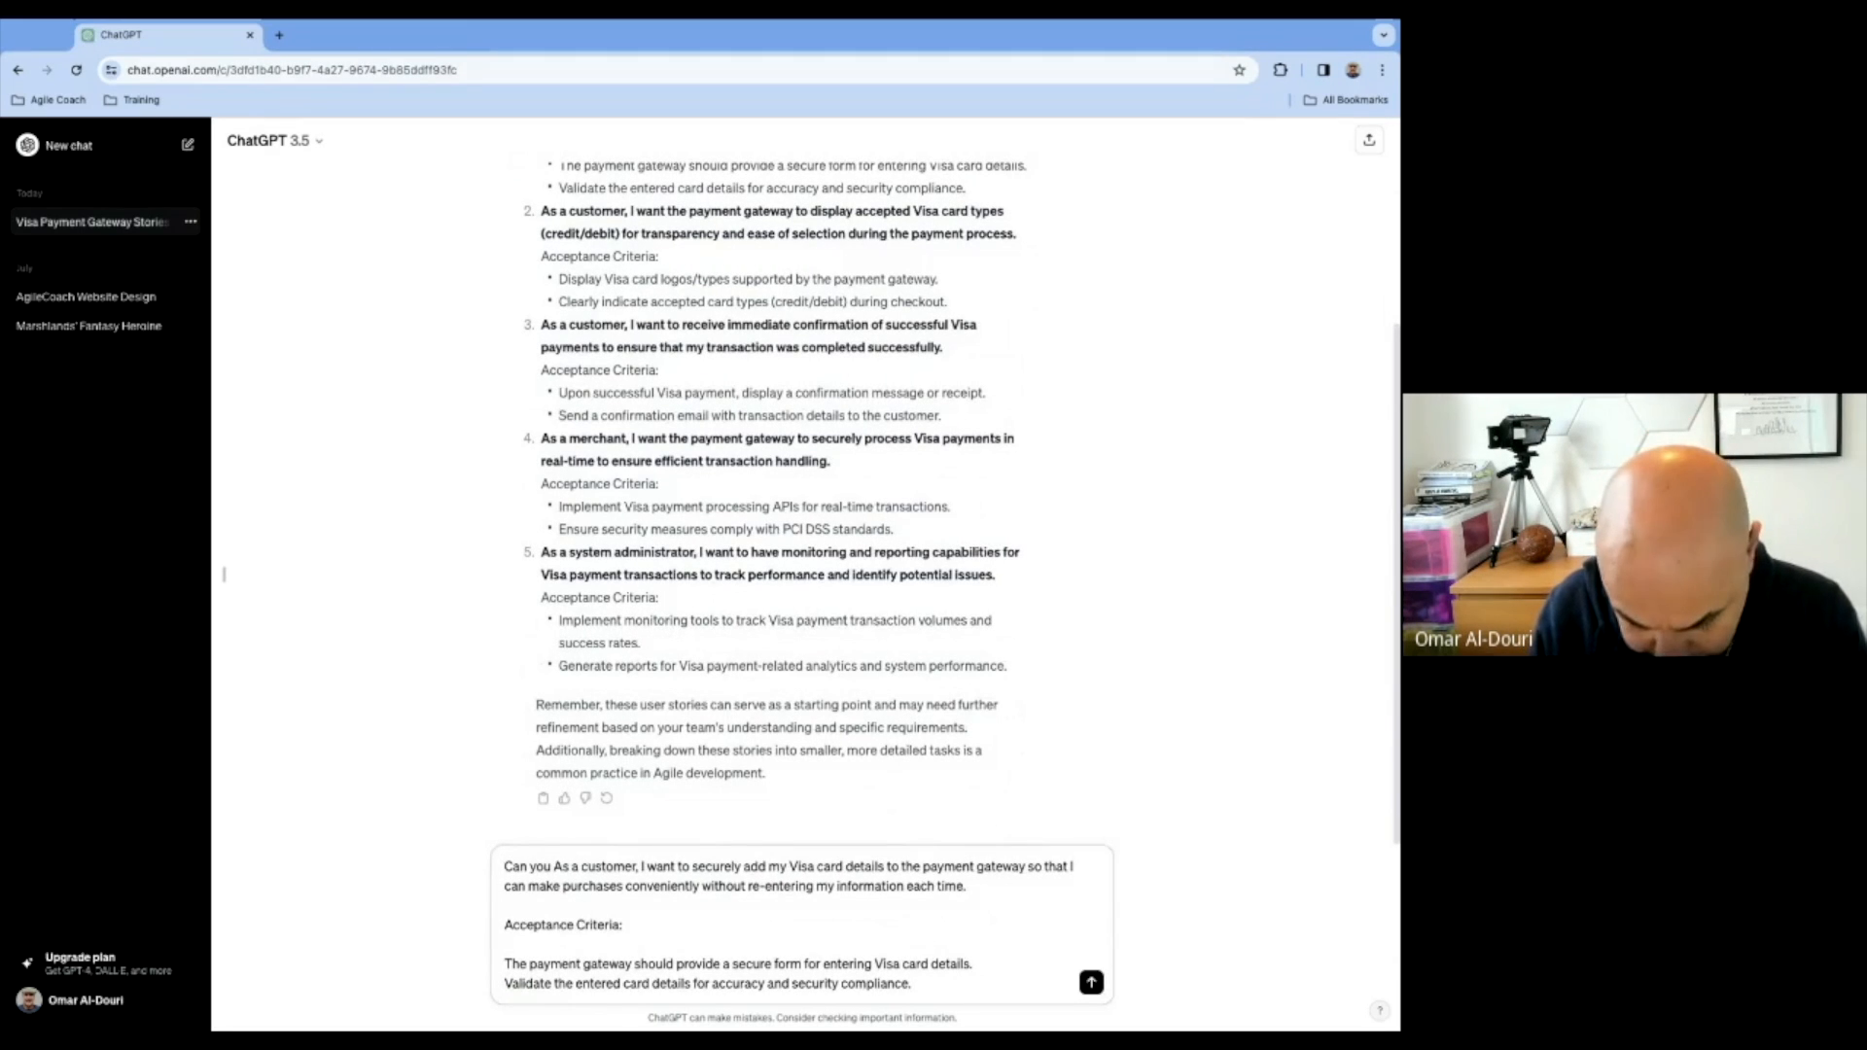
pyautogui.write('please break the follwoing user story into')
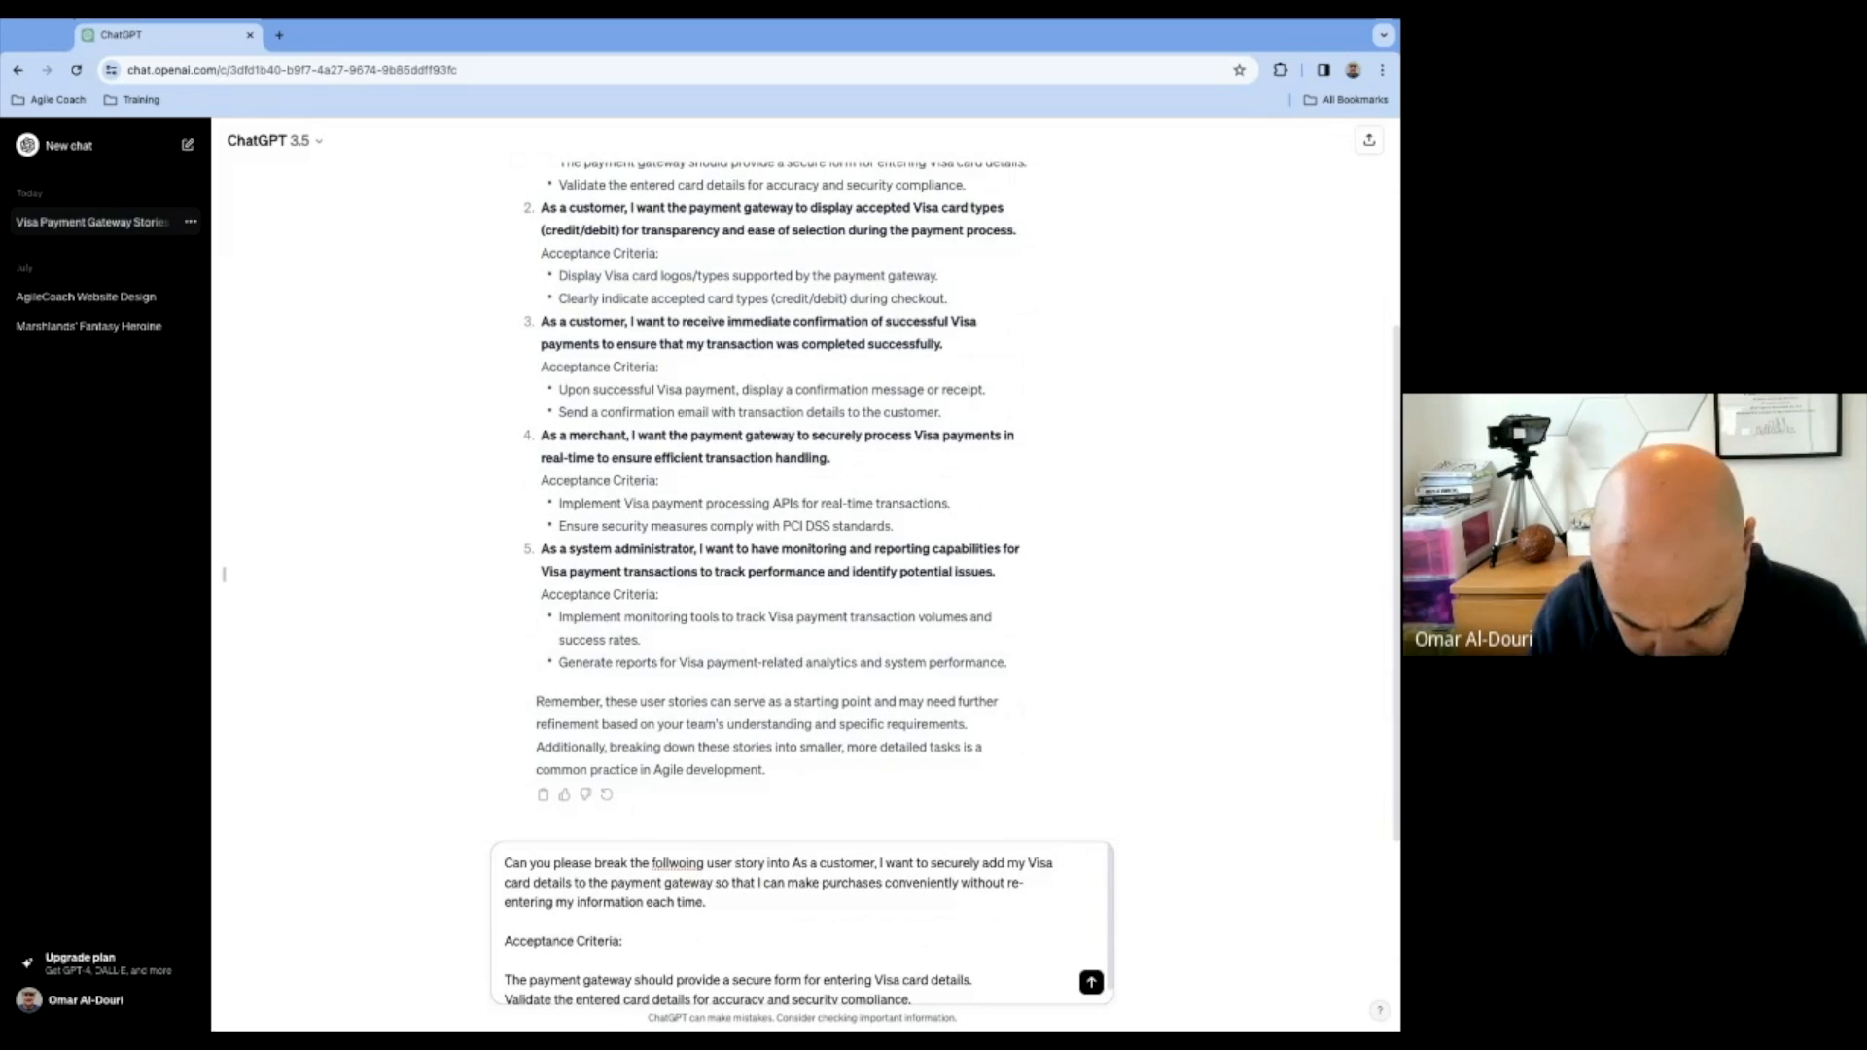
pyautogui.write('tasks:')
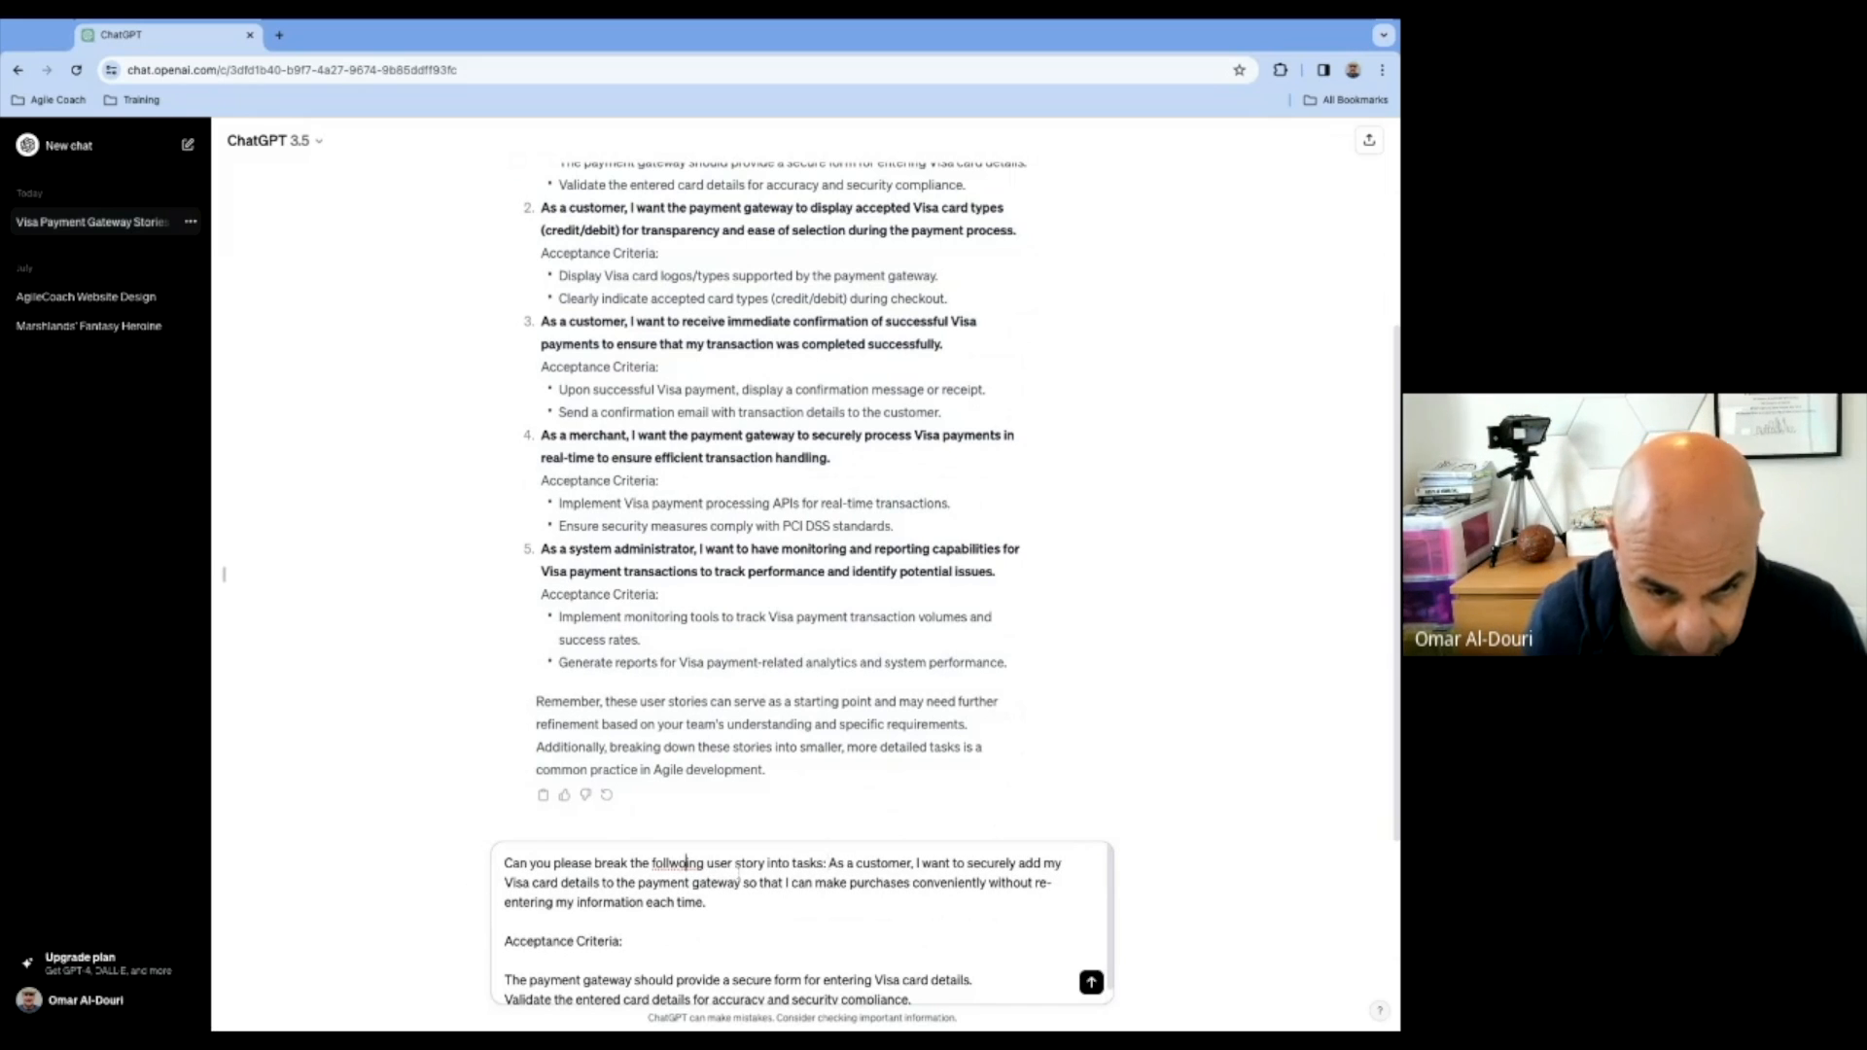
pyautogui.moveTo(1089, 982)
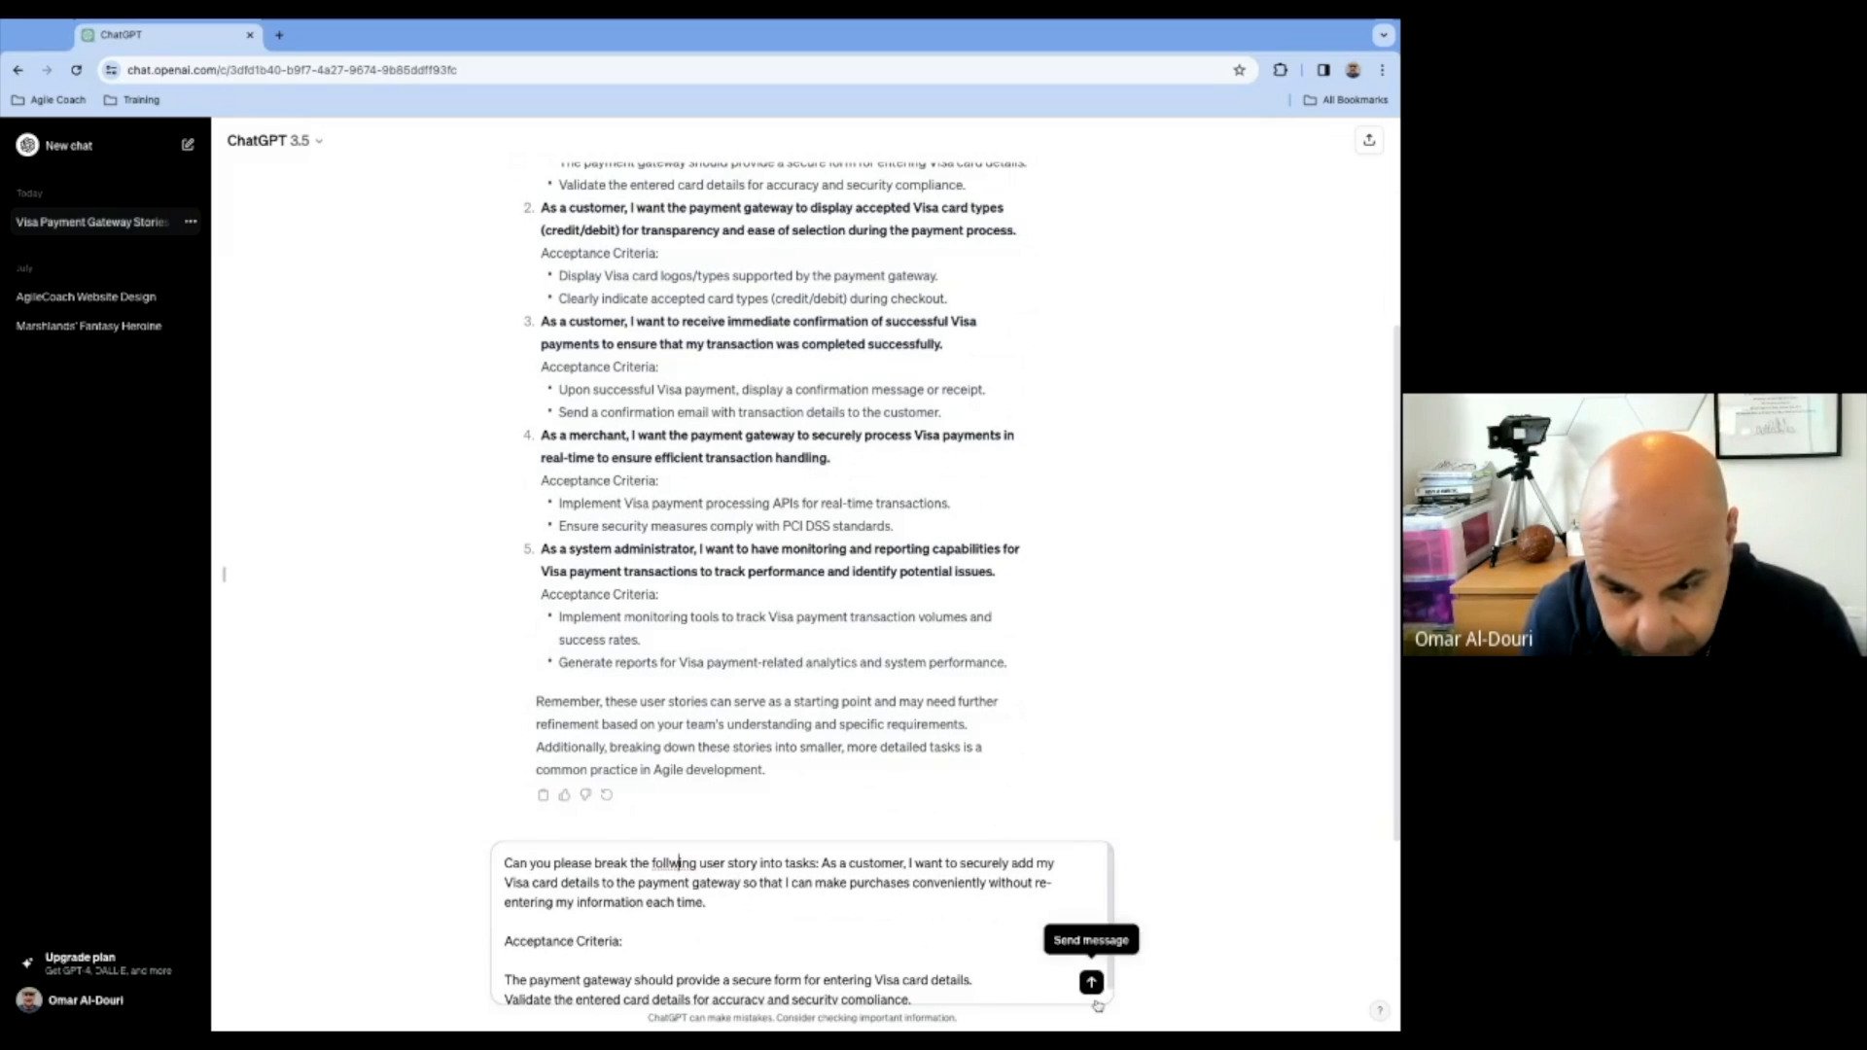
pyautogui.click(1088, 981)
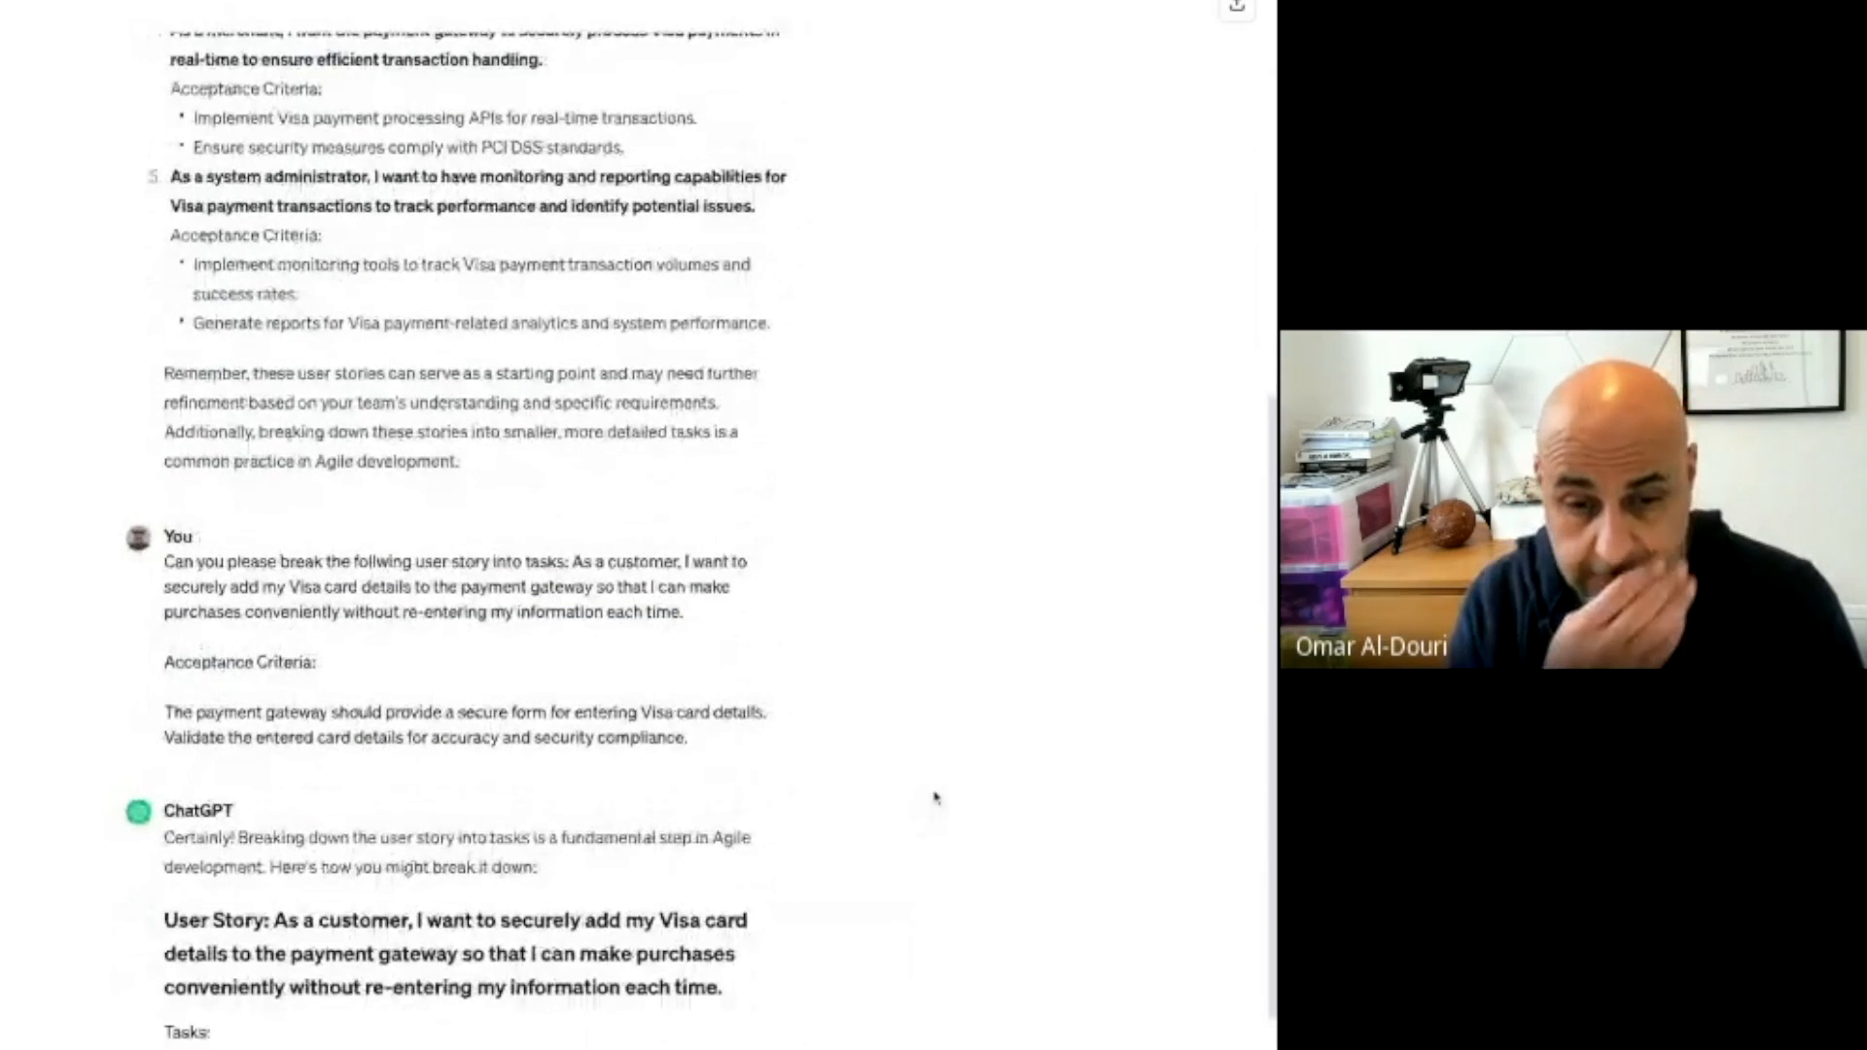
# Scroll through the seven tasks, from secure form building to user acceptance testing
pyautogui.scroll(-3)
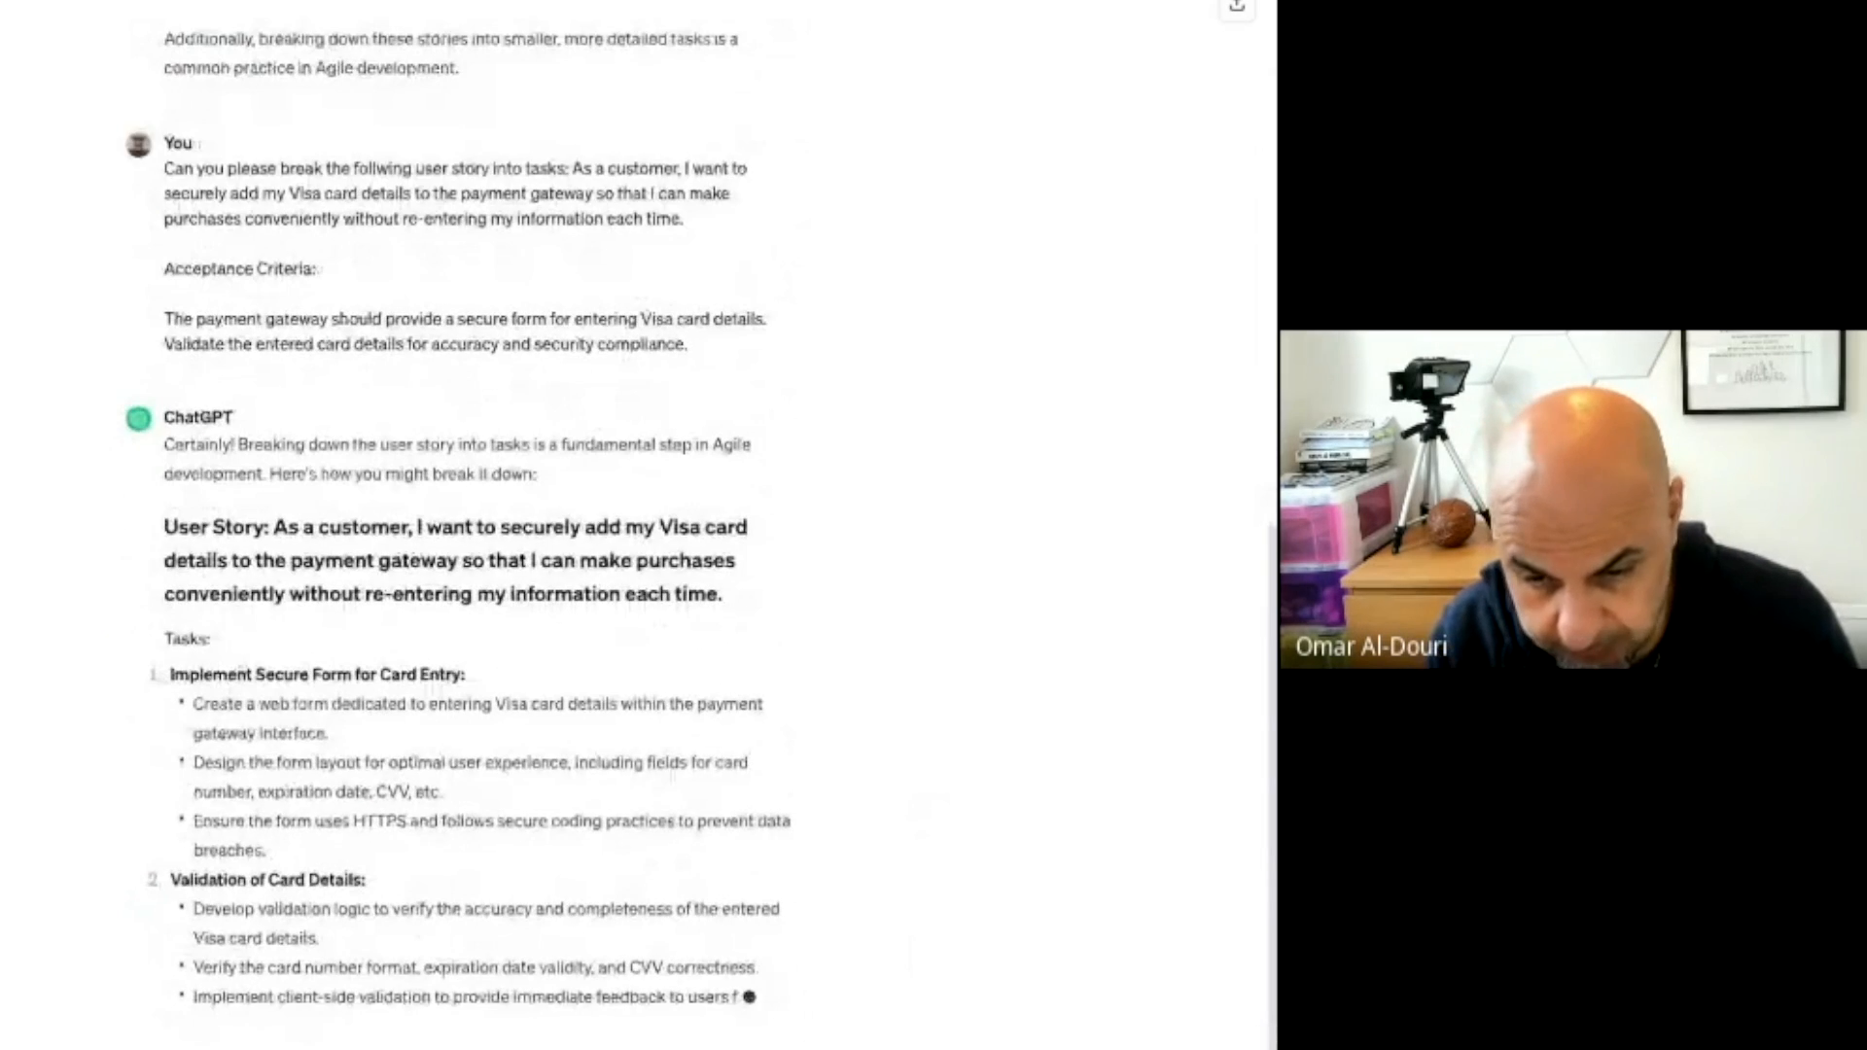
pyautogui.scroll(-3)
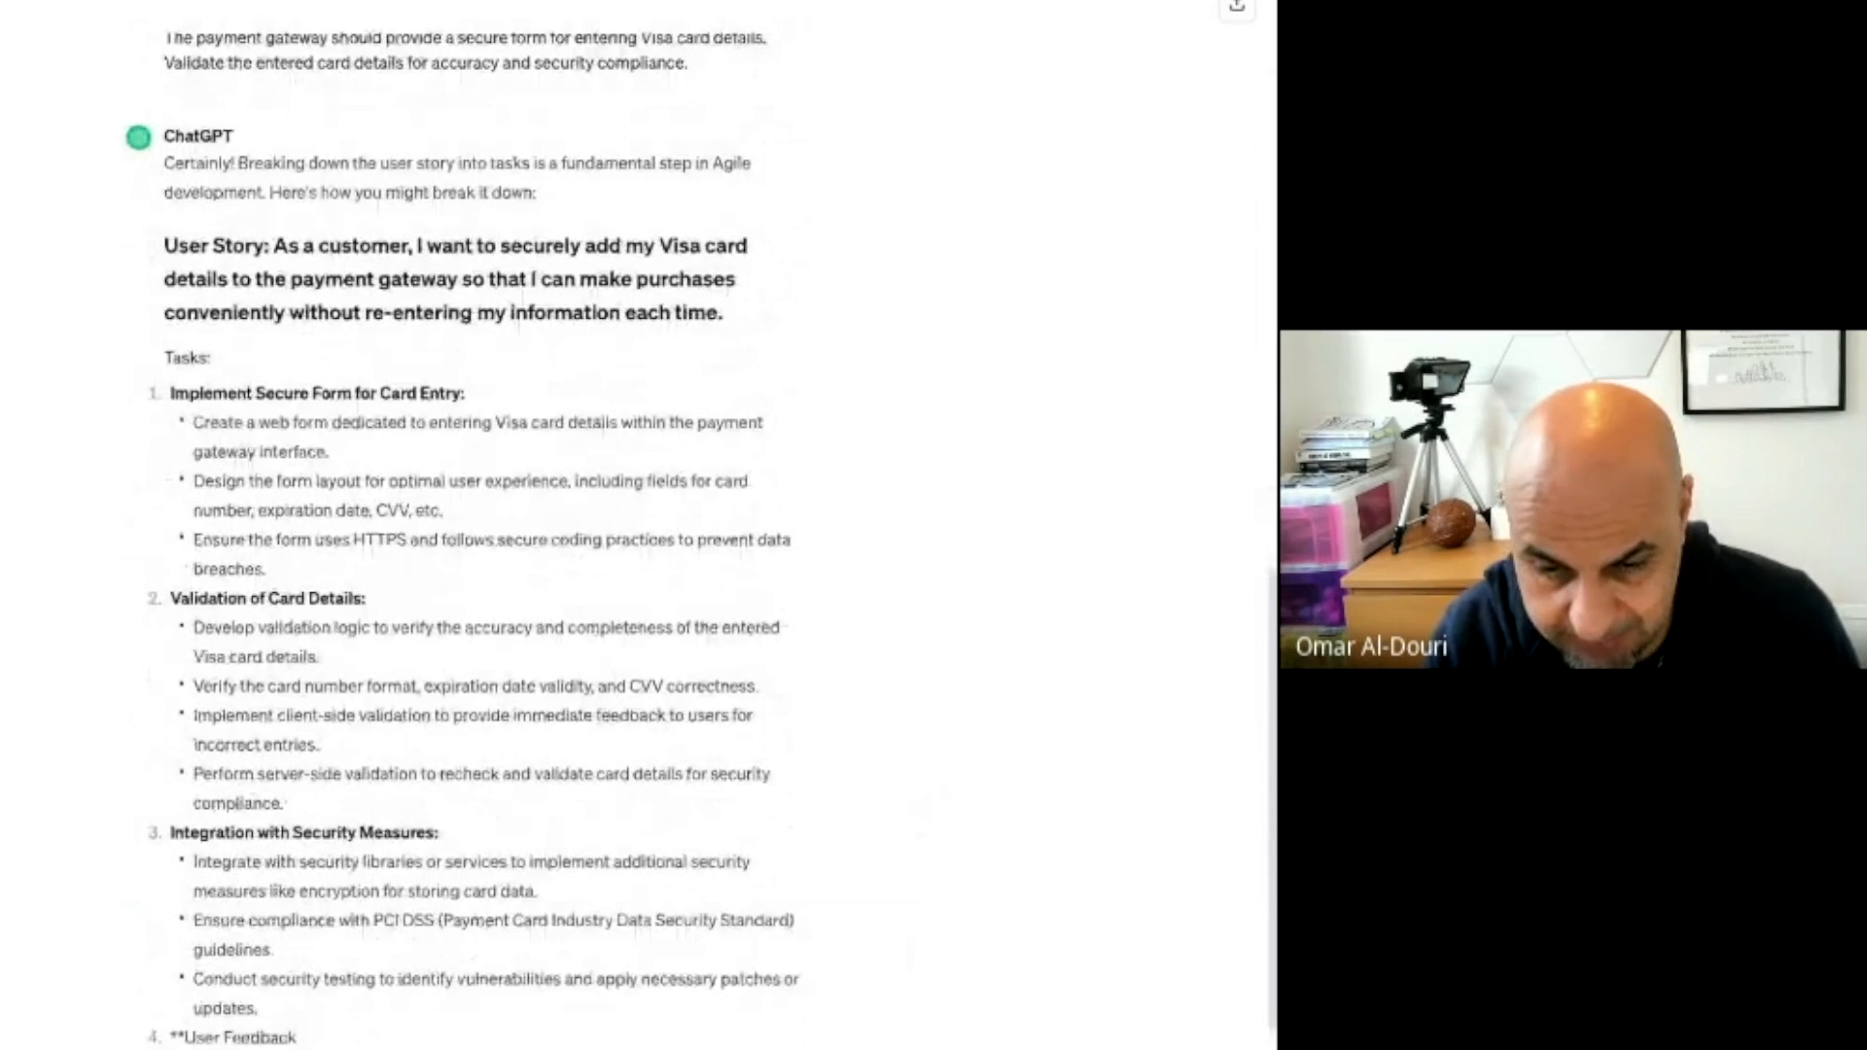
pyautogui.scroll(-3)
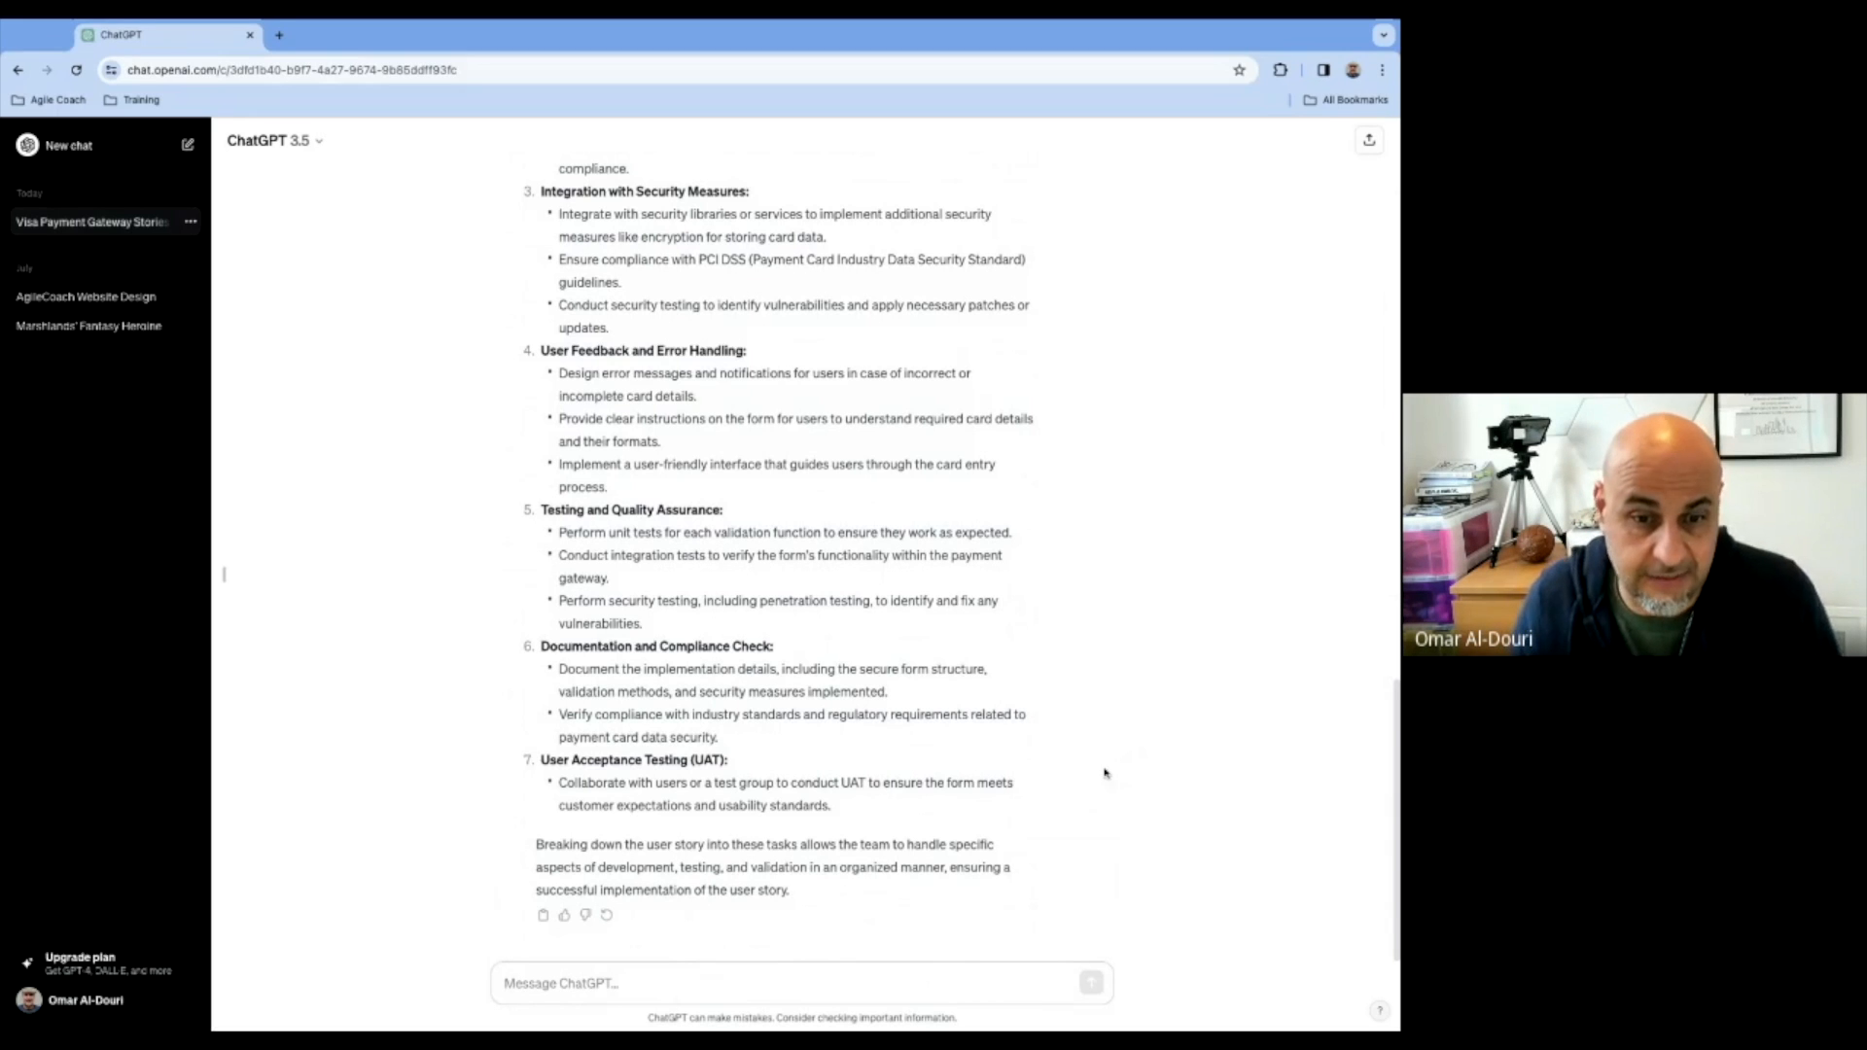
pyautogui.moveTo(700, 632)
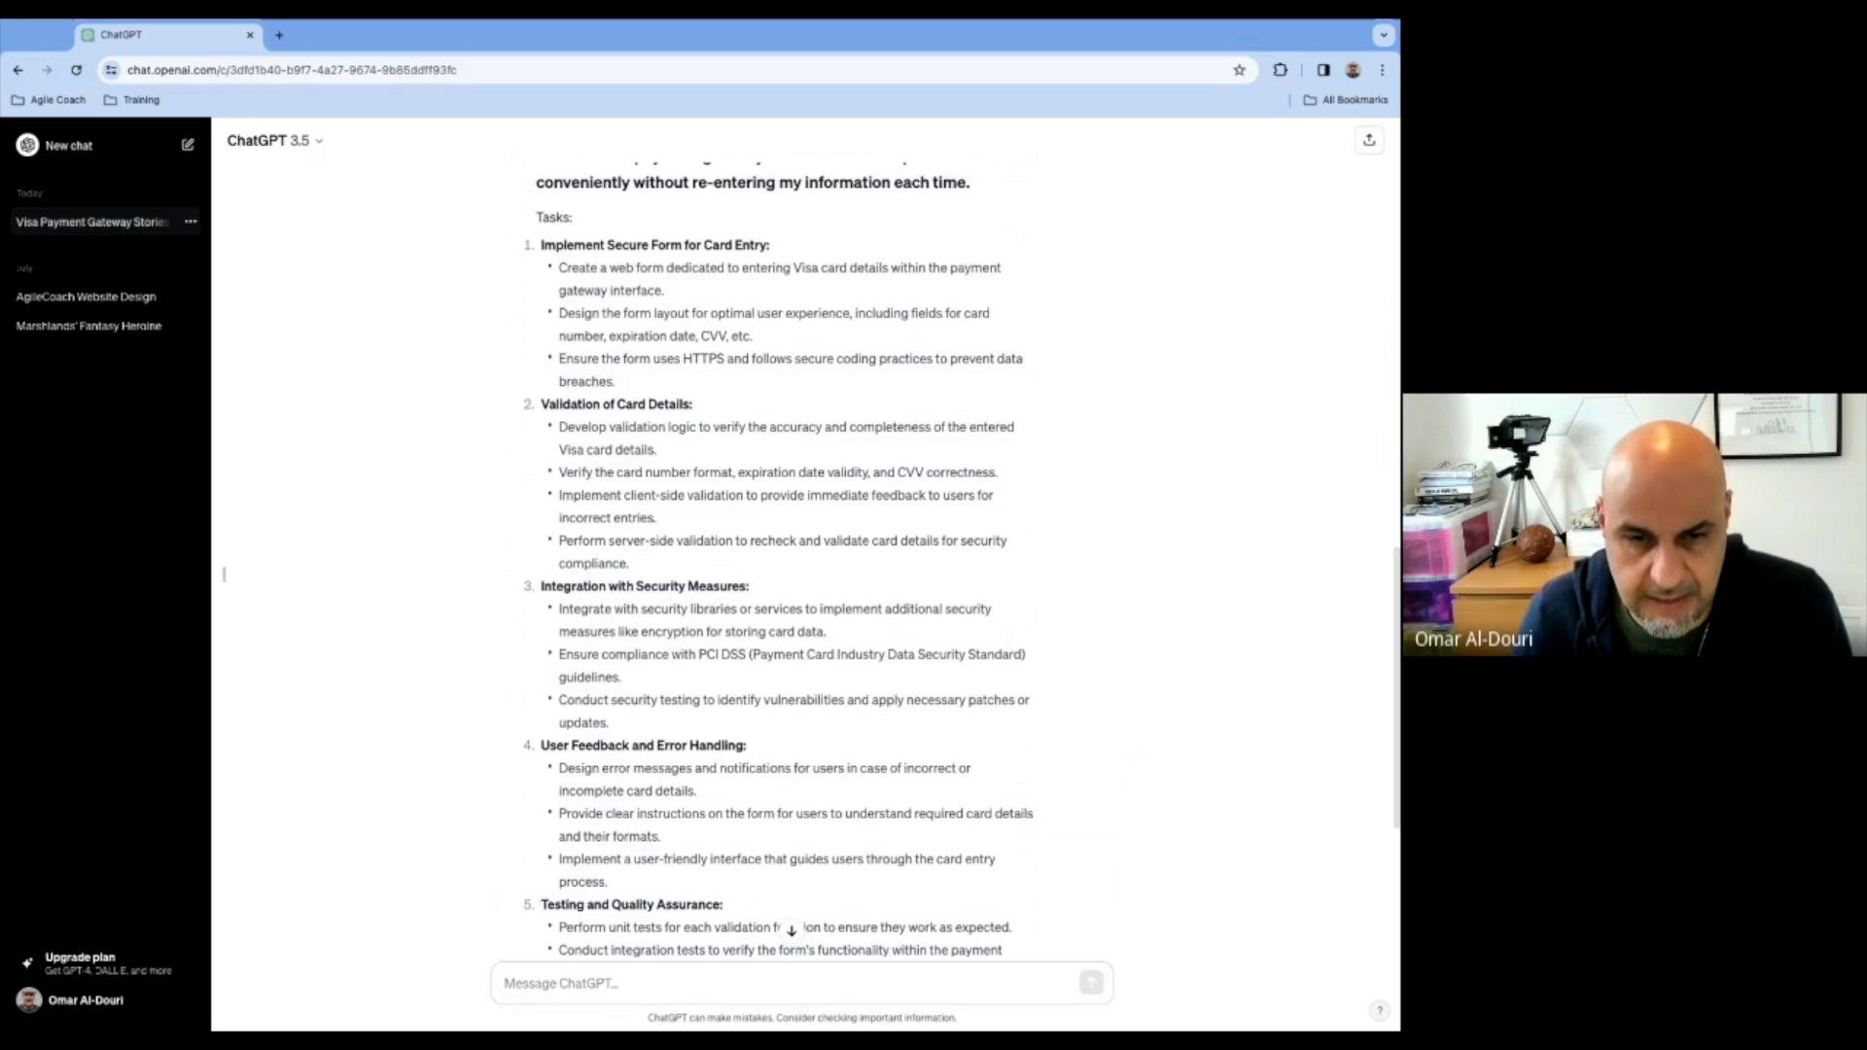
pyautogui.scroll(-3)
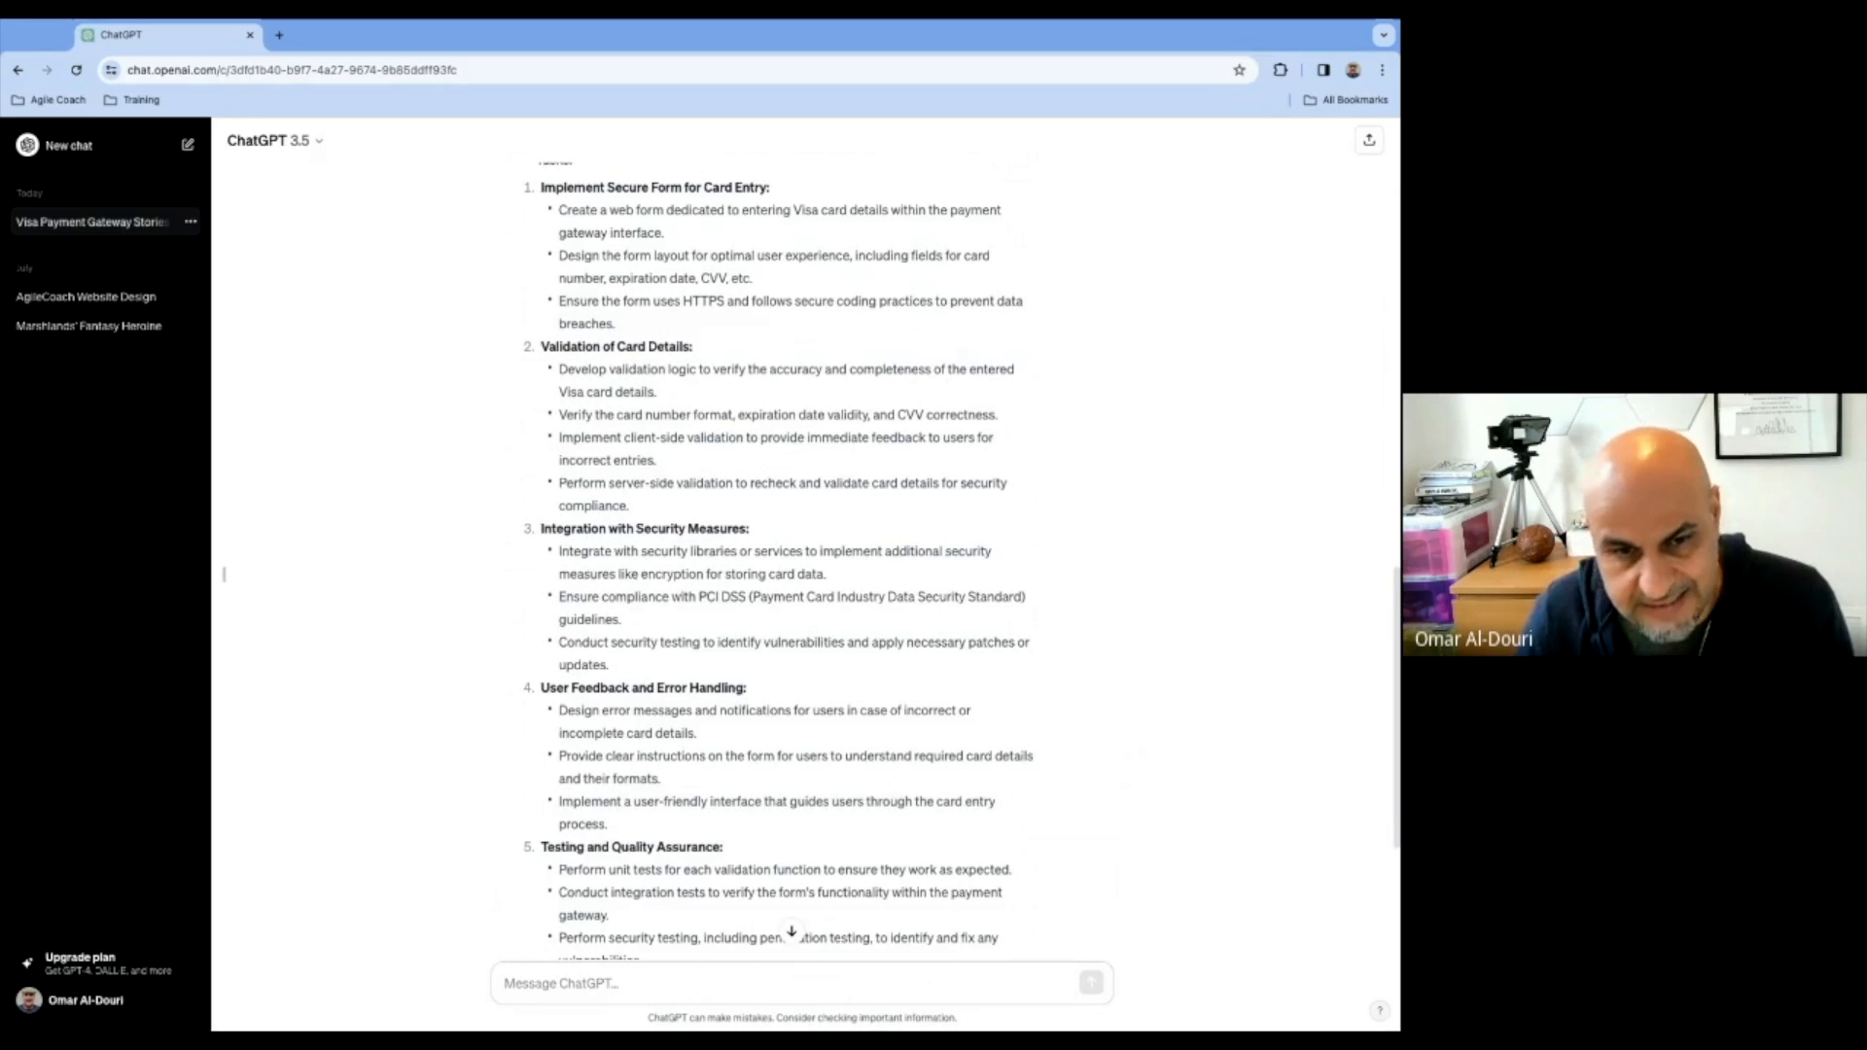
pyautogui.scroll(-3)
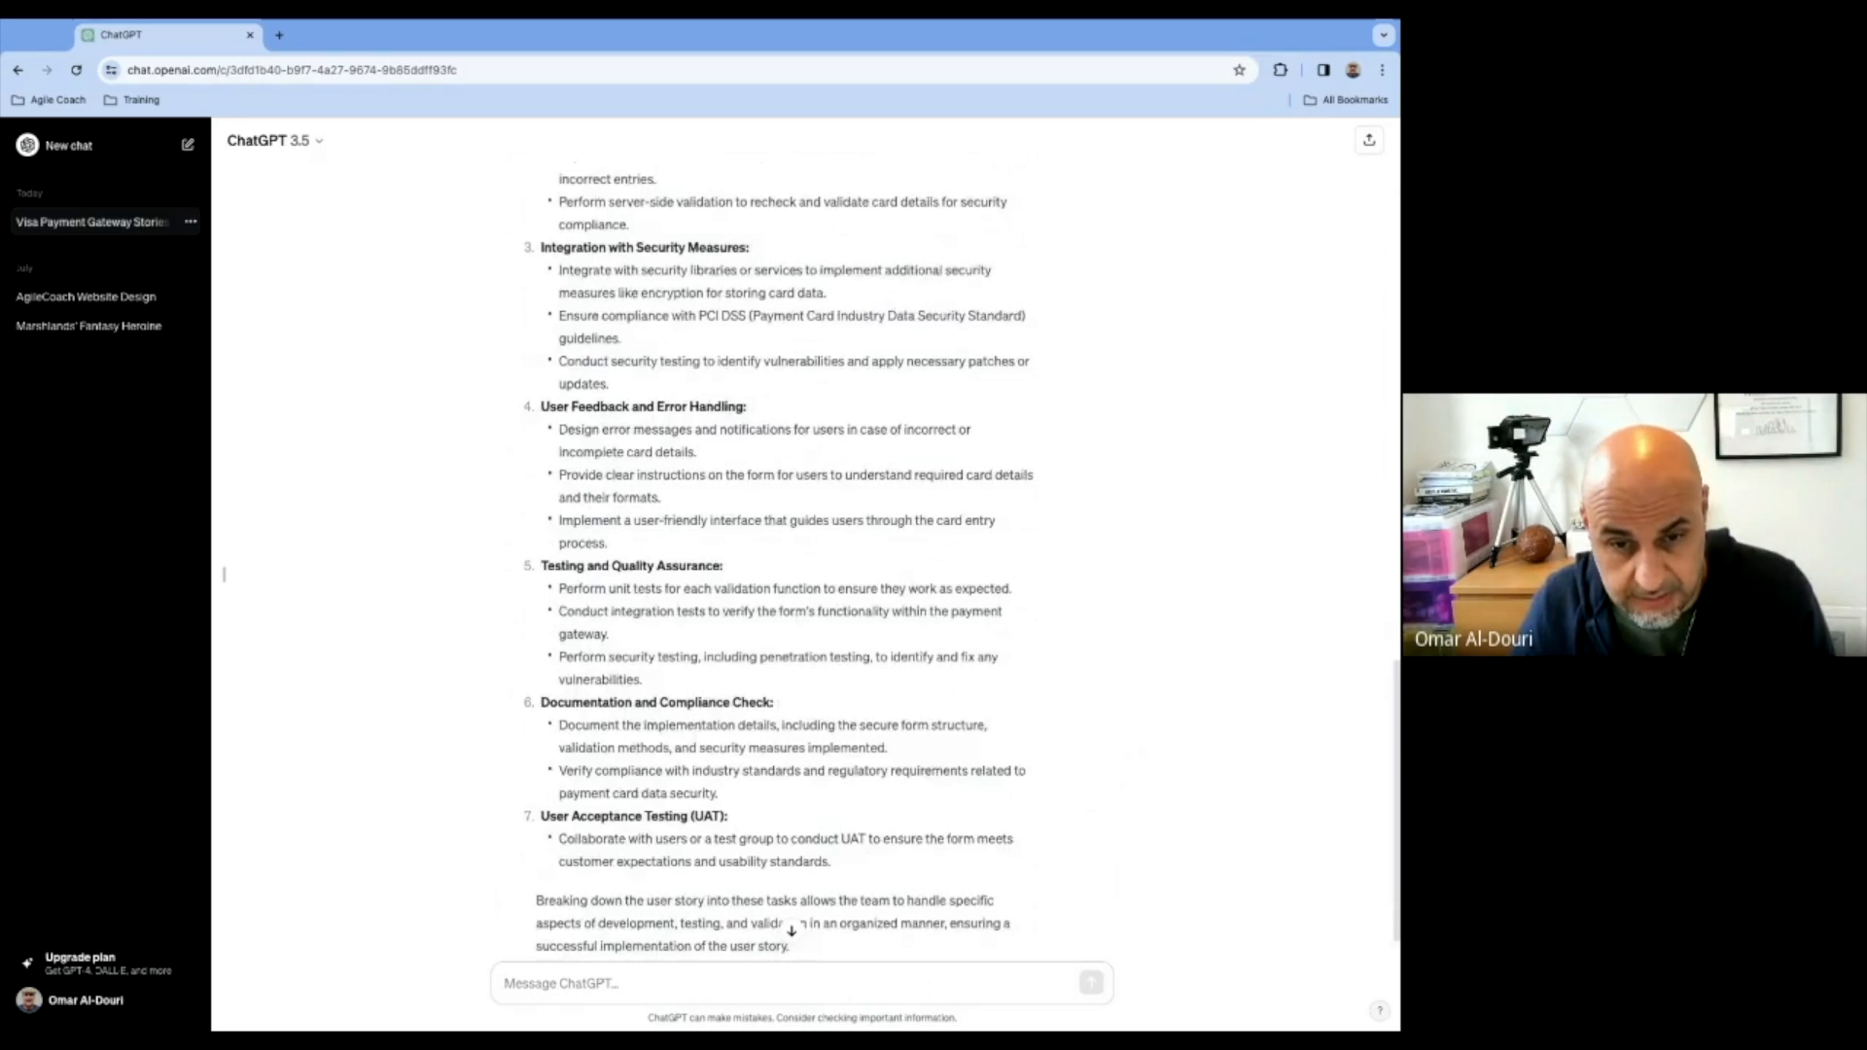
pyautogui.scroll(-3)
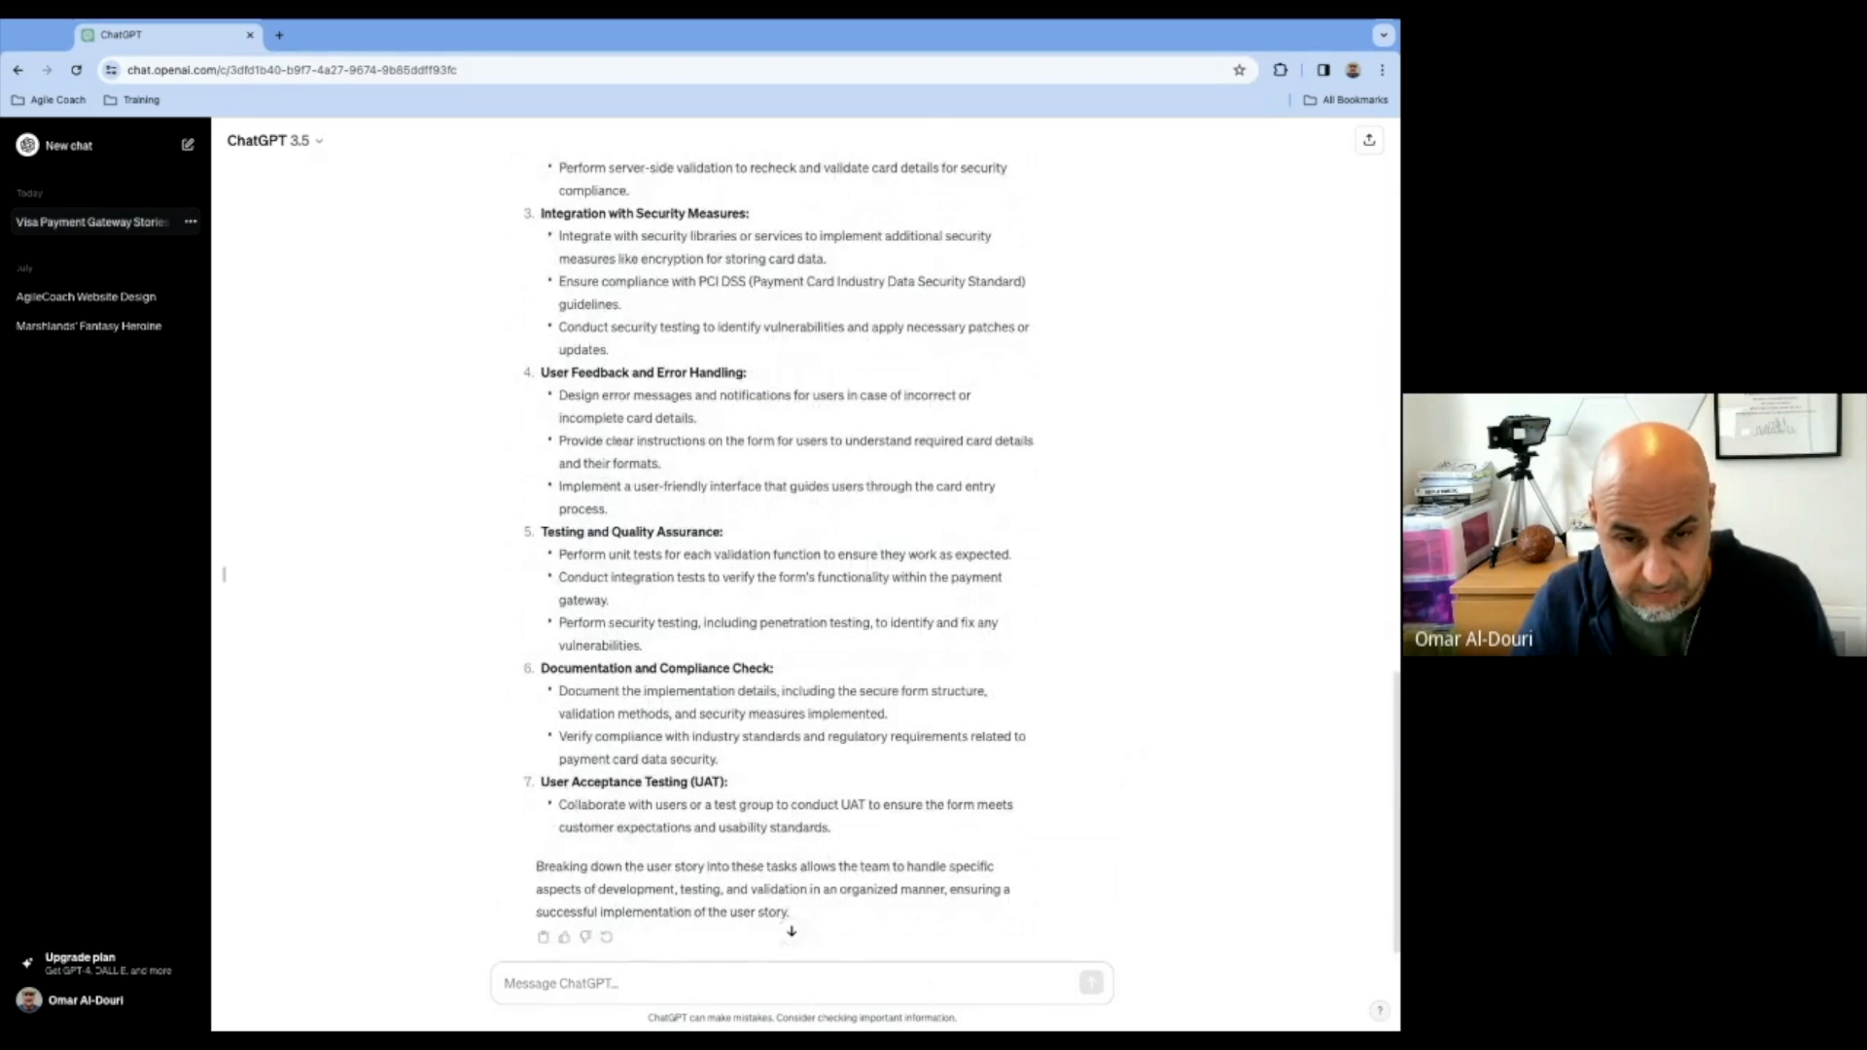
pyautogui.scroll(3)
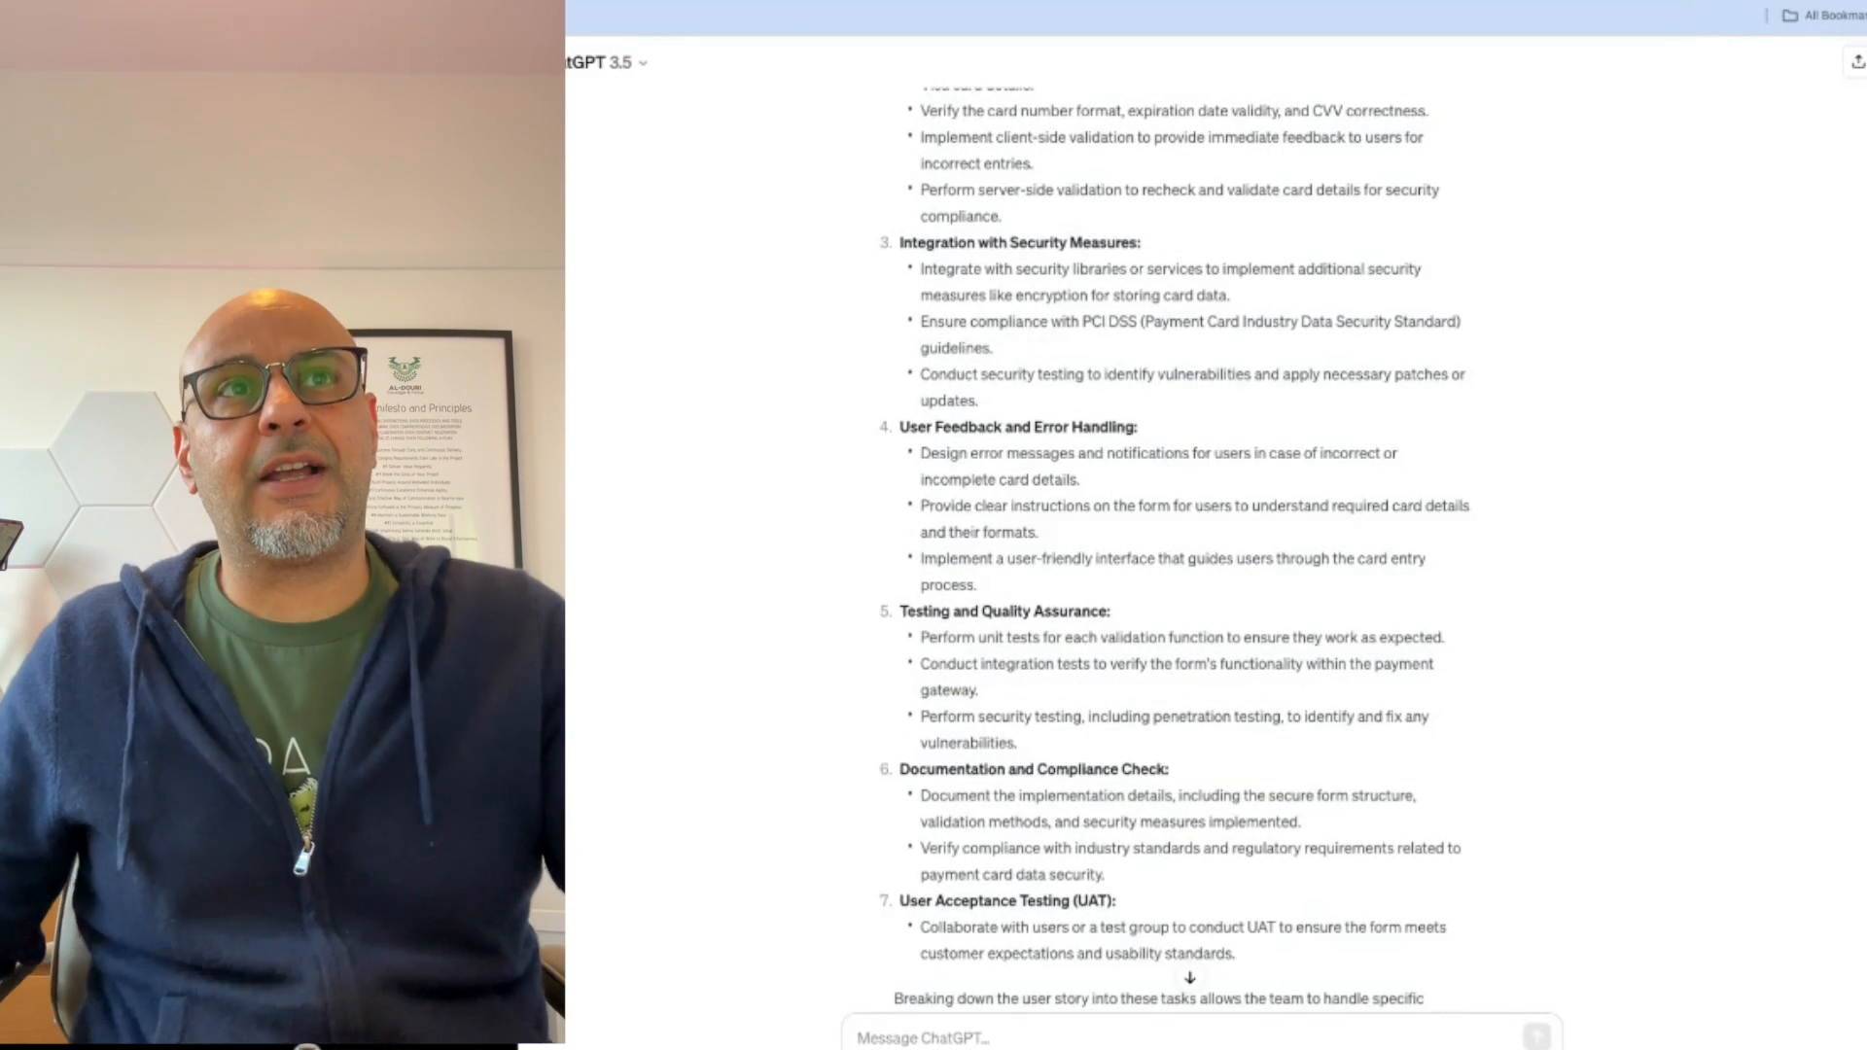
pyautogui.scroll(3)
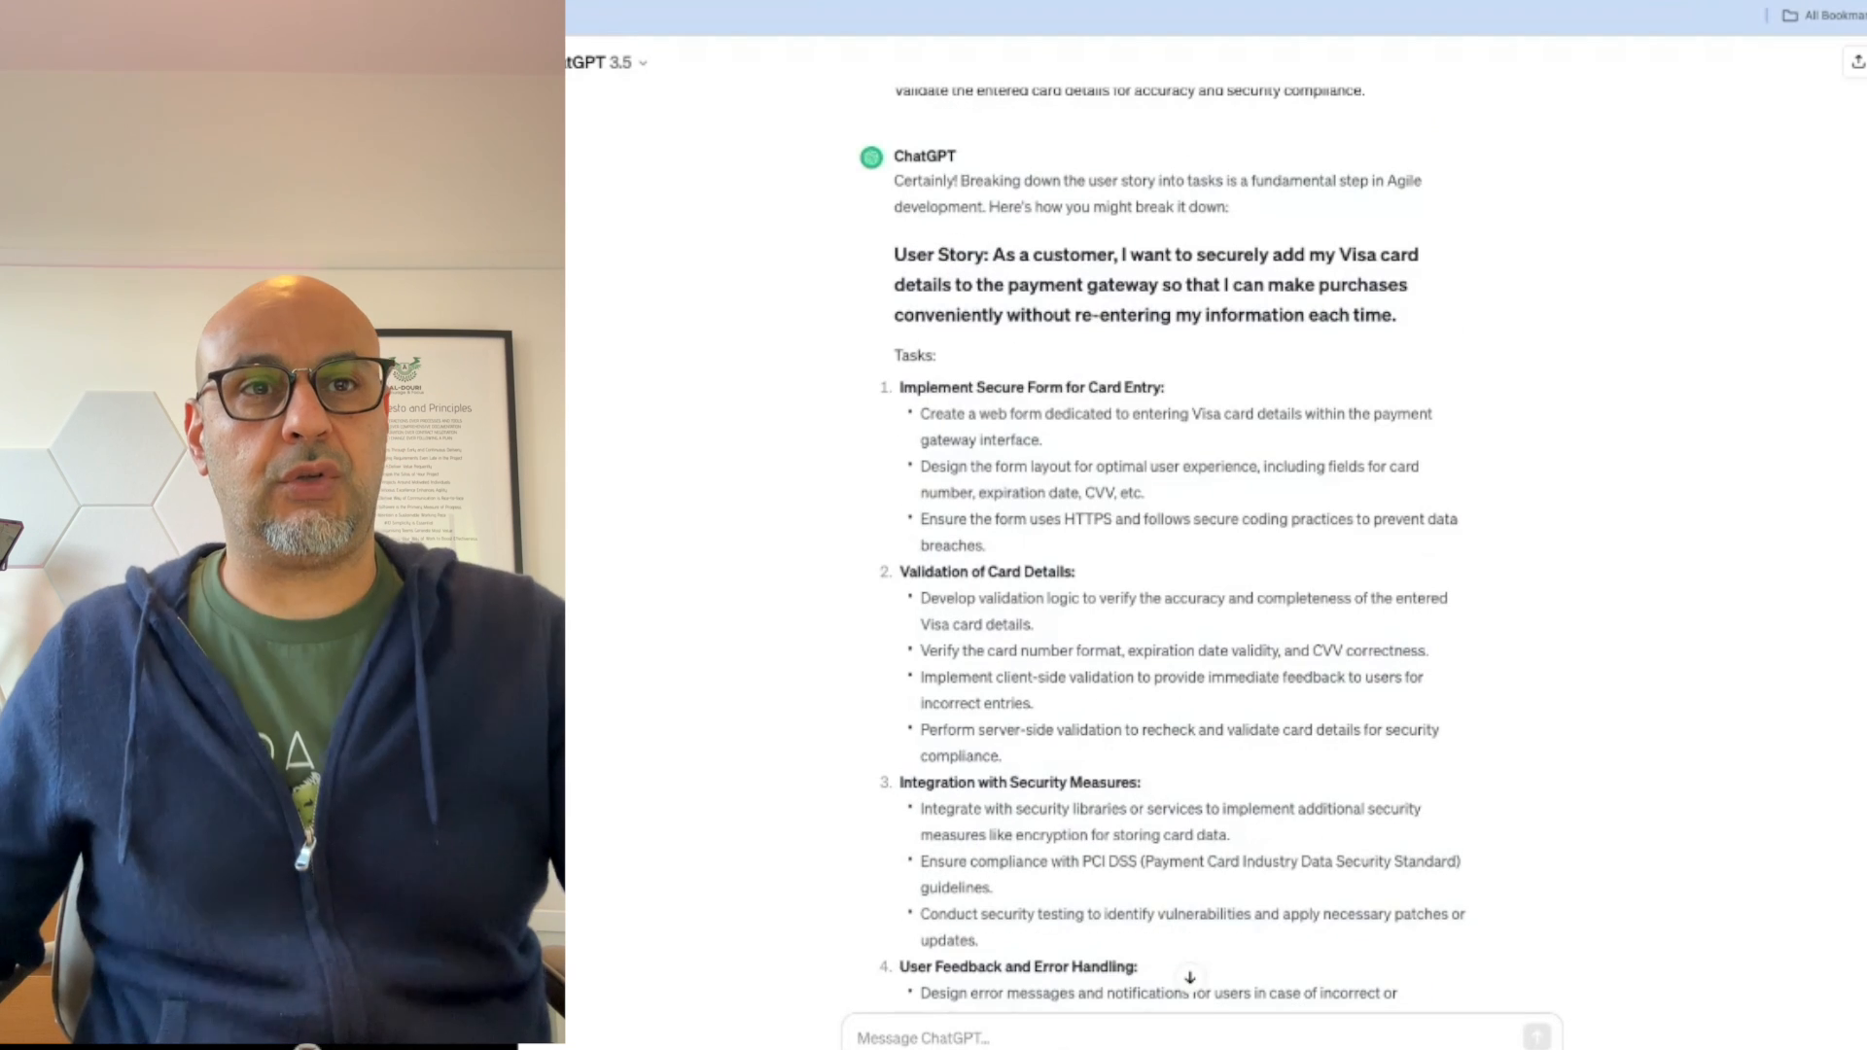
pyautogui.scroll(-3)
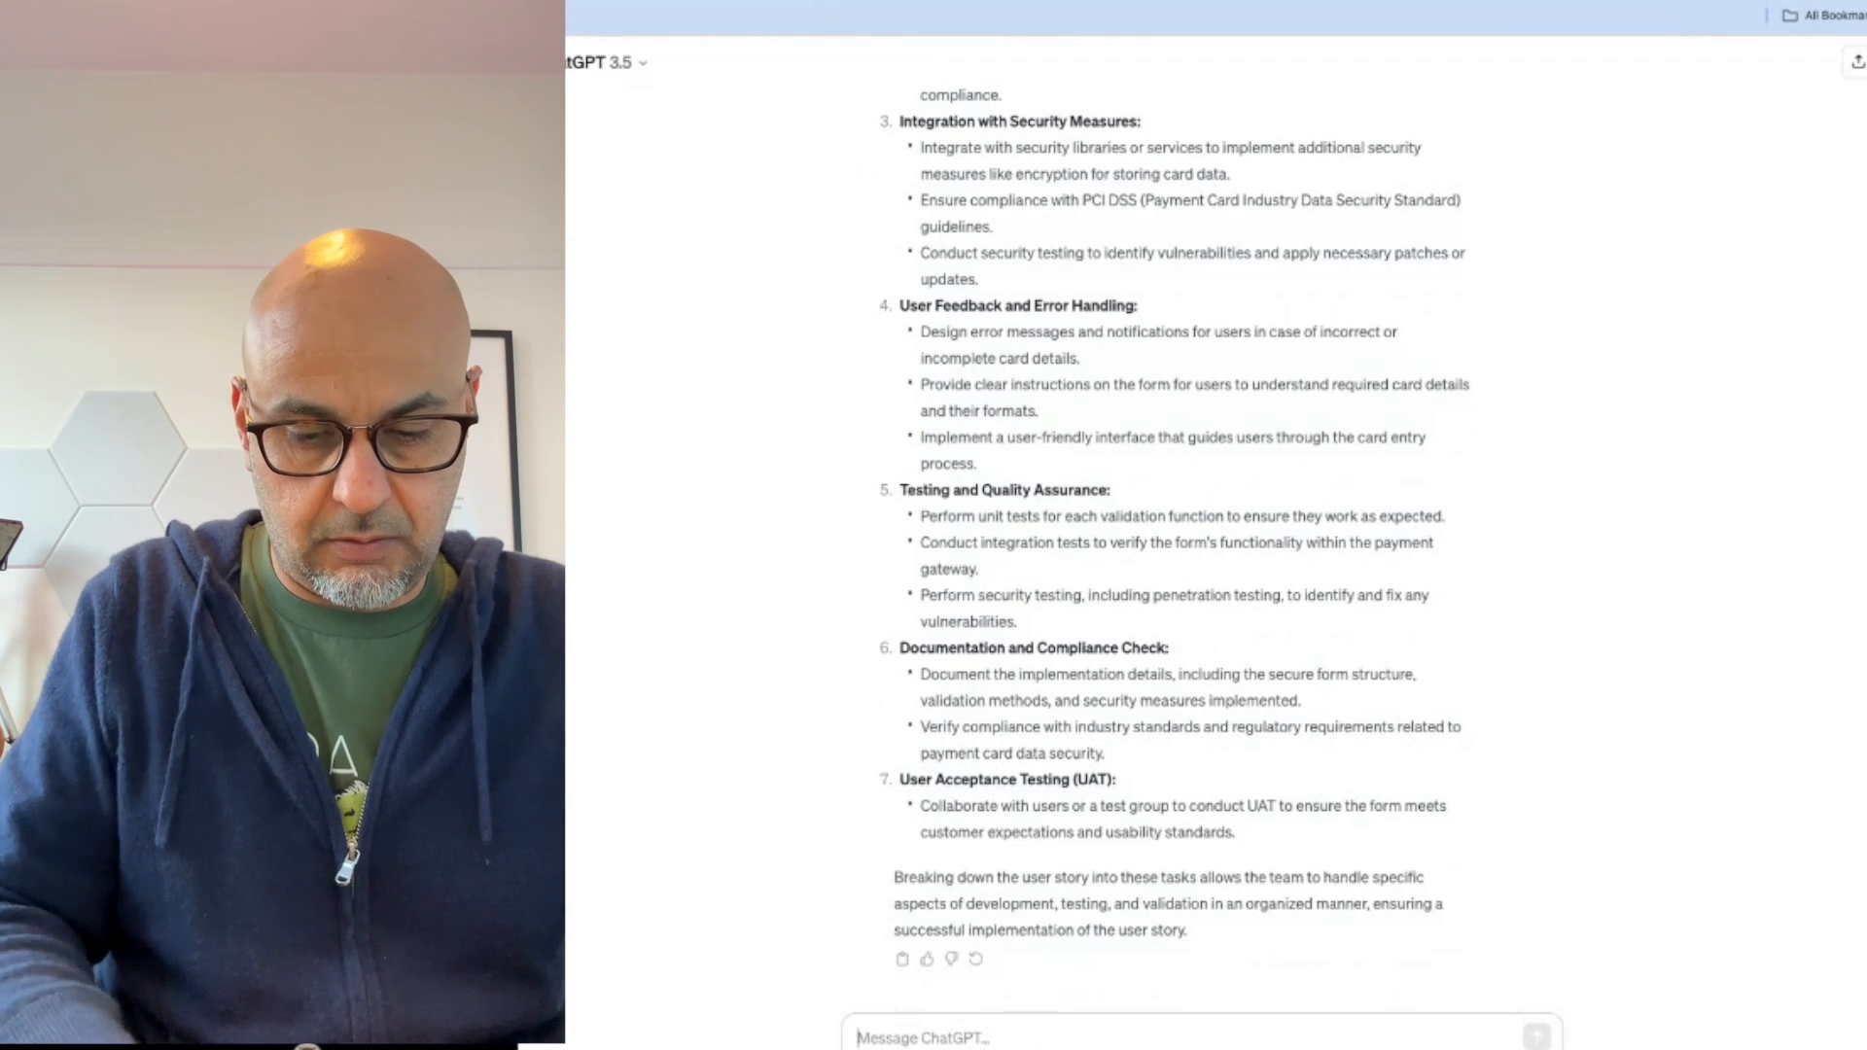
# Send a follow-up starting 'Could you please rewrite' the tasks as user stories with acceptance criteria
pyautogui.write('Could you please')
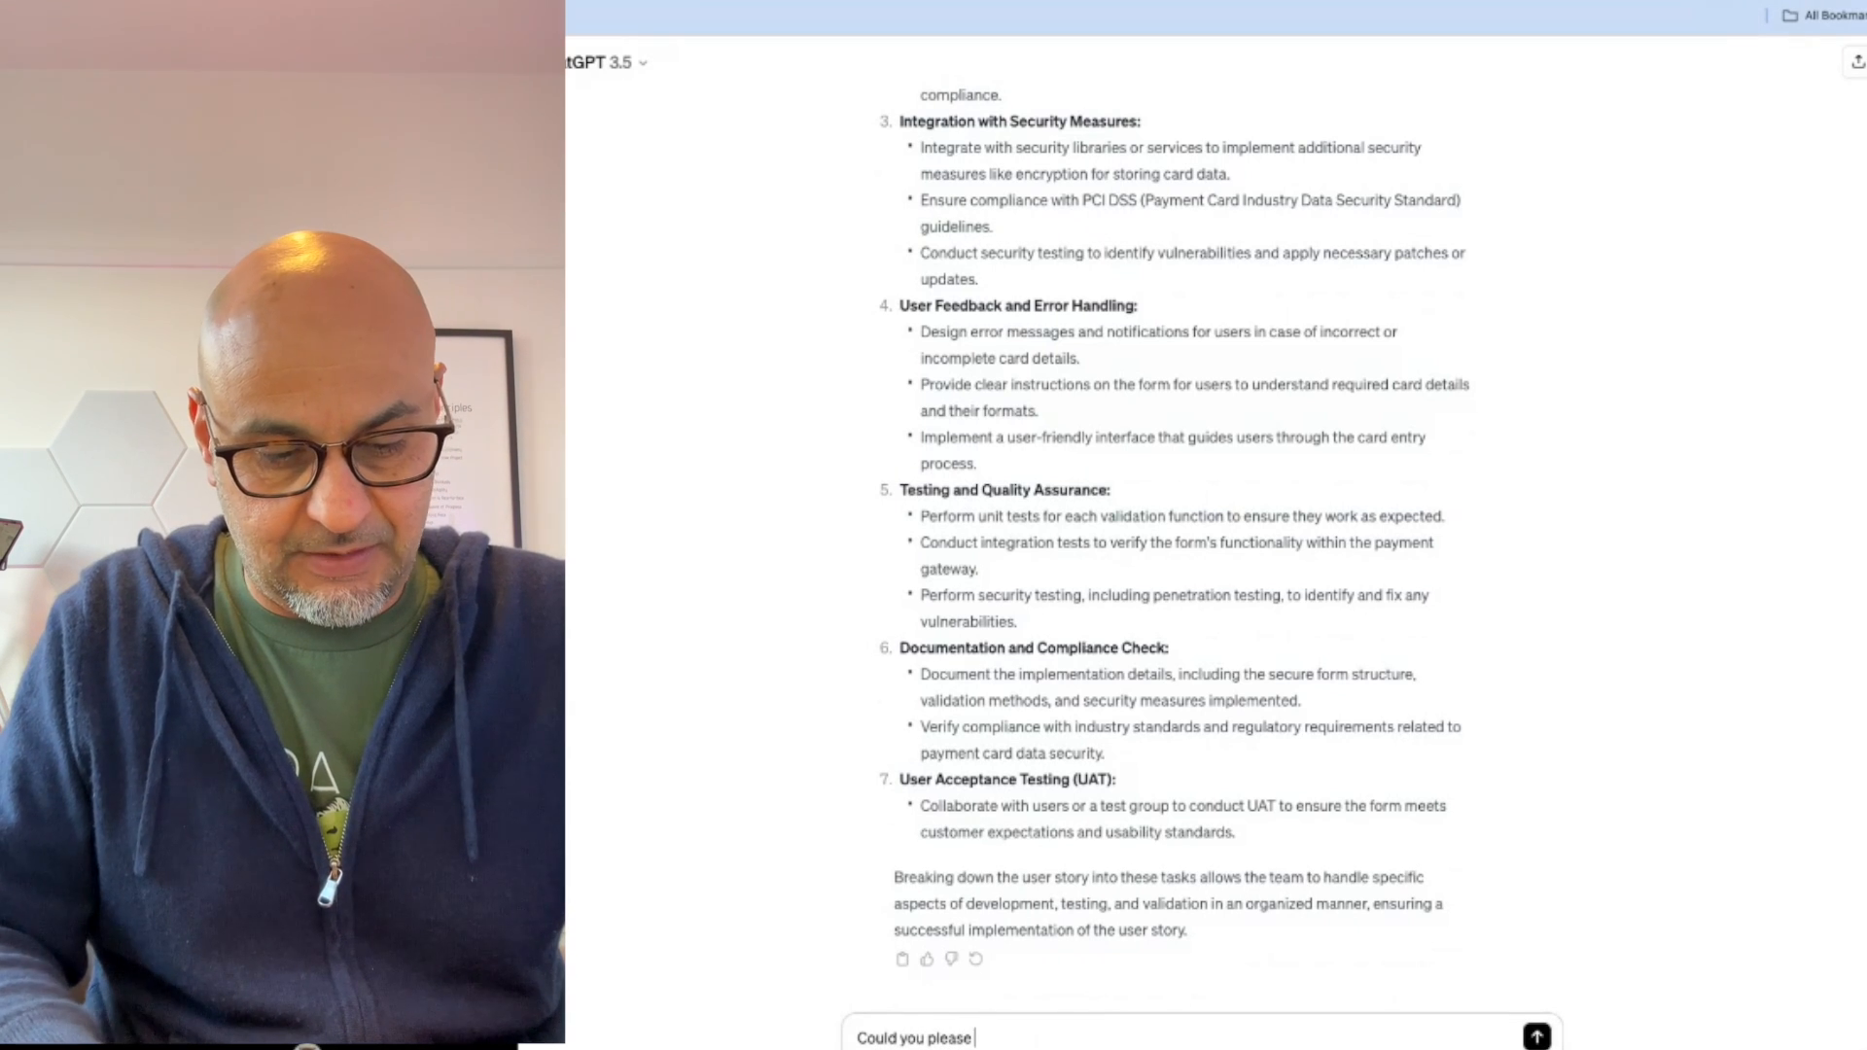
pyautogui.write('rewrite those')
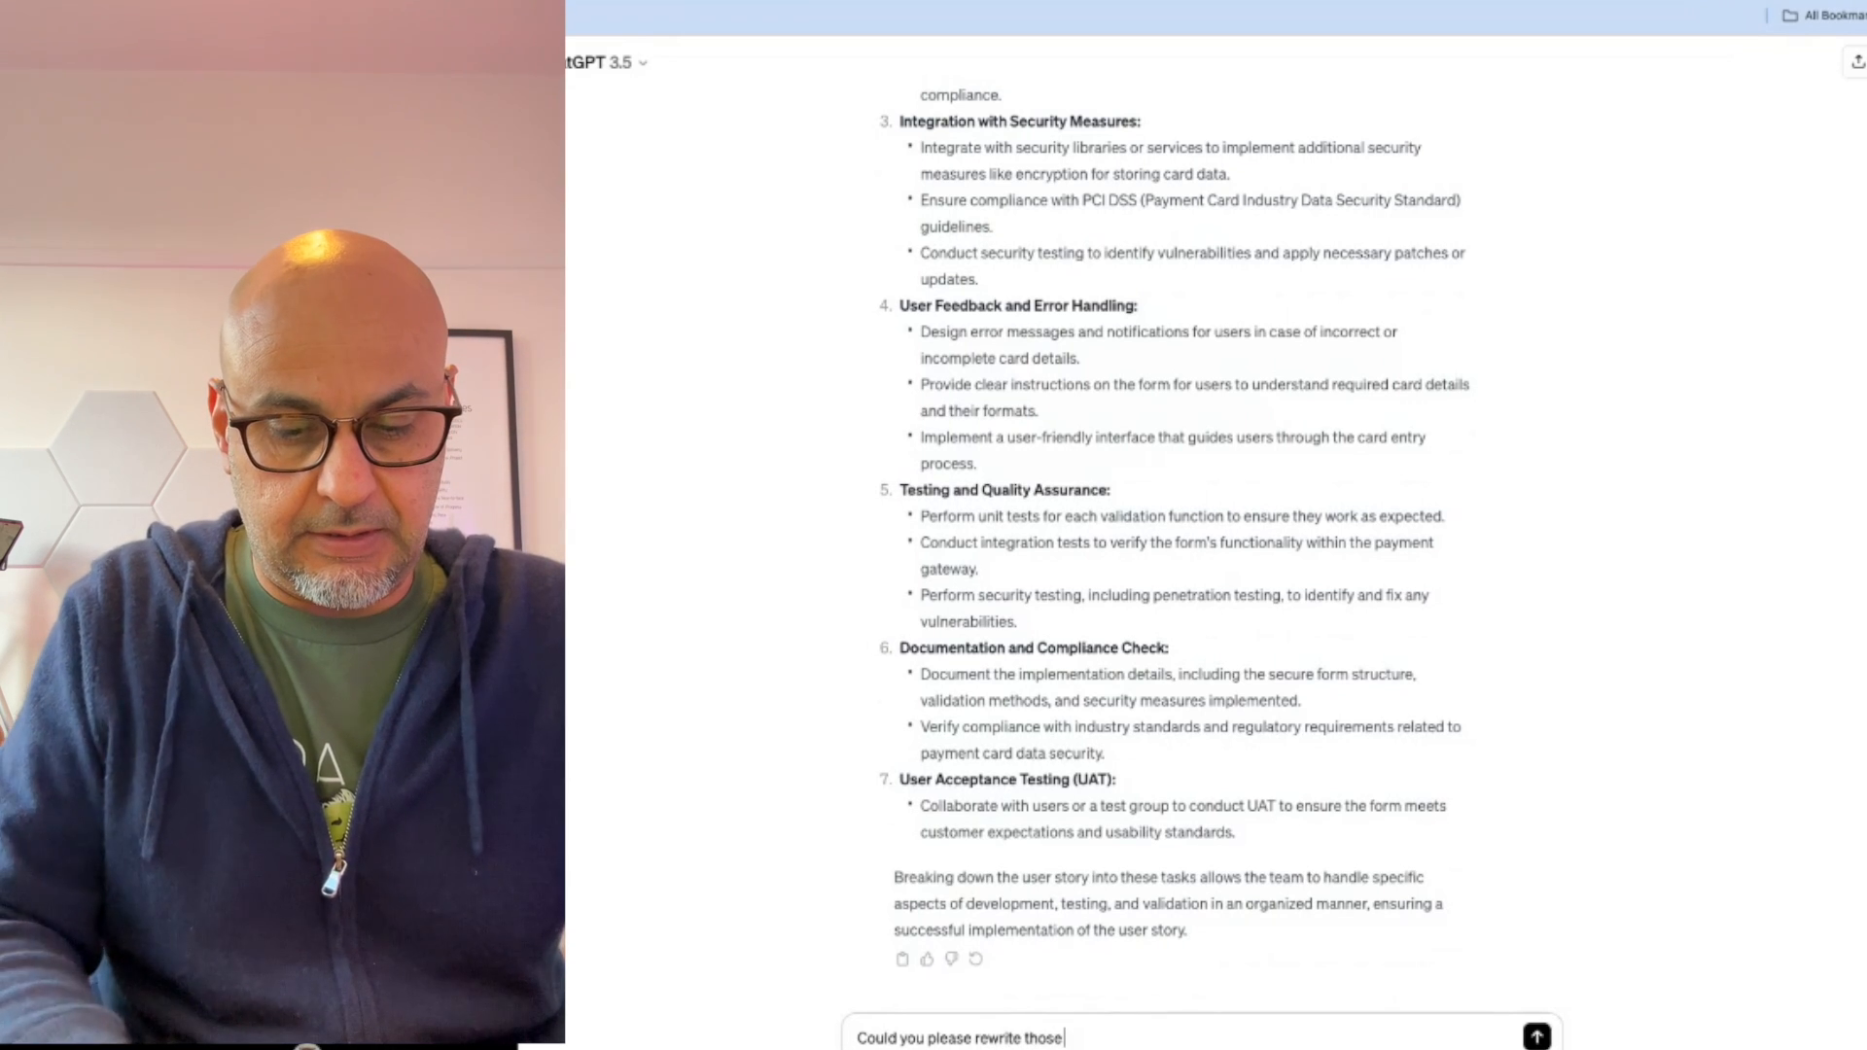
pyautogui.write('tasks as')
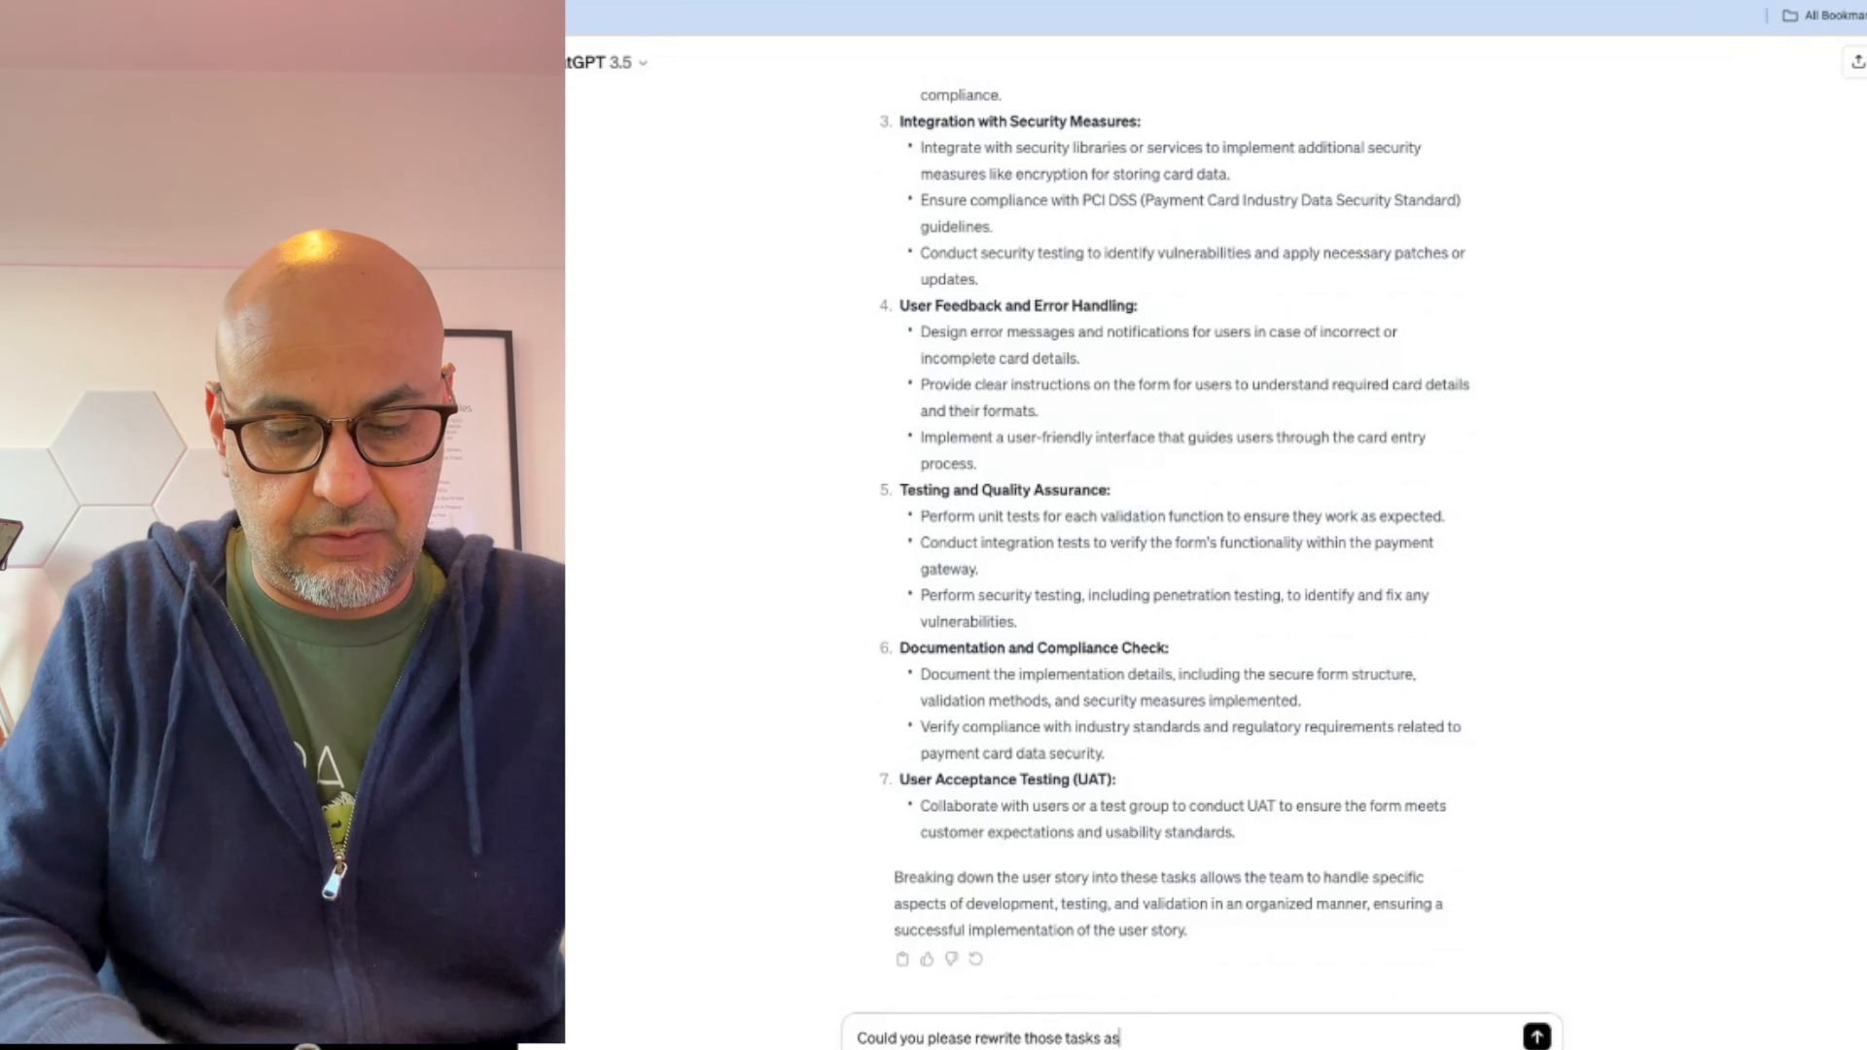
pyautogui.write('user stories adding accepence criteri')
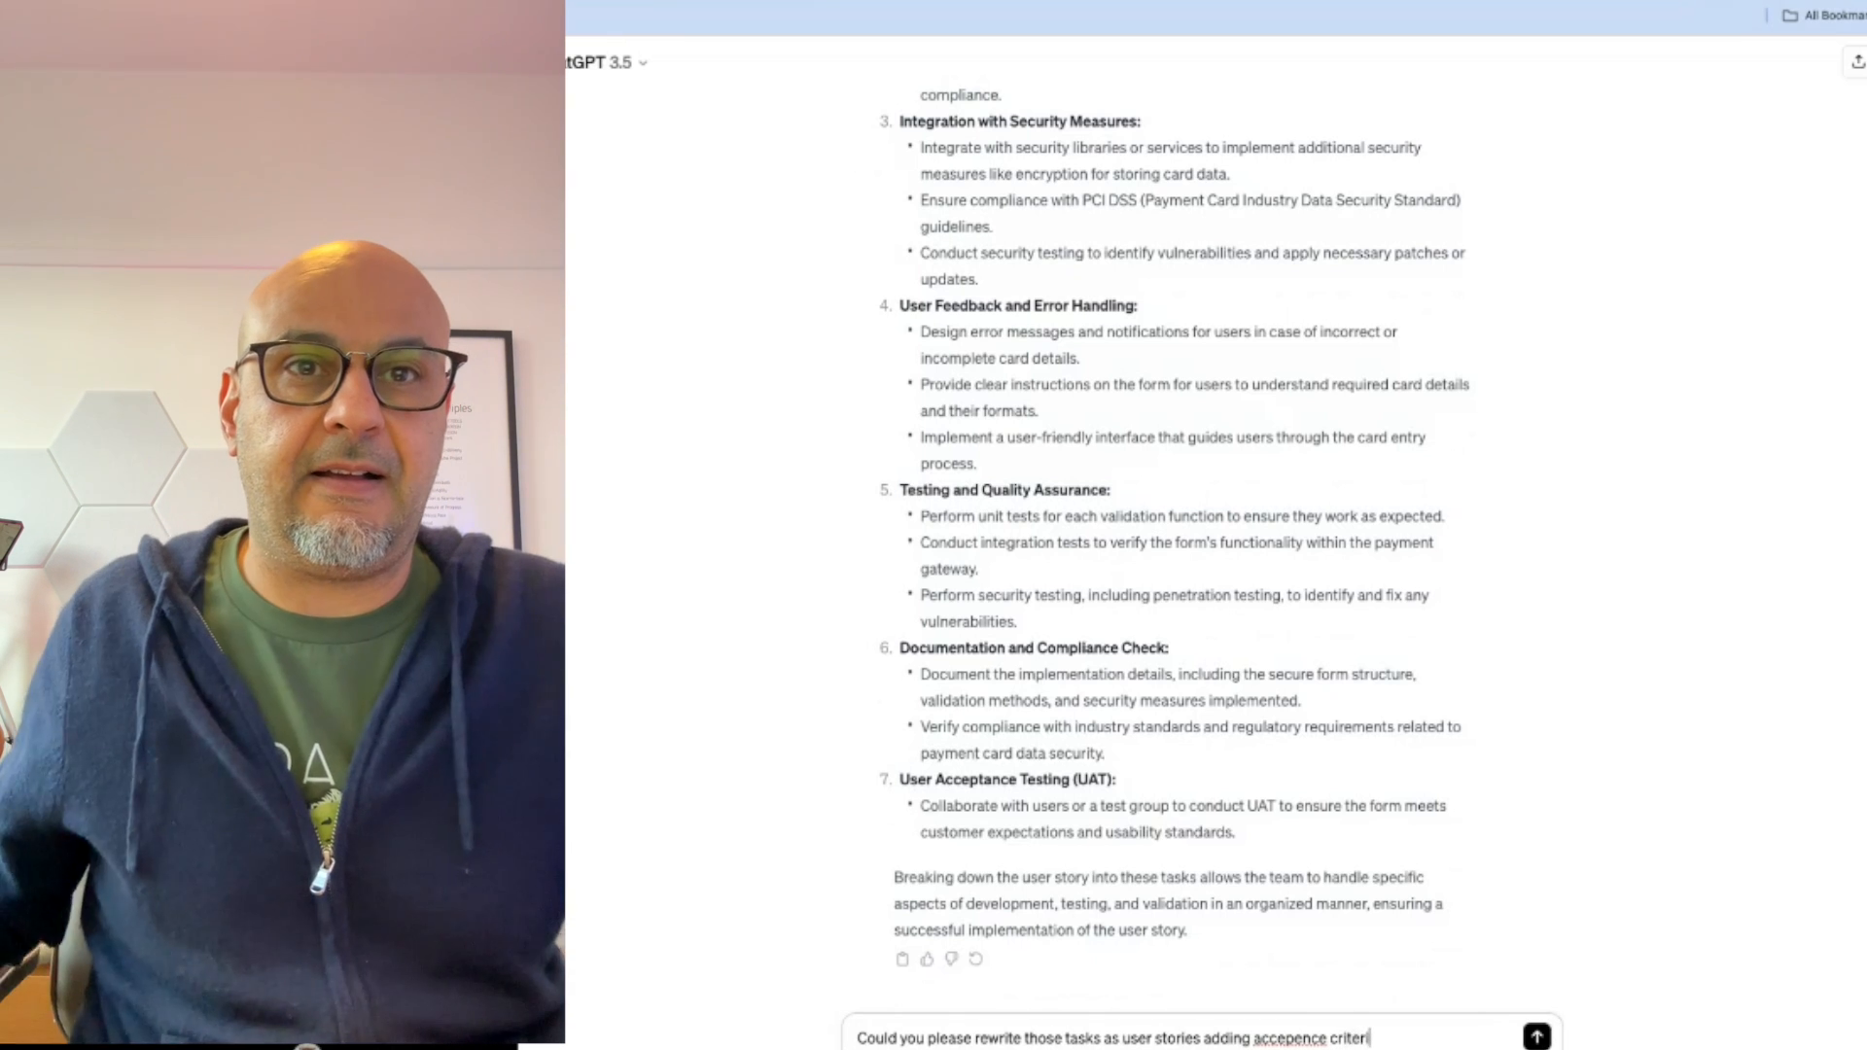
pyautogui.write('a')
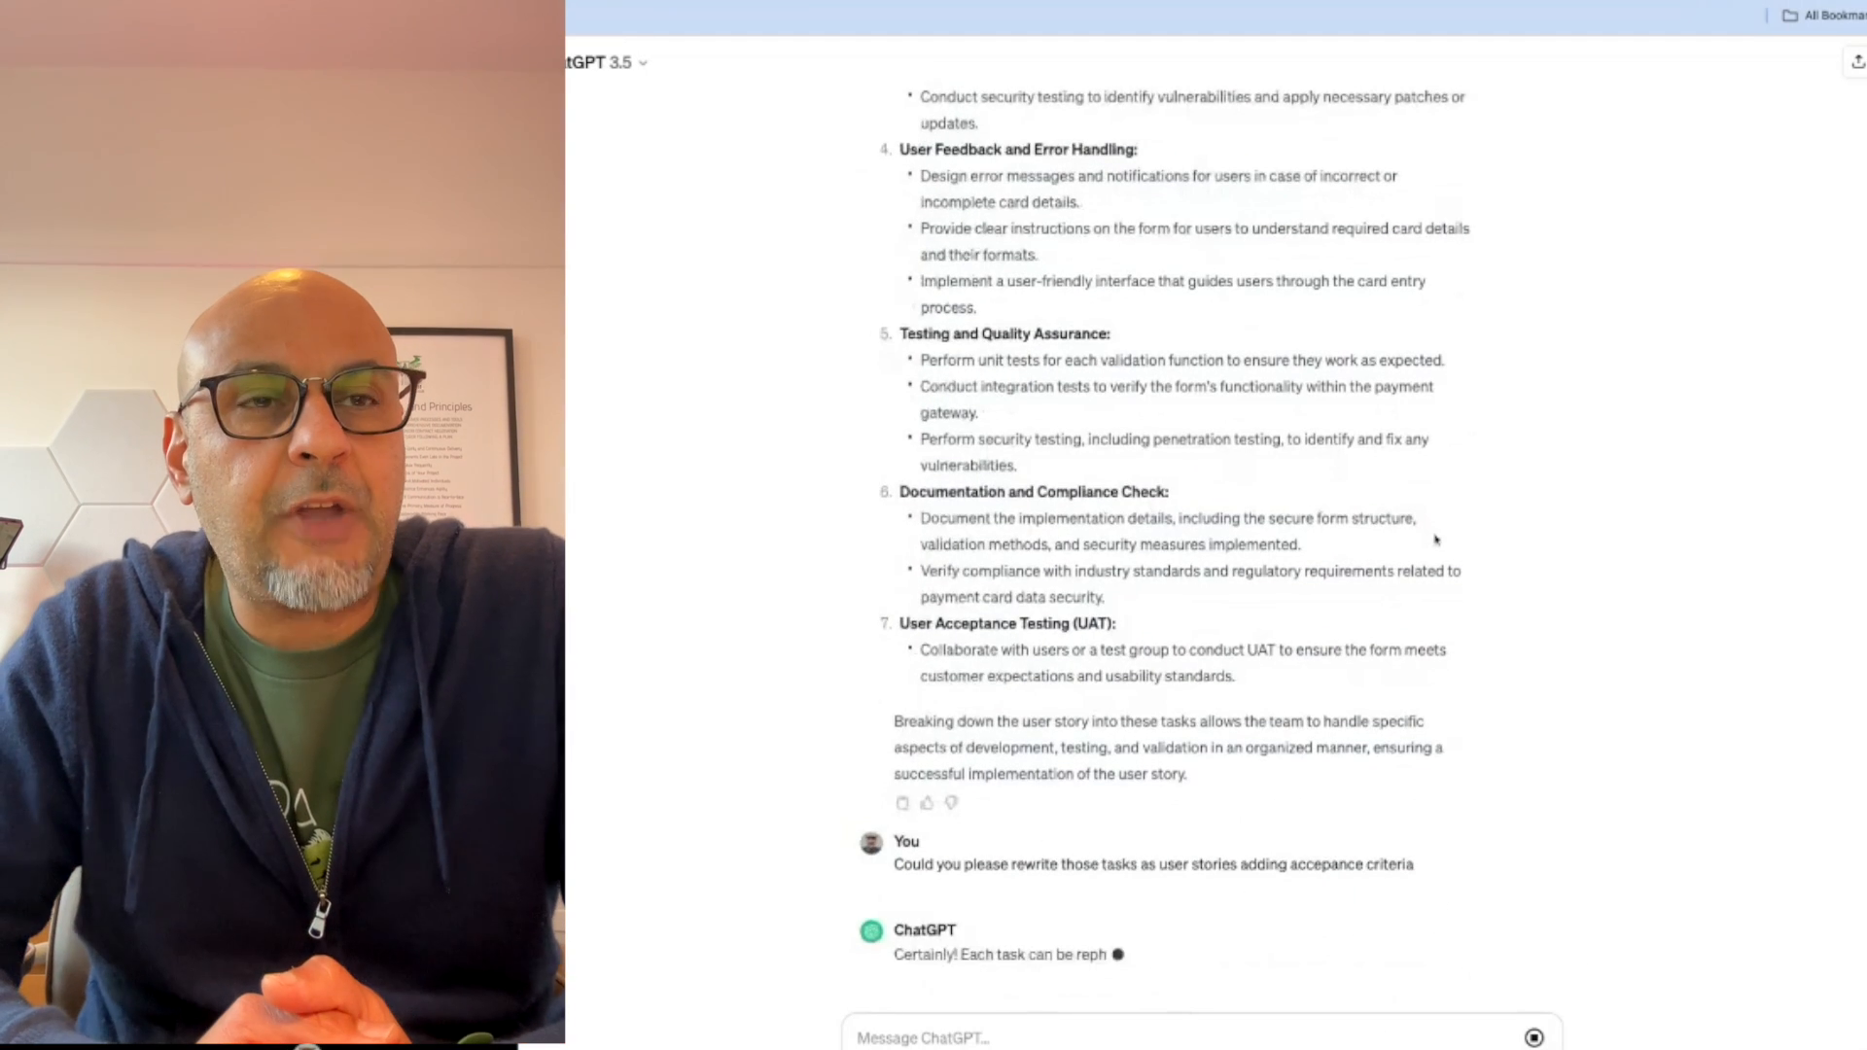
# Scroll through User Stories 1–7 with Given/When/Then scenarios down to the closing summary
pyautogui.scroll(-3)
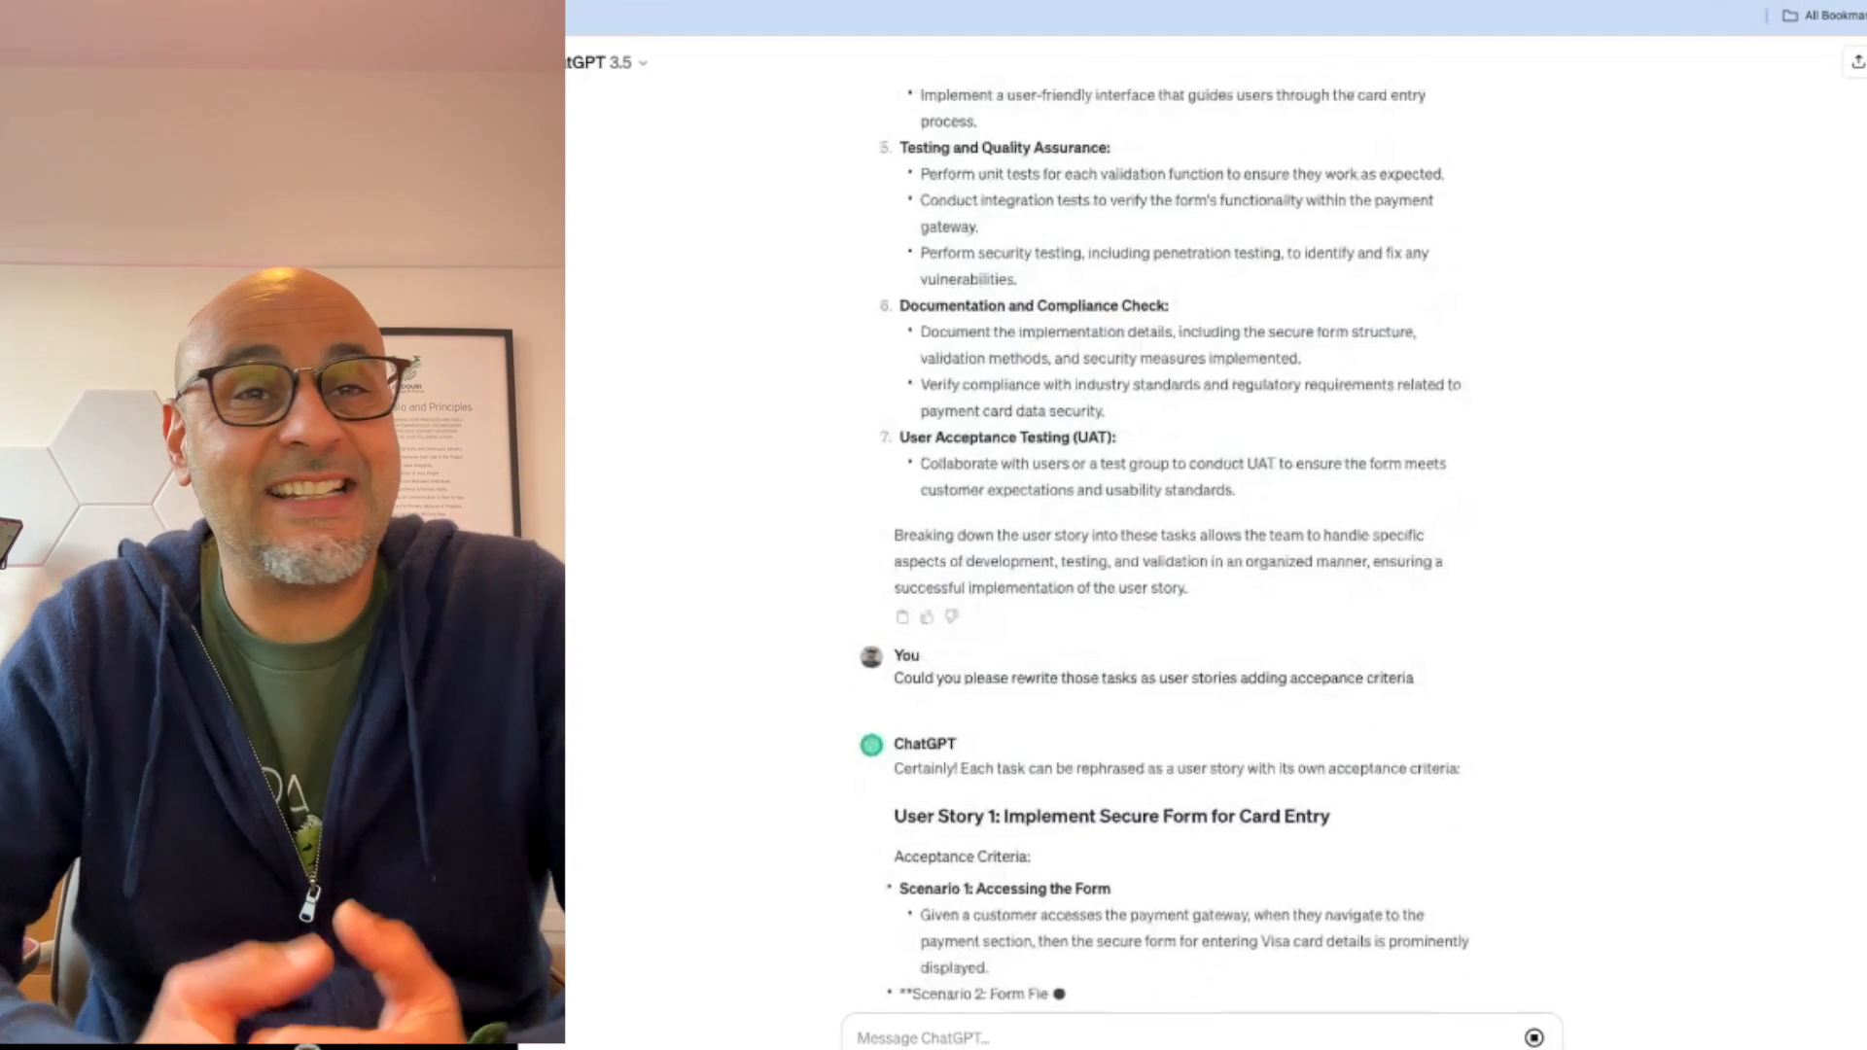
pyautogui.scroll(-3)
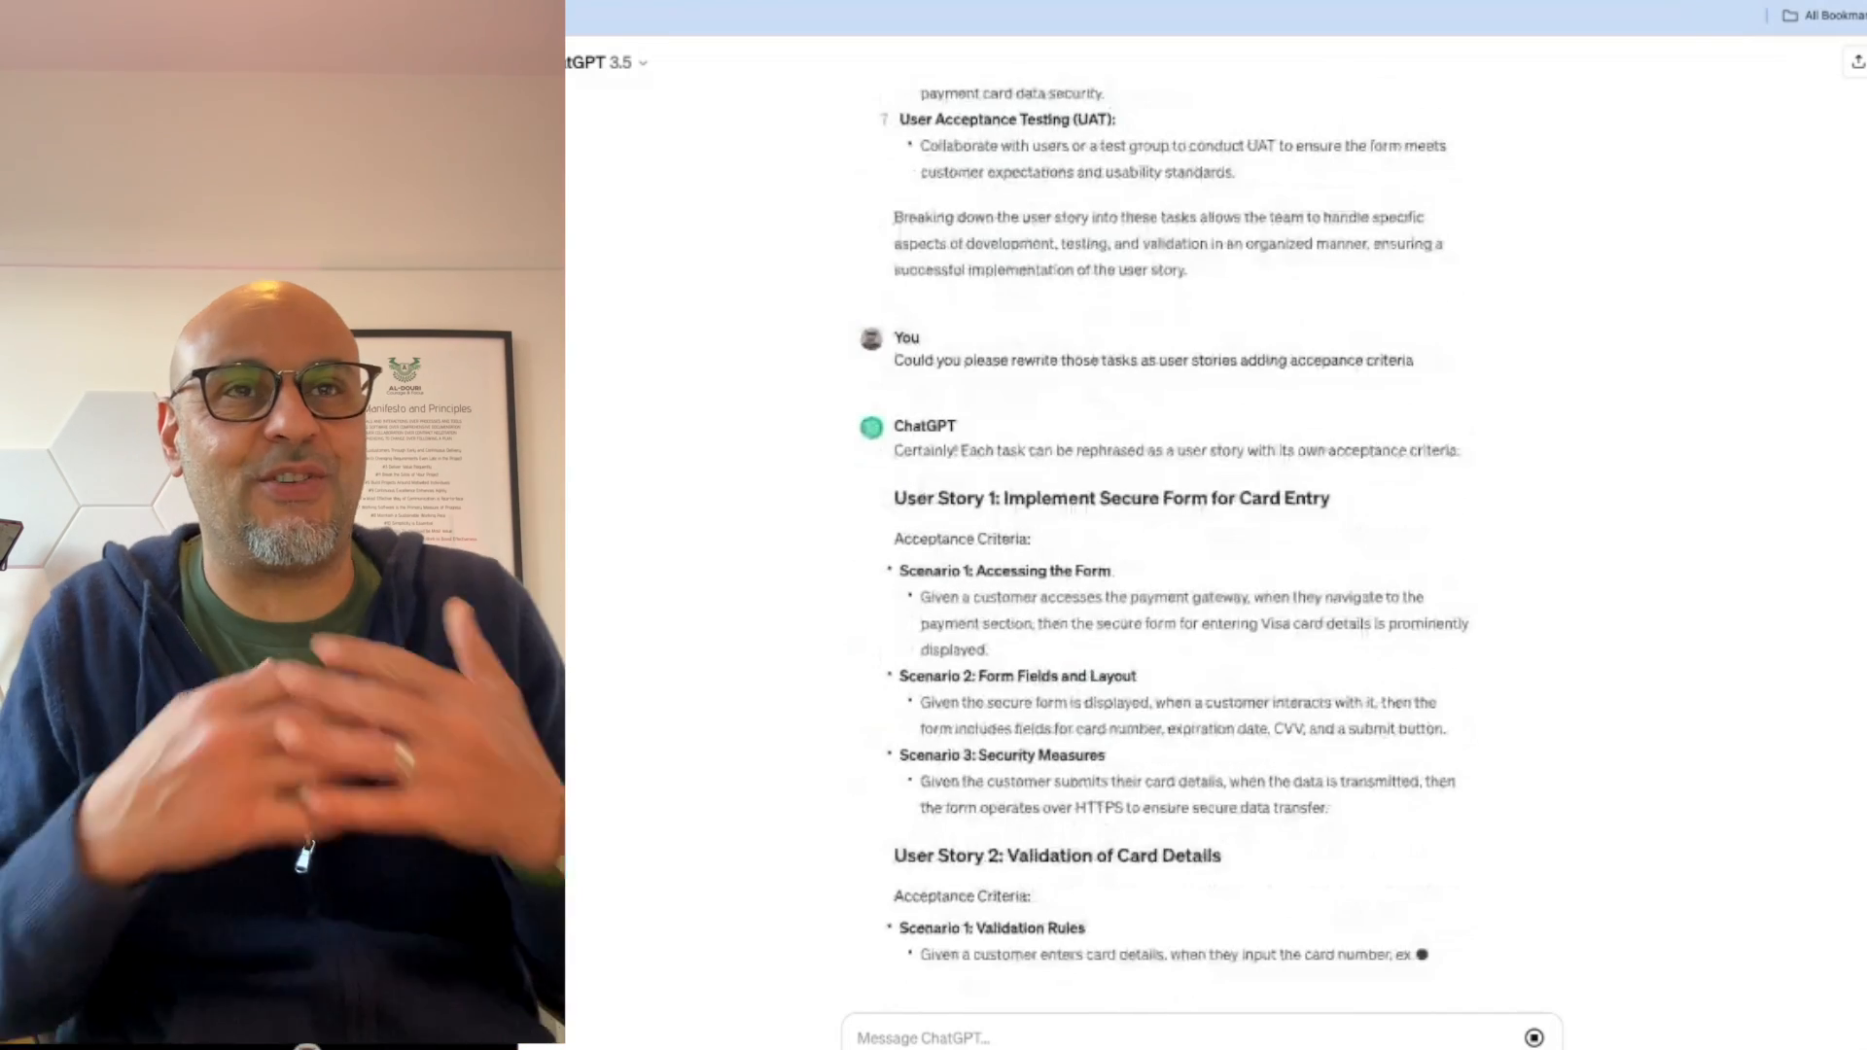
pyautogui.scroll(-3)
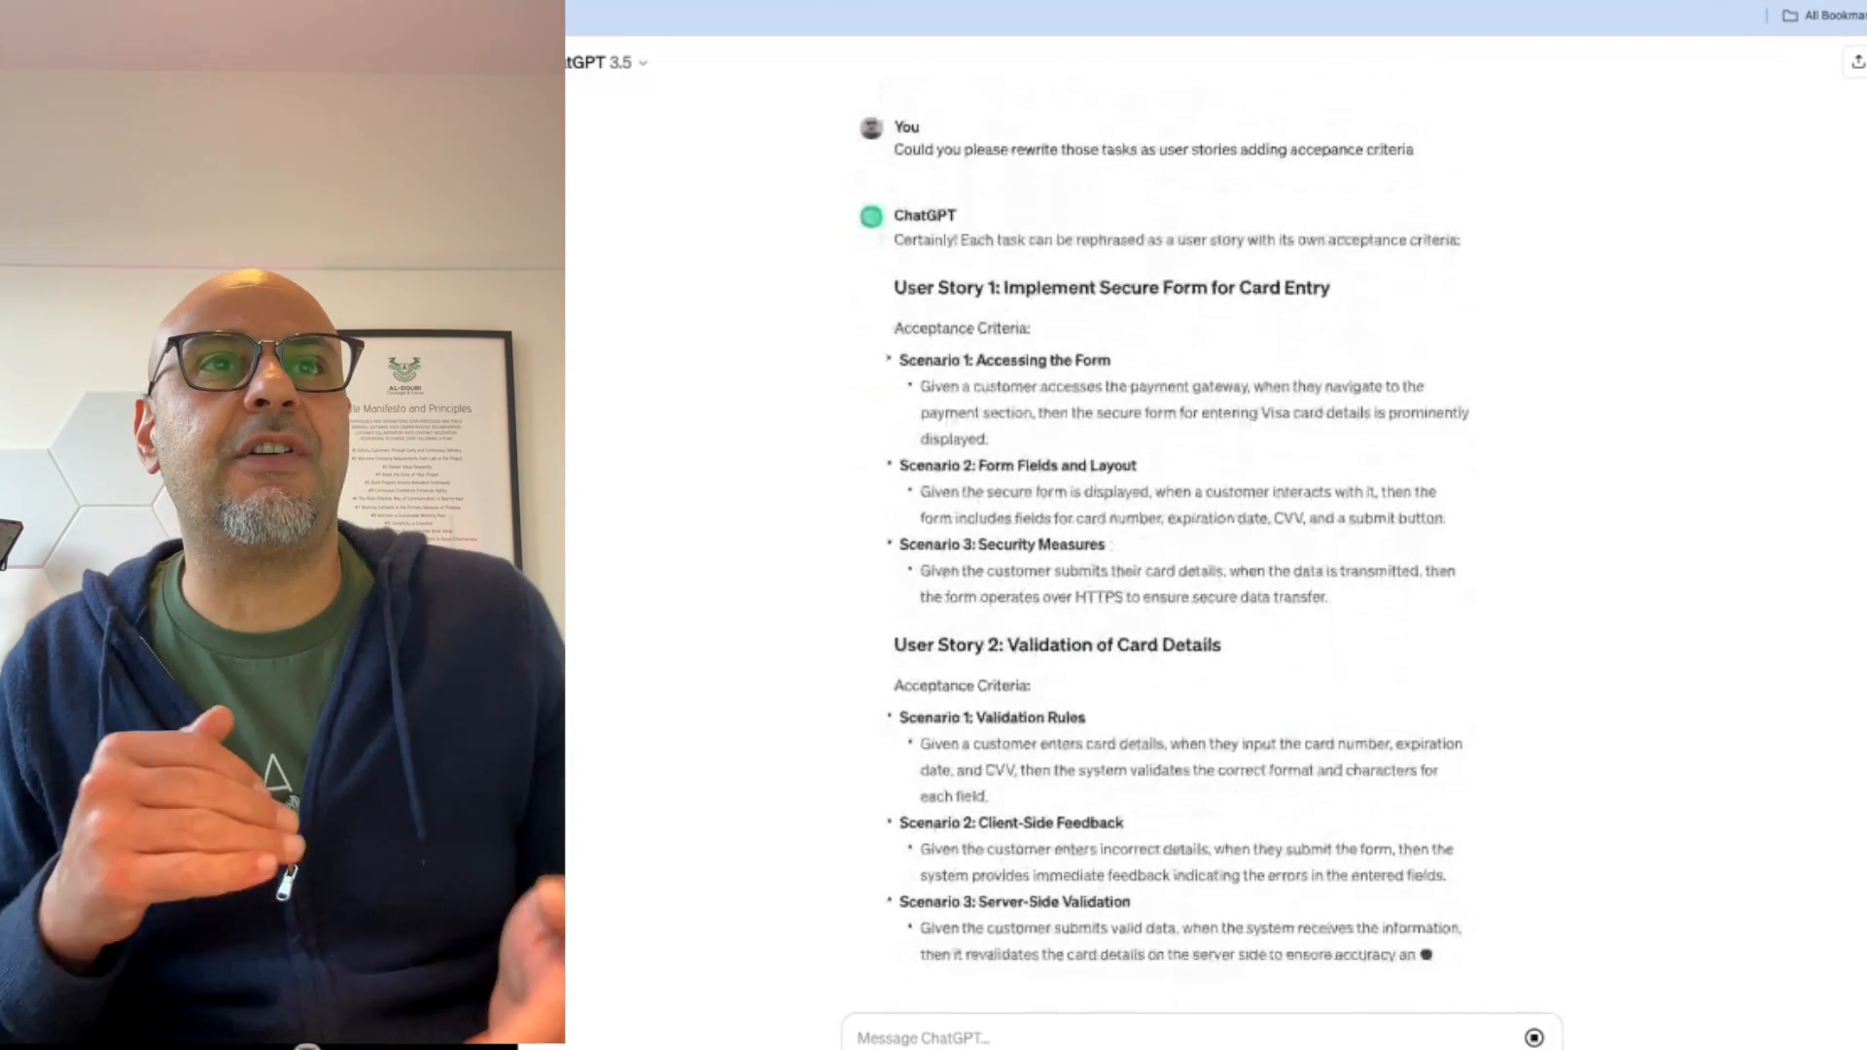
pyautogui.scroll(-3)
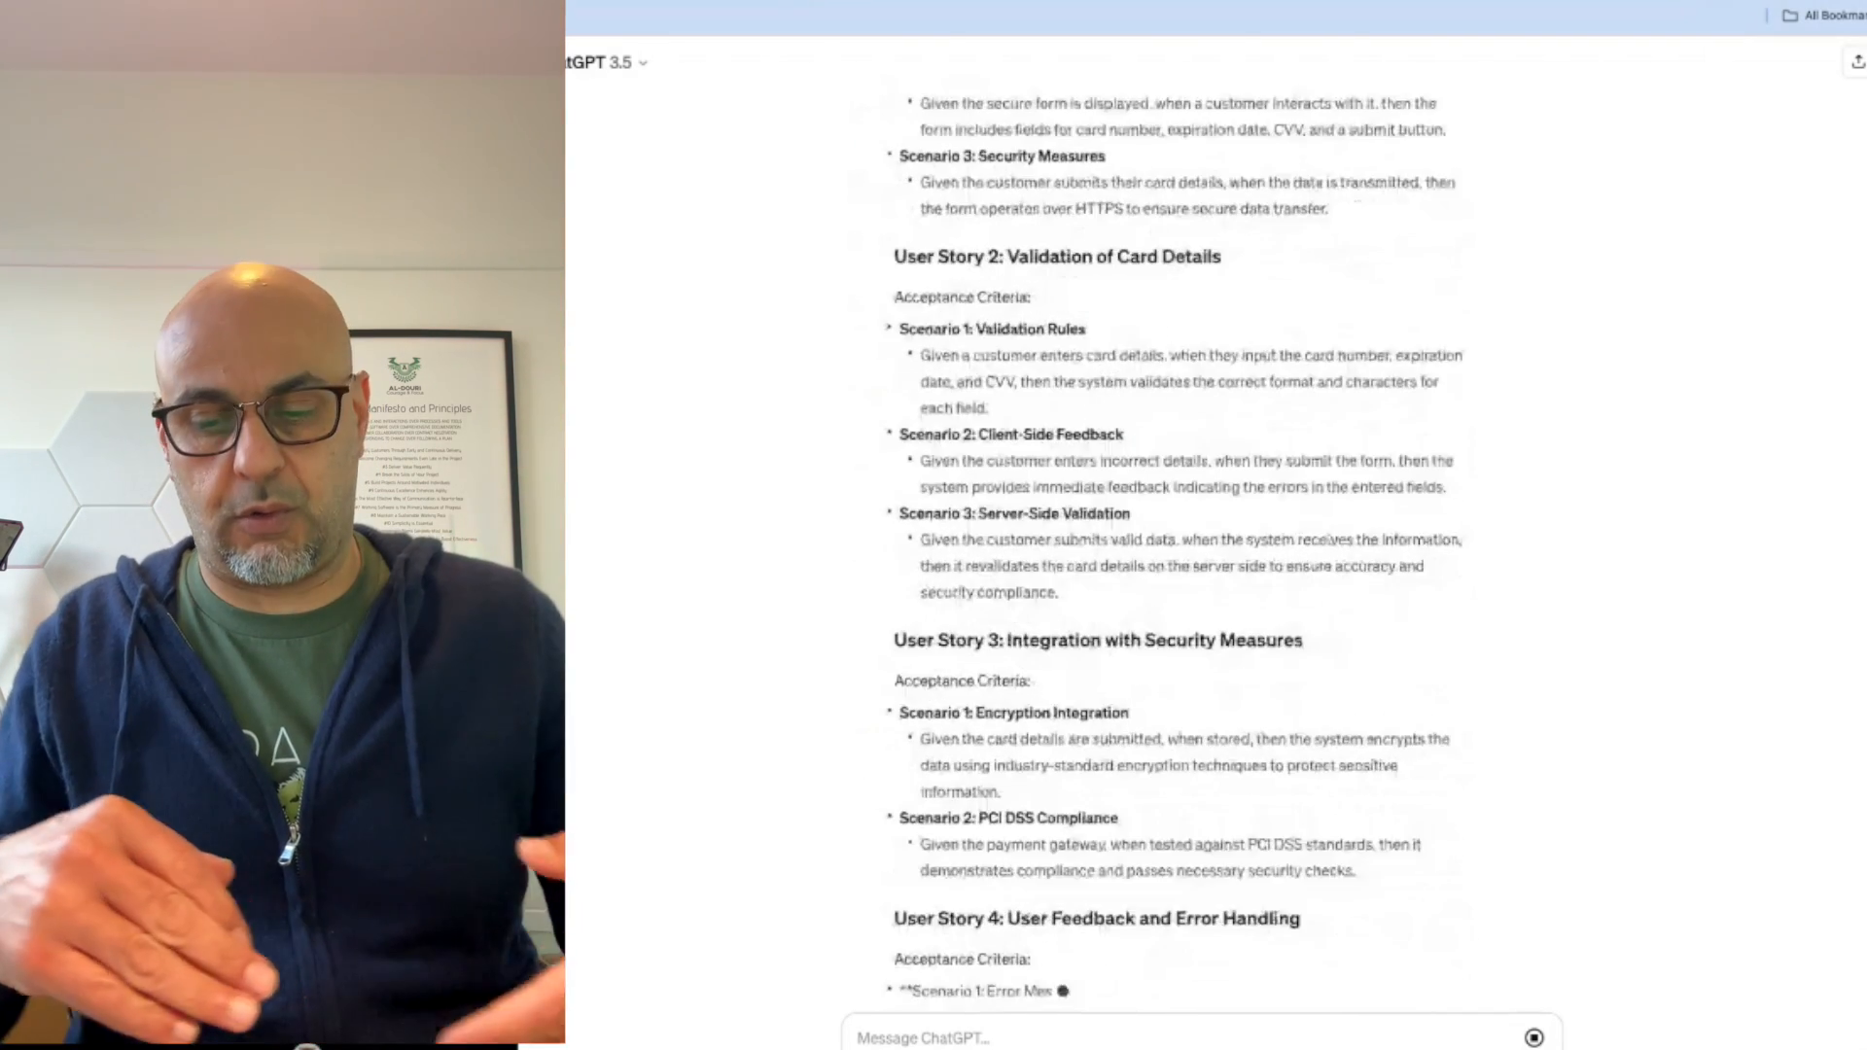
pyautogui.scroll(-3)
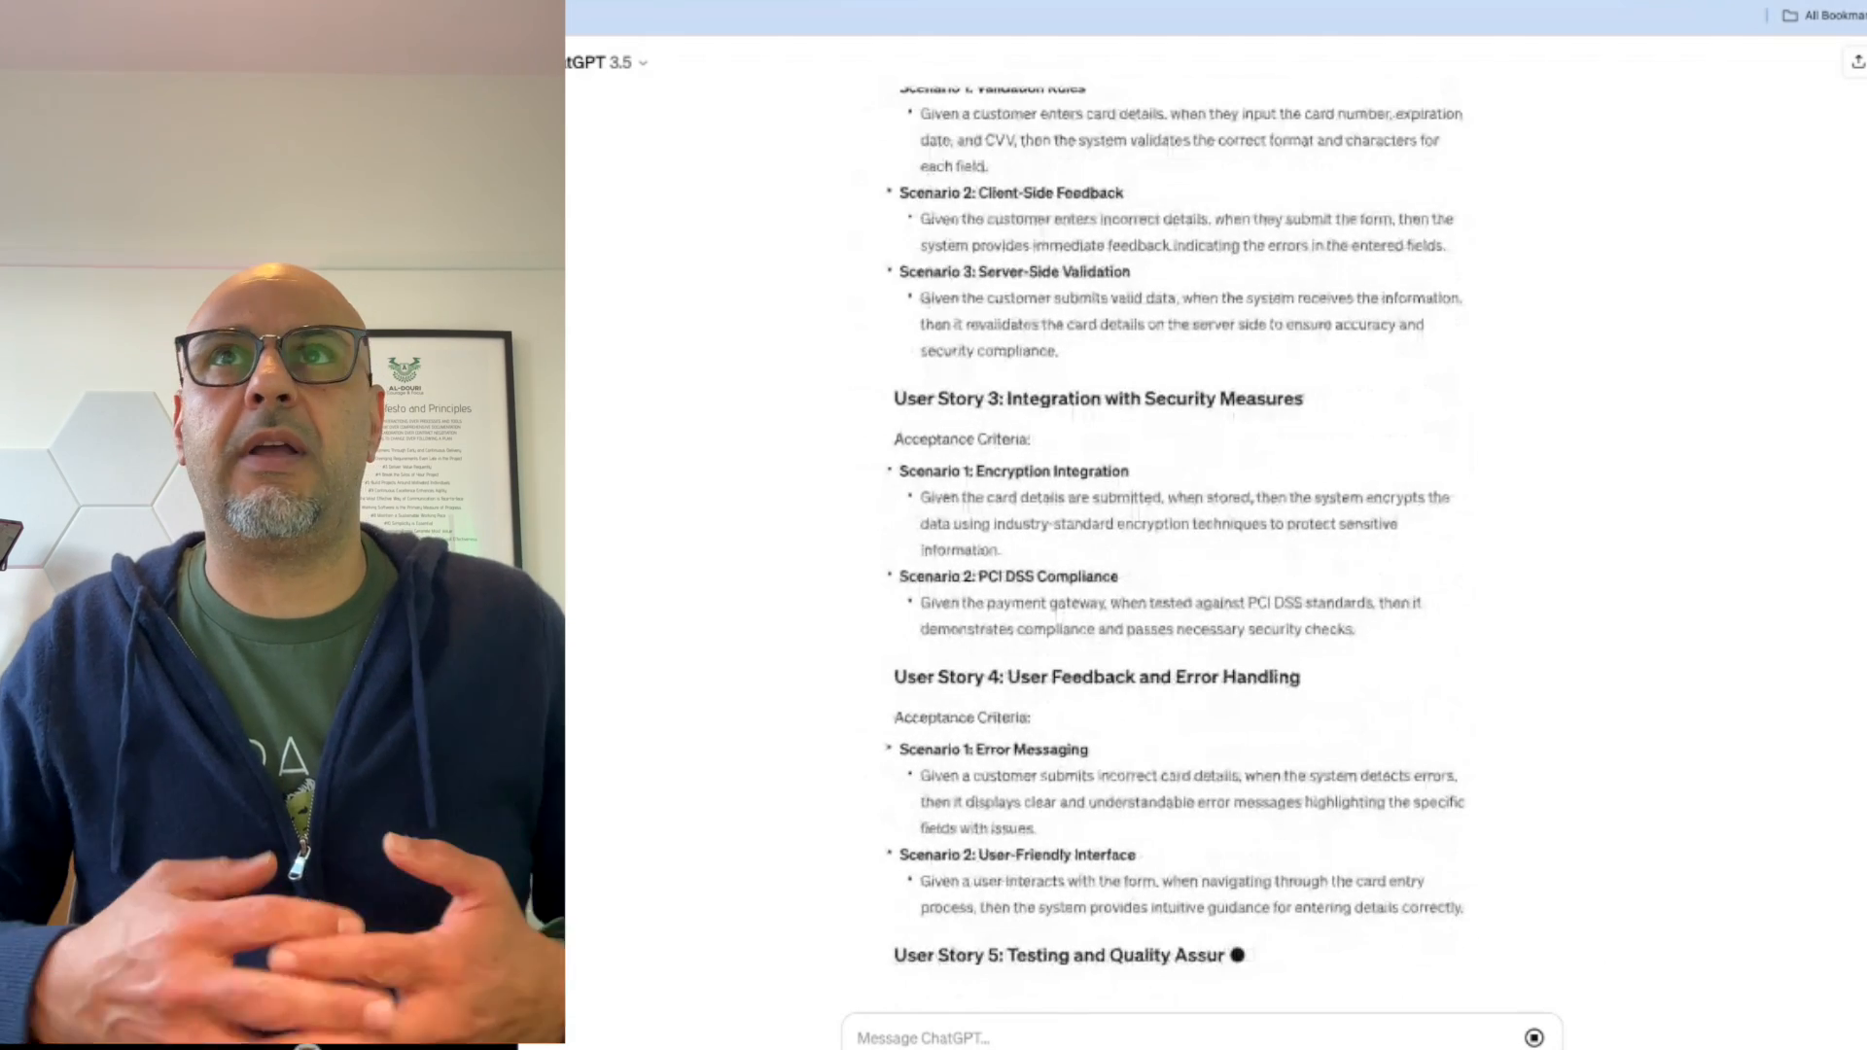
pyautogui.scroll(-3)
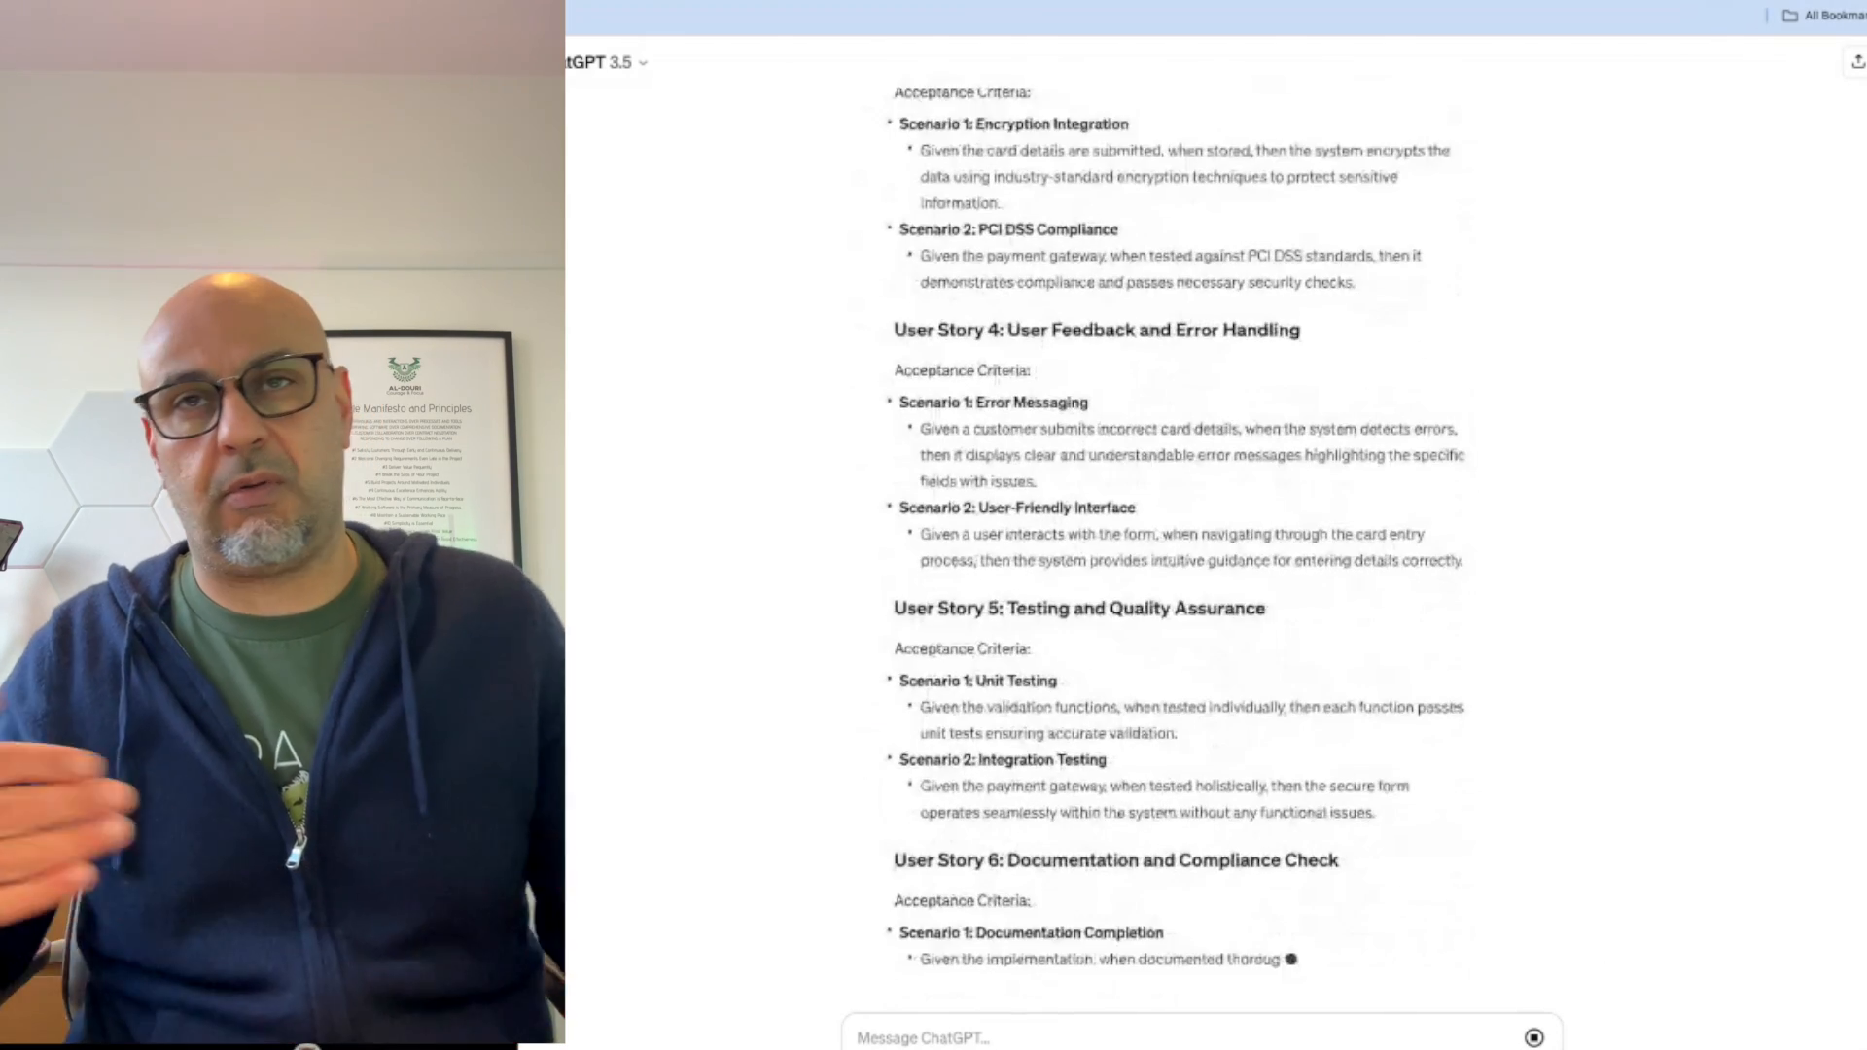
pyautogui.scroll(-3)
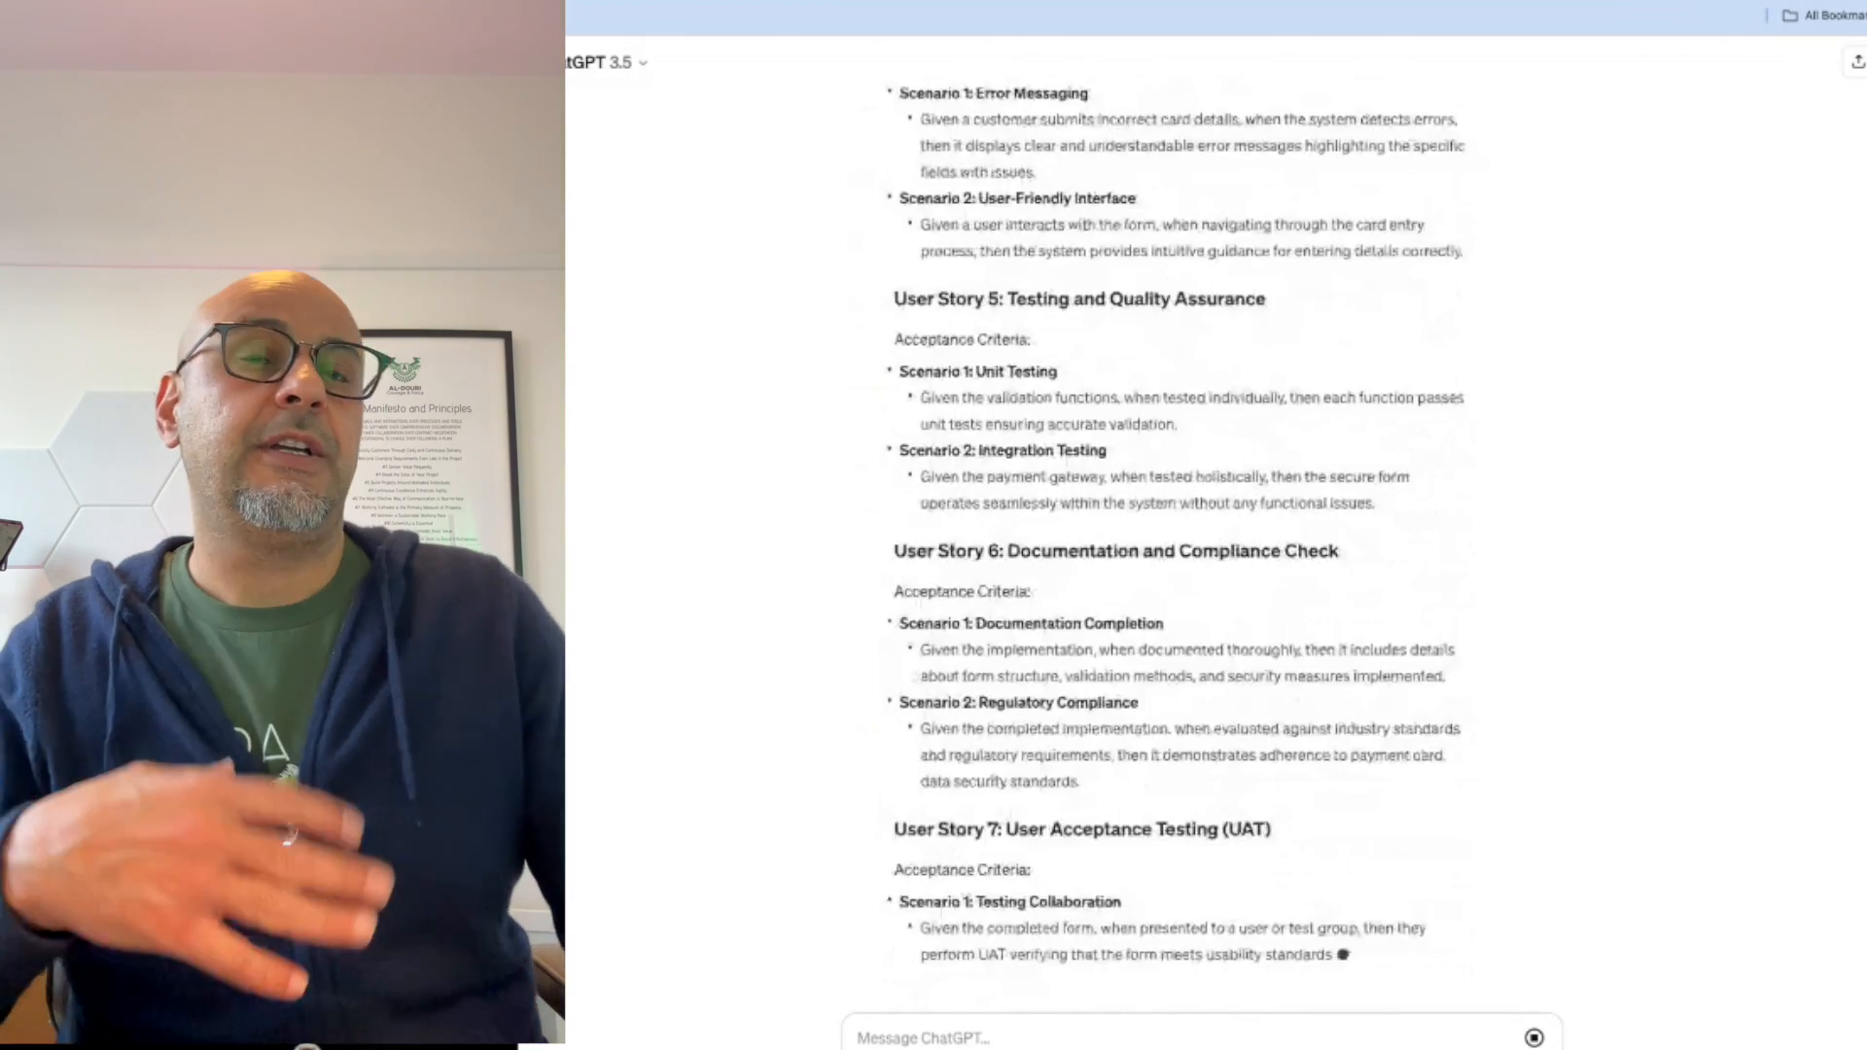
pyautogui.scroll(-3)
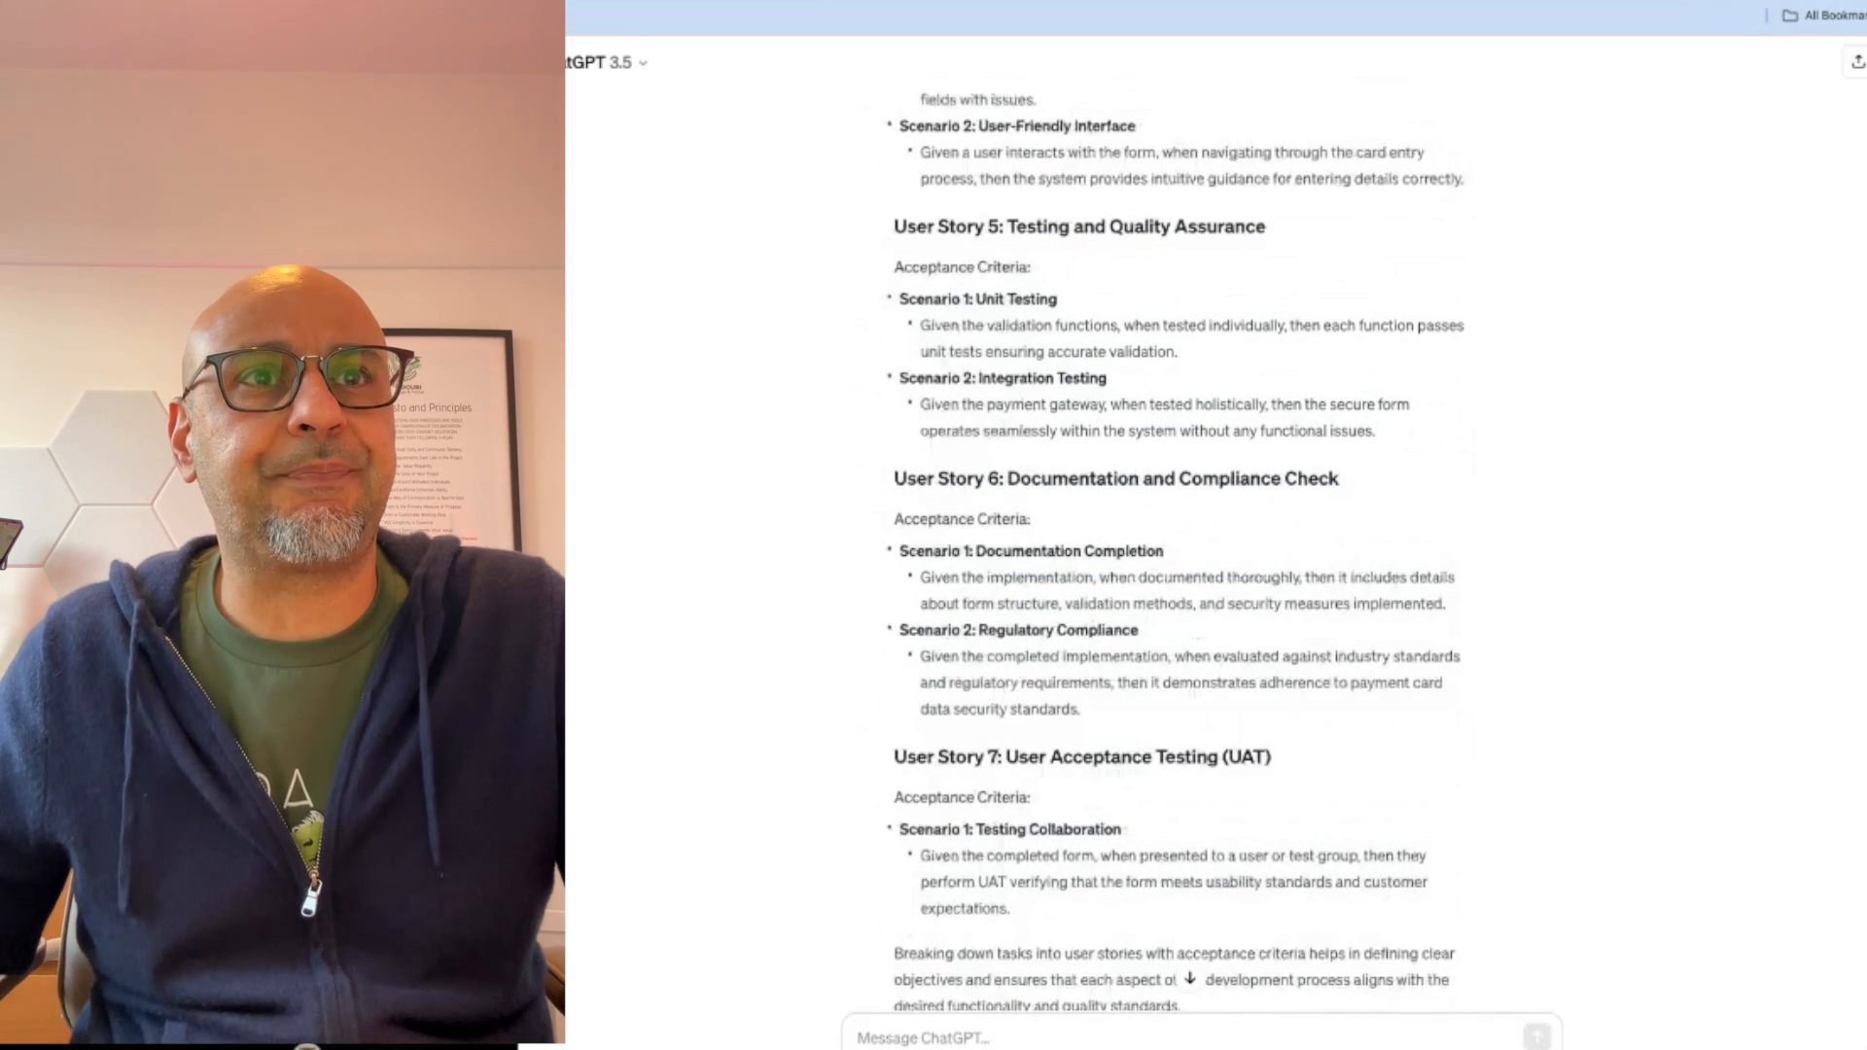
pyautogui.scroll(3)
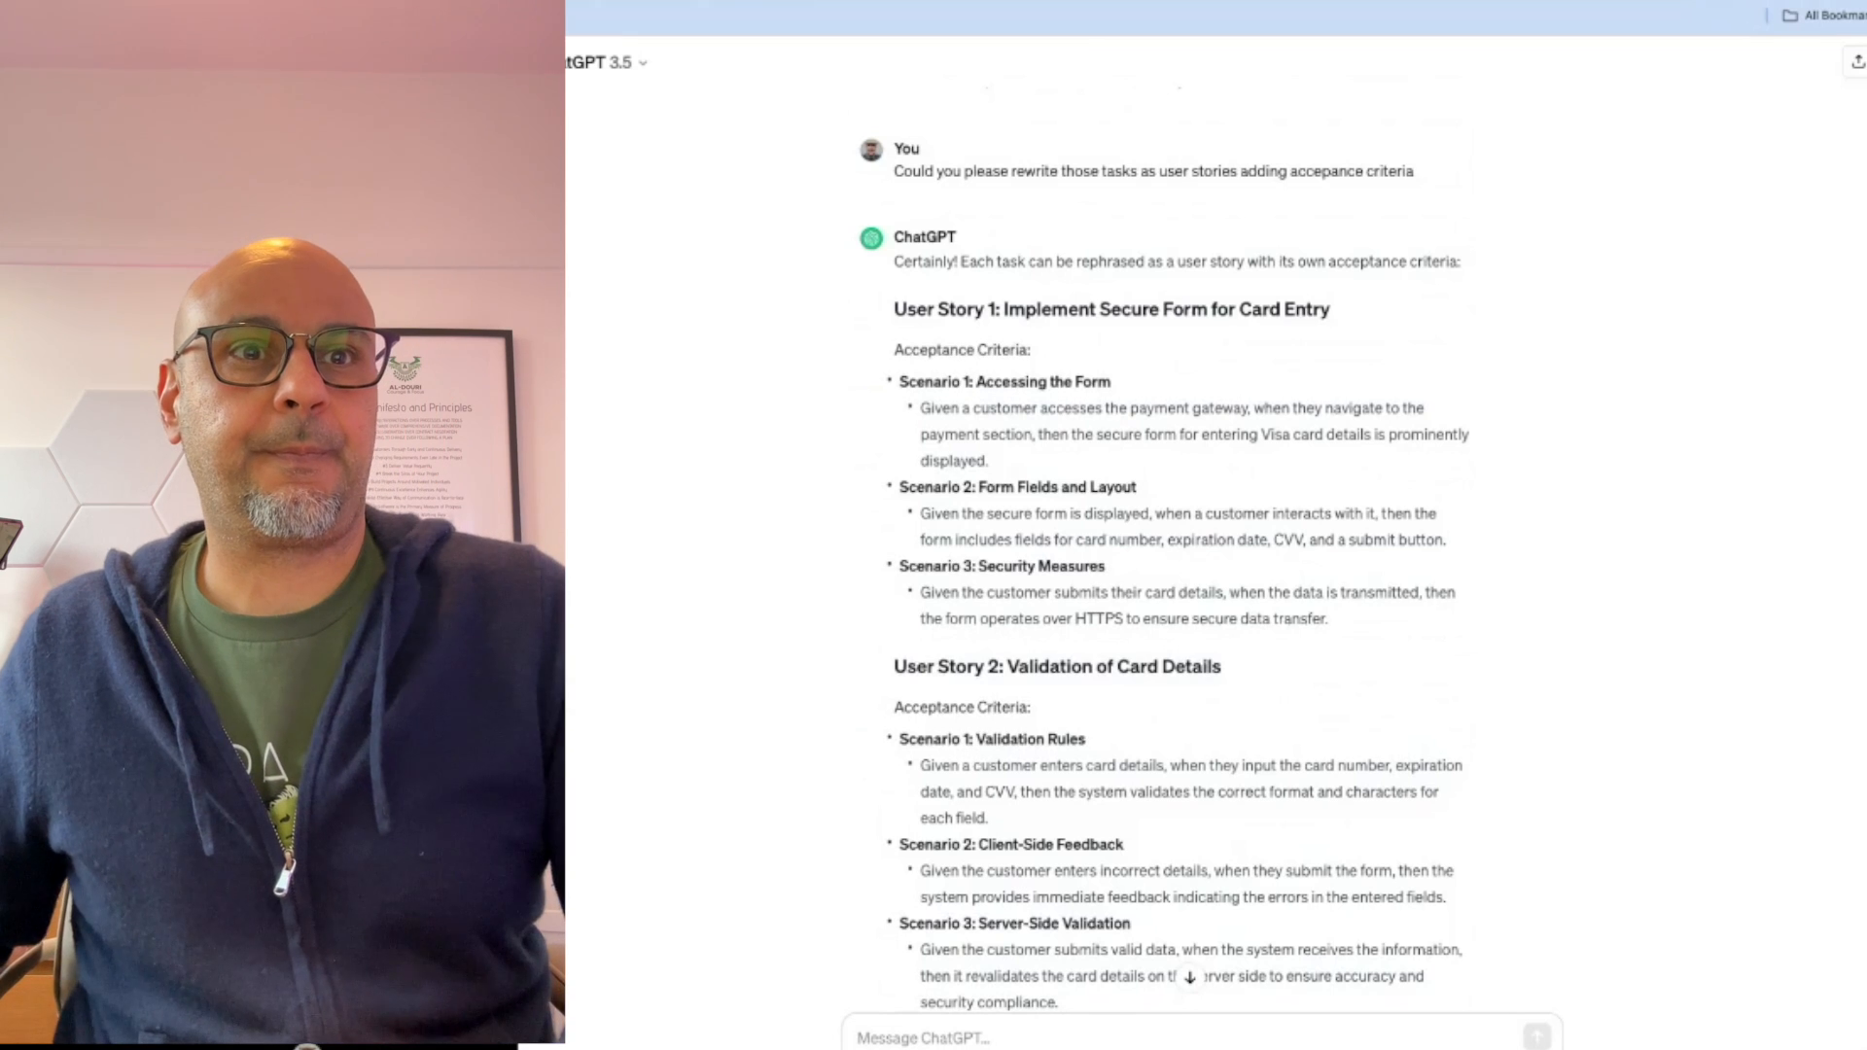
pyautogui.scroll(-3)
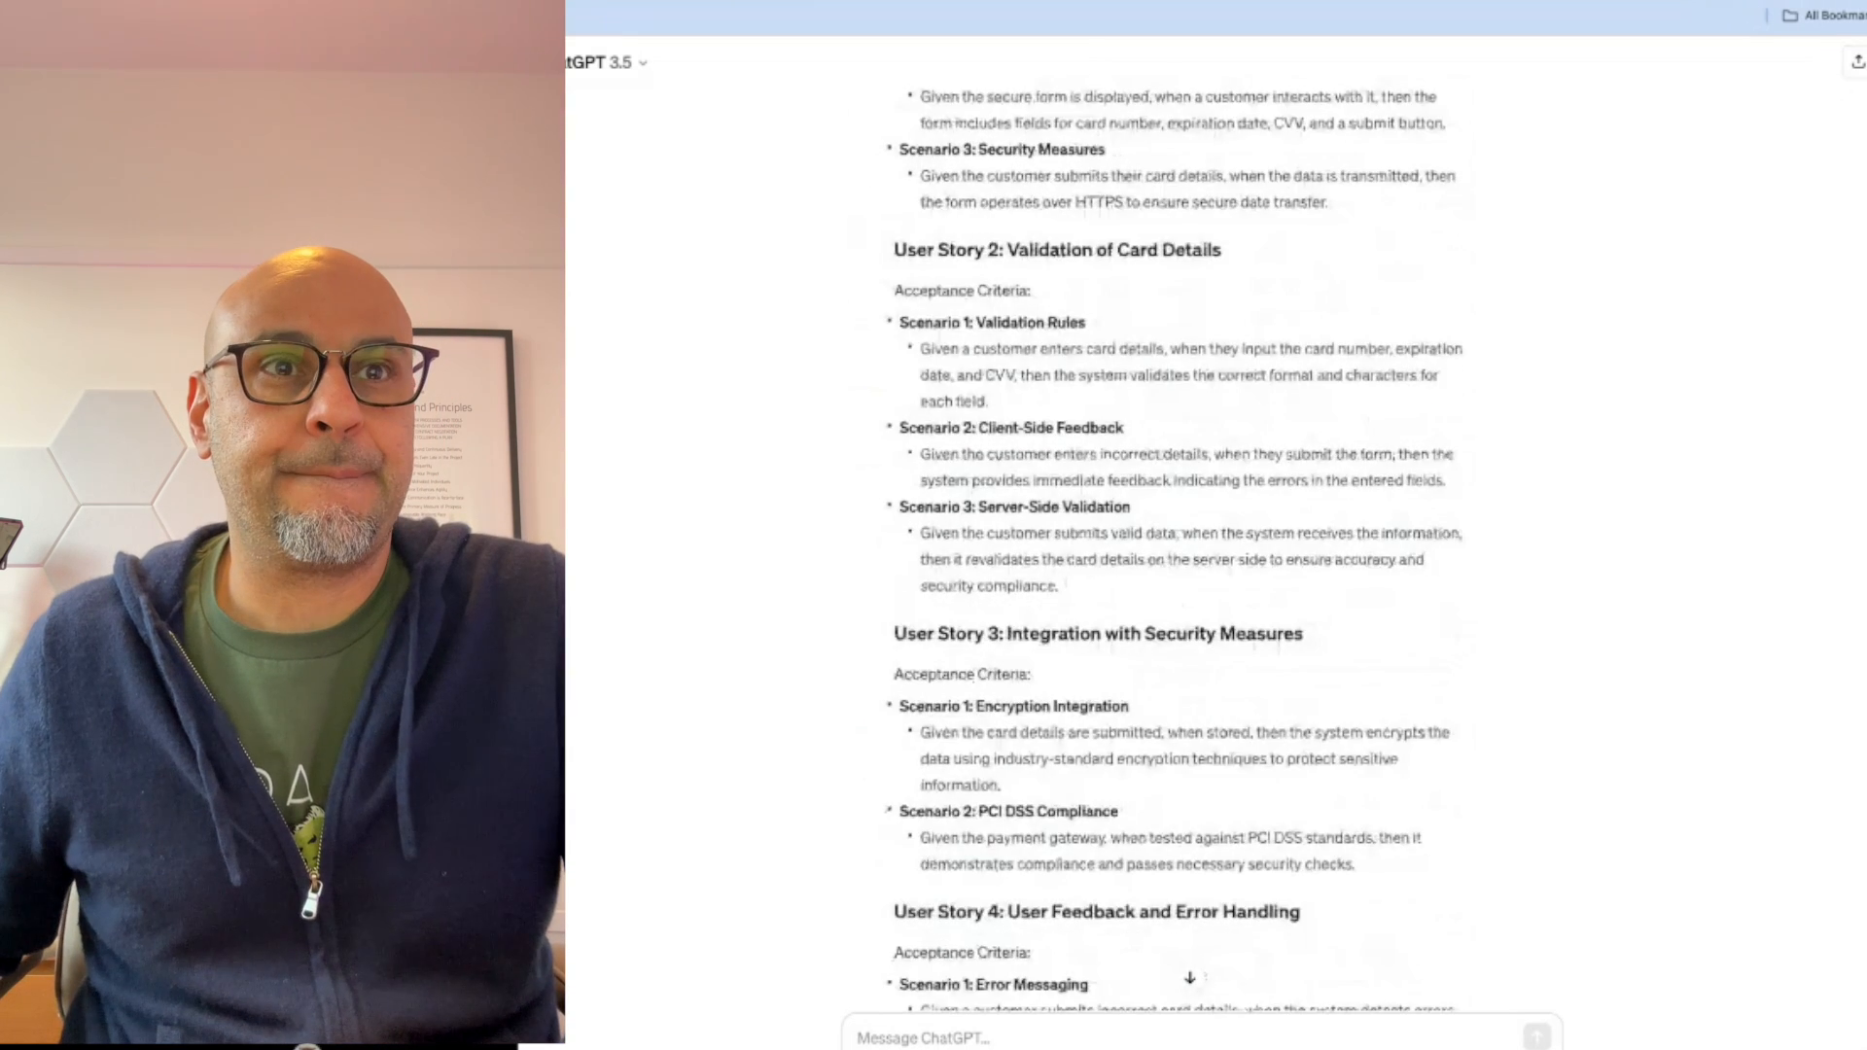
pyautogui.scroll(-3)
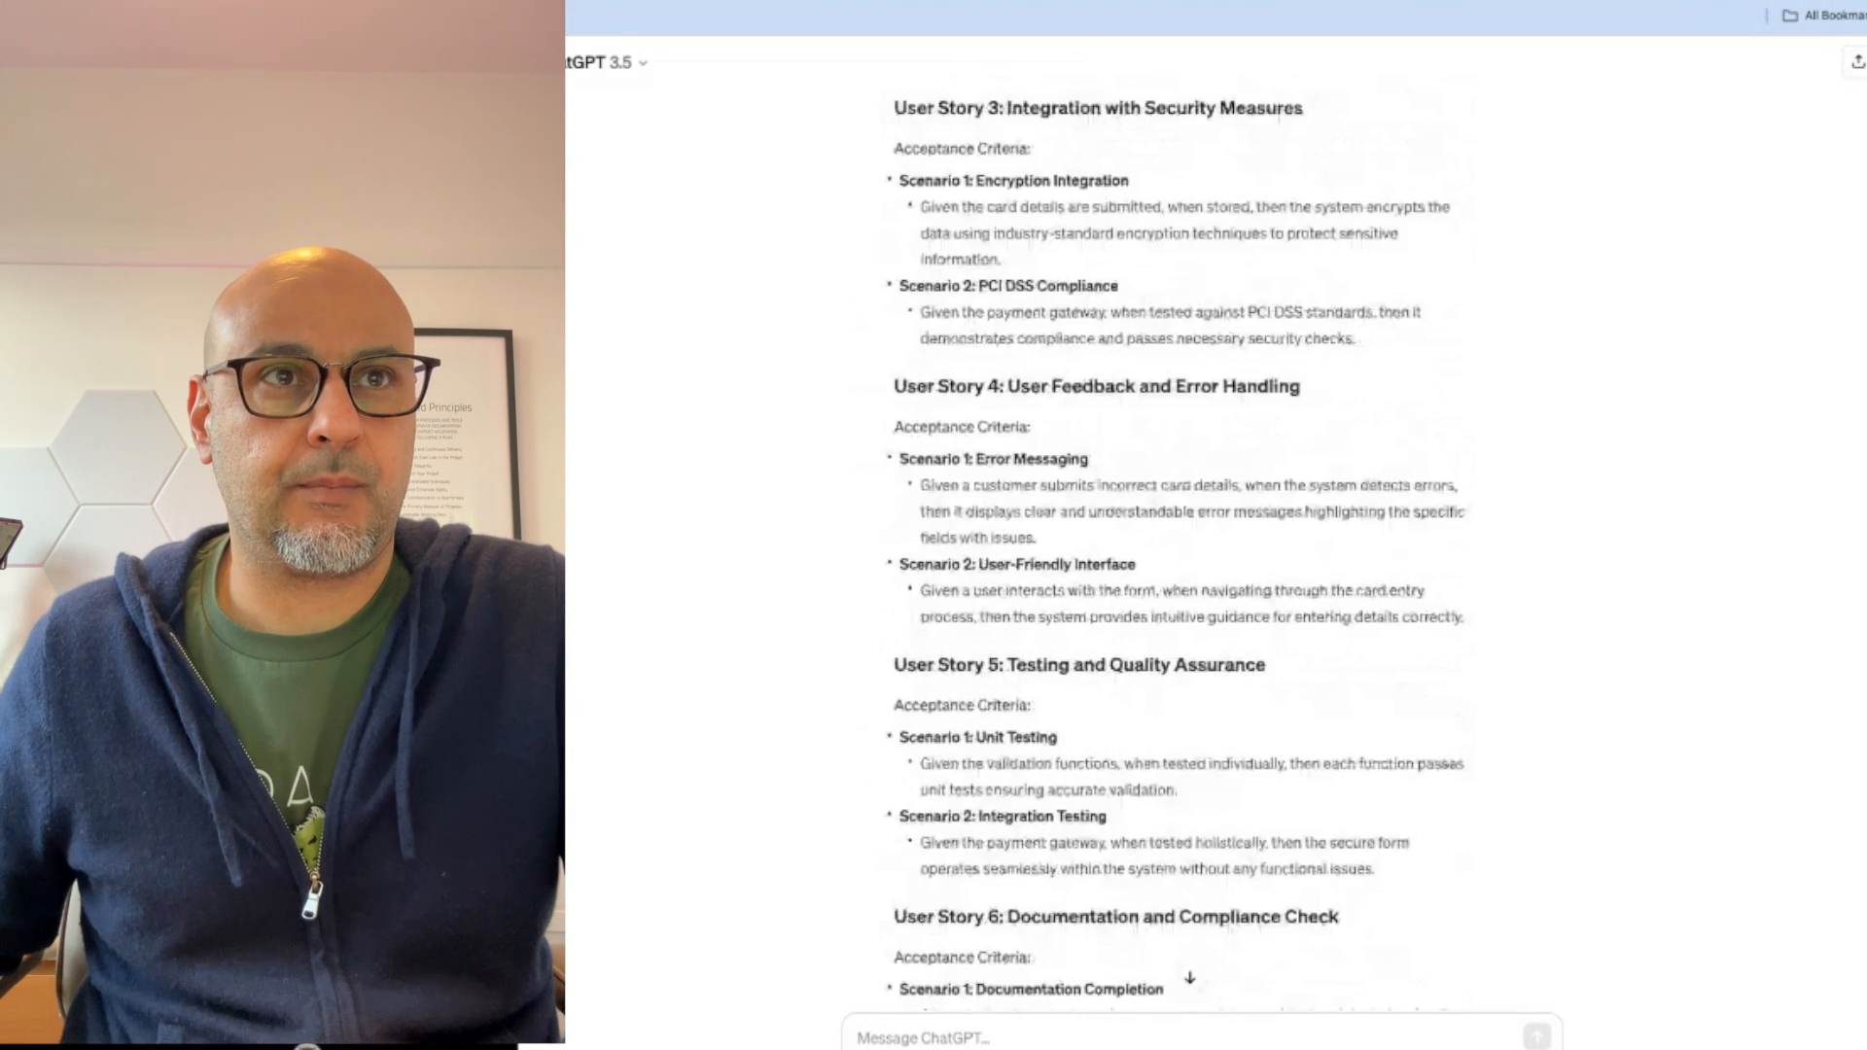
pyautogui.scroll(-3)
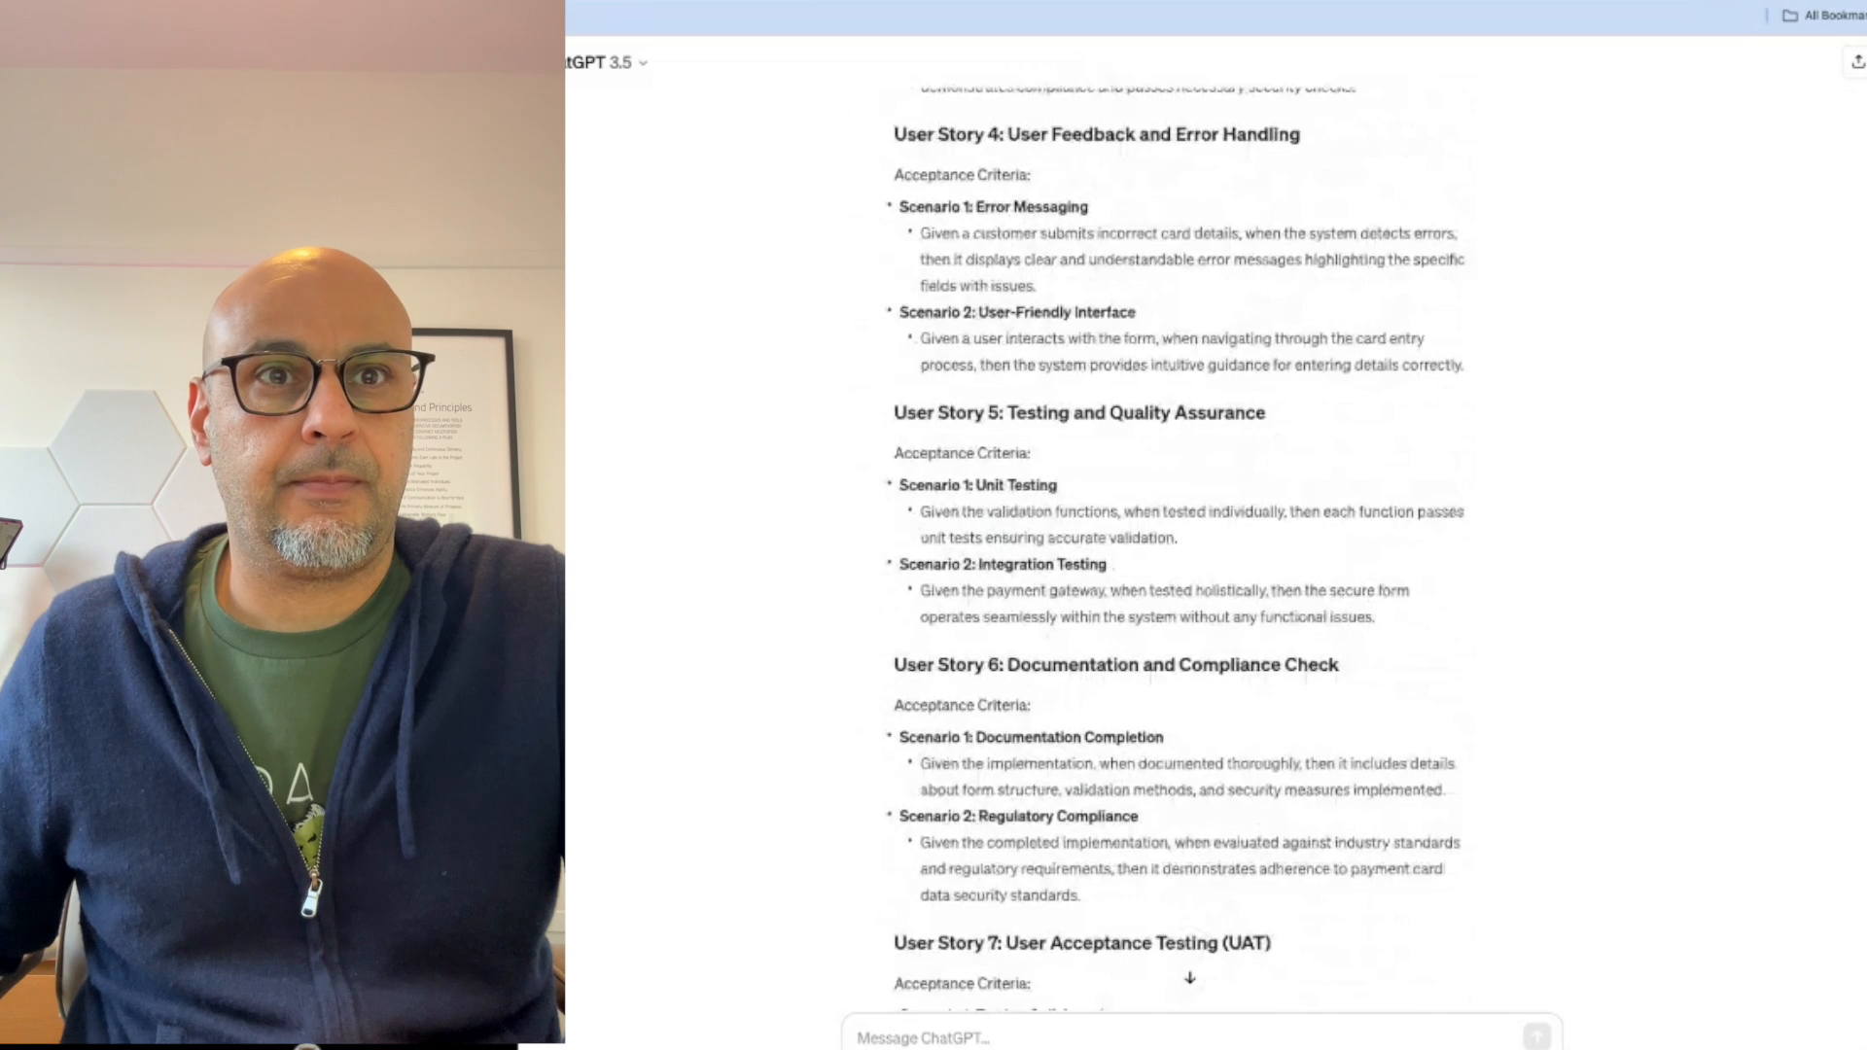
pyautogui.scroll(-3)
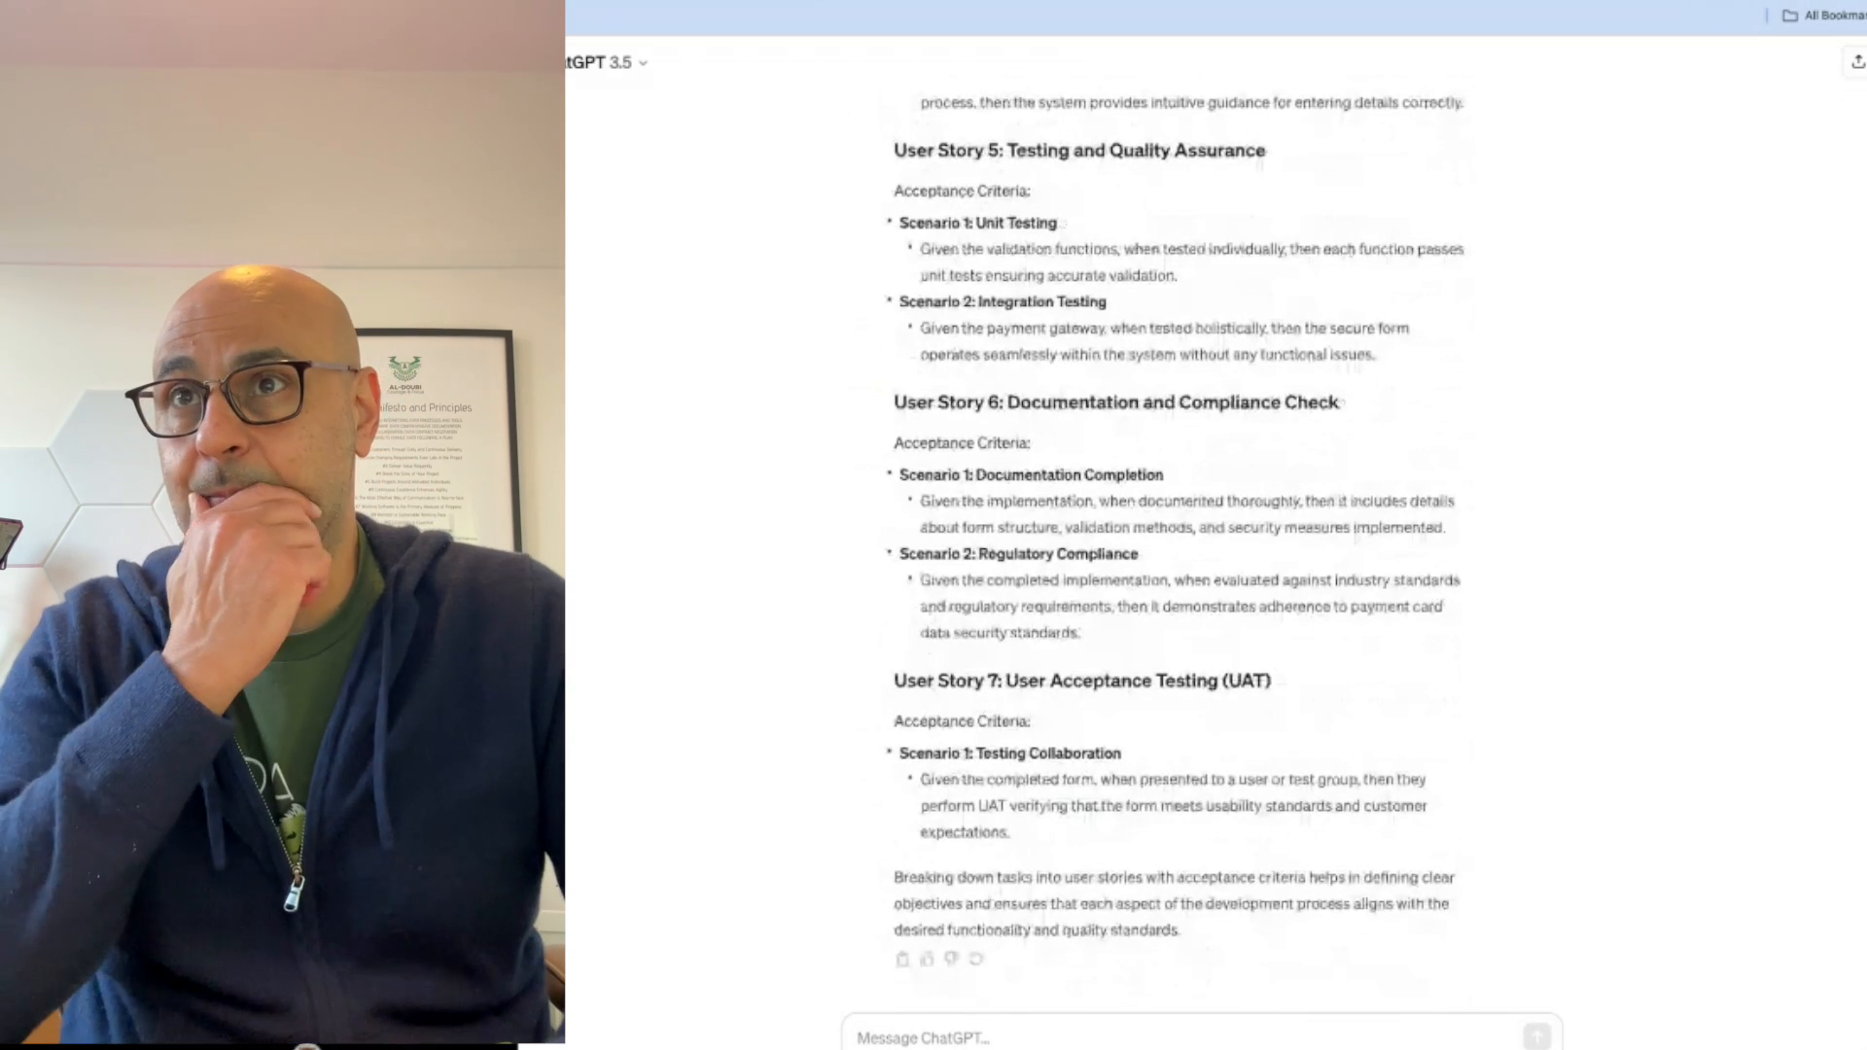